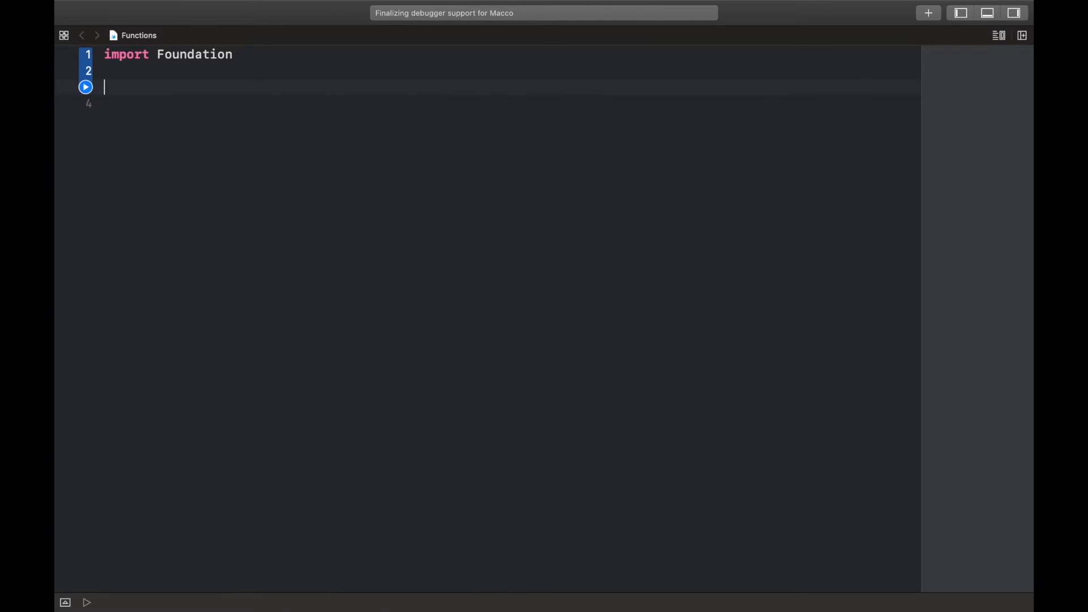
# - Add func function_name() with a // code comment as its only body line
pyautogui.write('func fun')
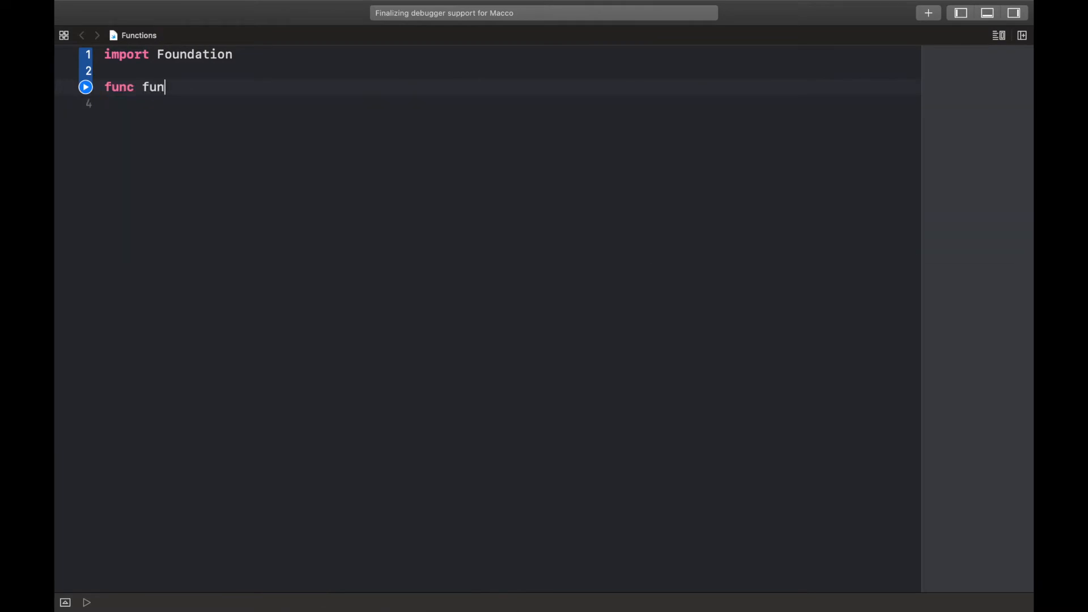
pyautogui.write('ction_N')
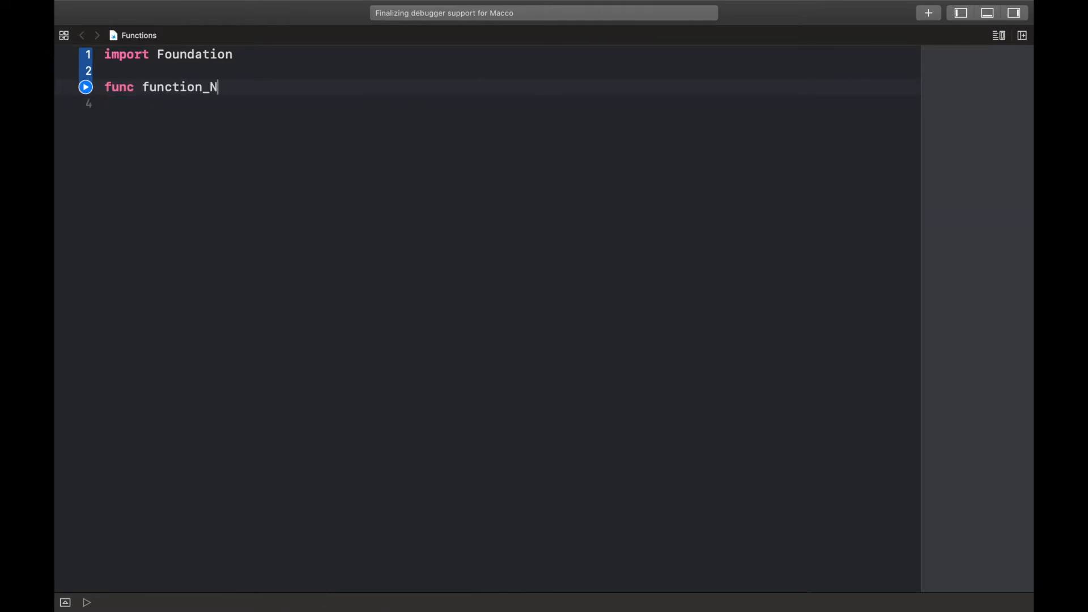
pyautogui.write('ame() {')
pyautogui.click(509, 103)
pyautogui.write('//')
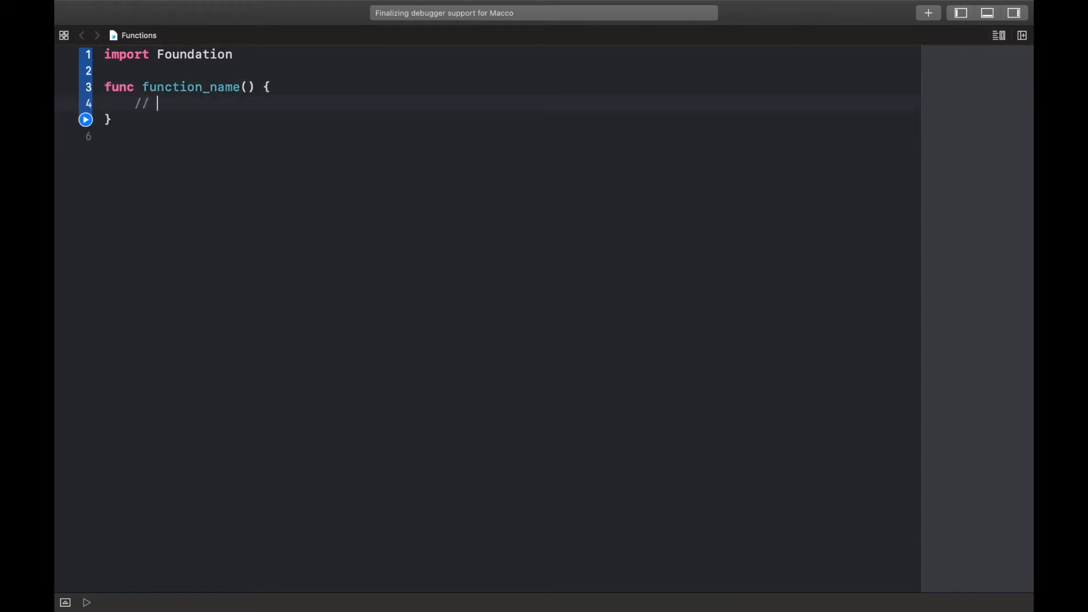
pyautogui.write('code')
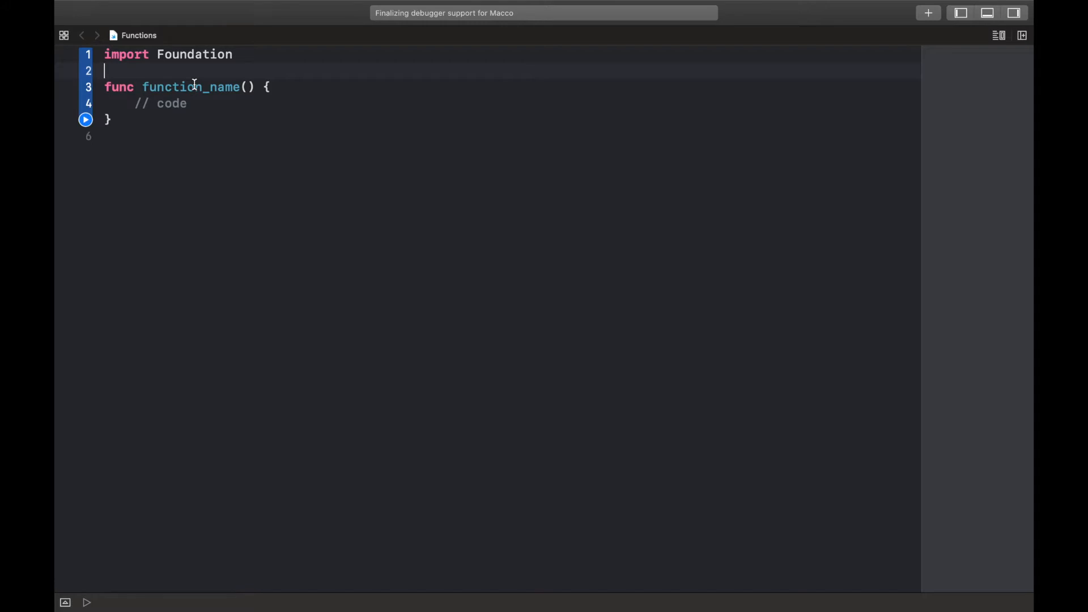
# - Rename the placeholder function_name to wakeMeUp
pyautogui.doubleClick(190, 87)
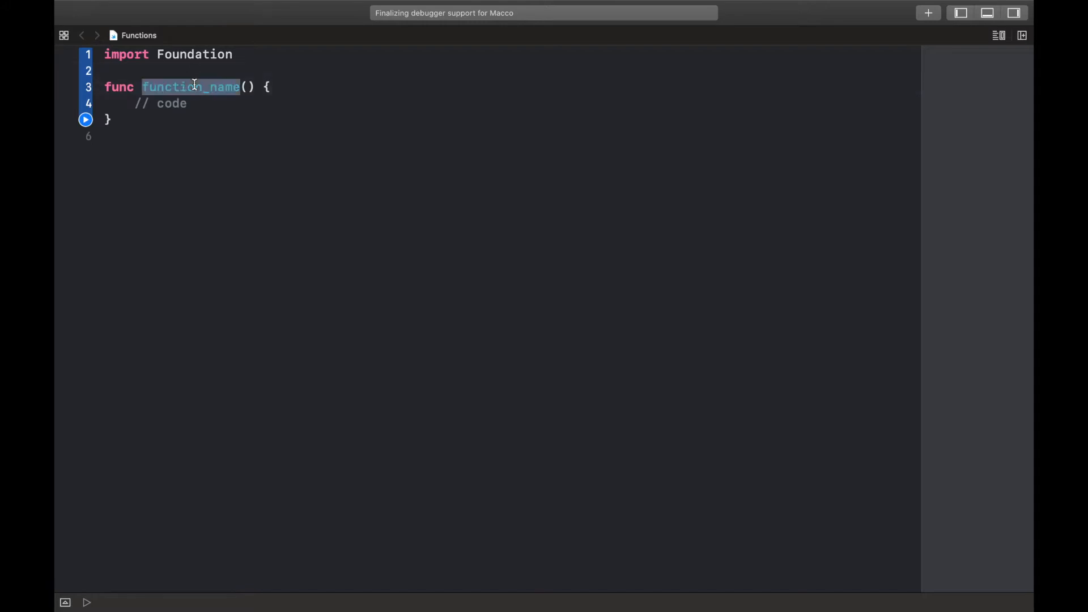
pyautogui.write('wakeMe')
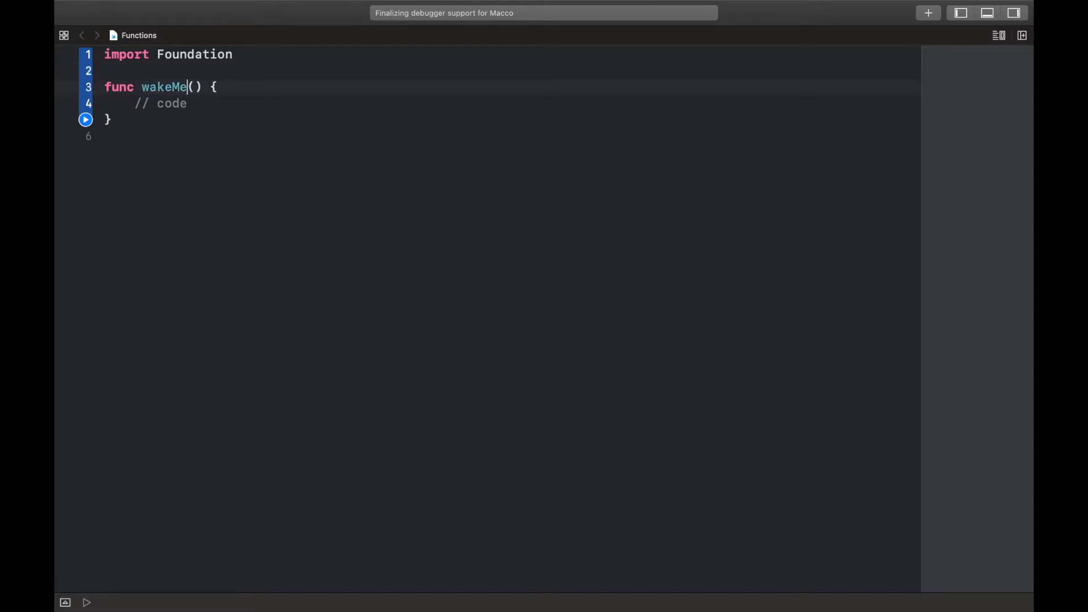
pyautogui.write('UP')
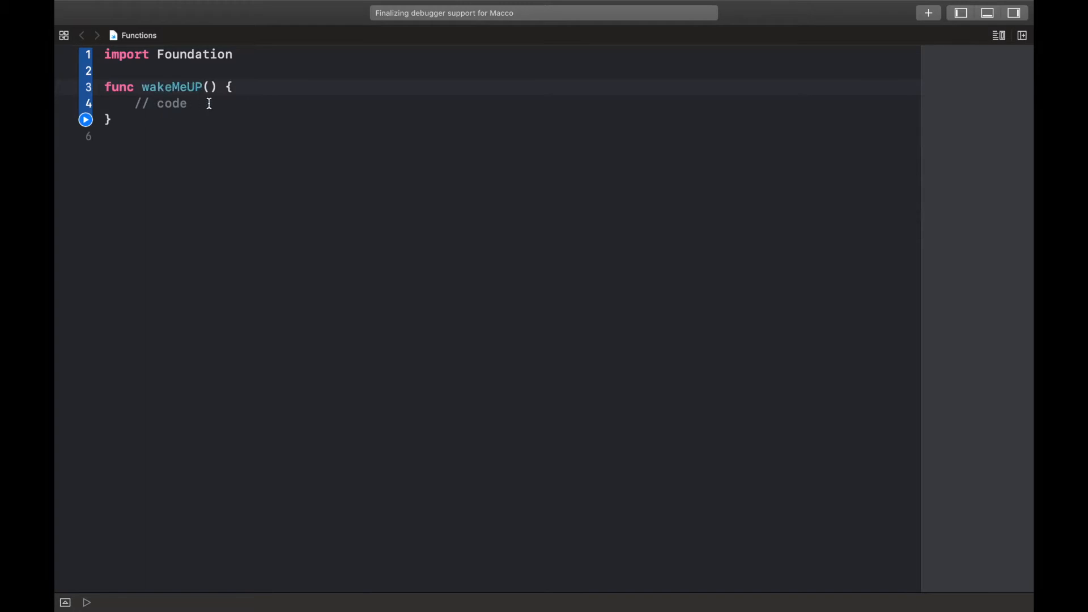
# - Replace the // code comment with print("HEYYYY WAKE UP!!!")
pyautogui.doubleClick(171, 87)
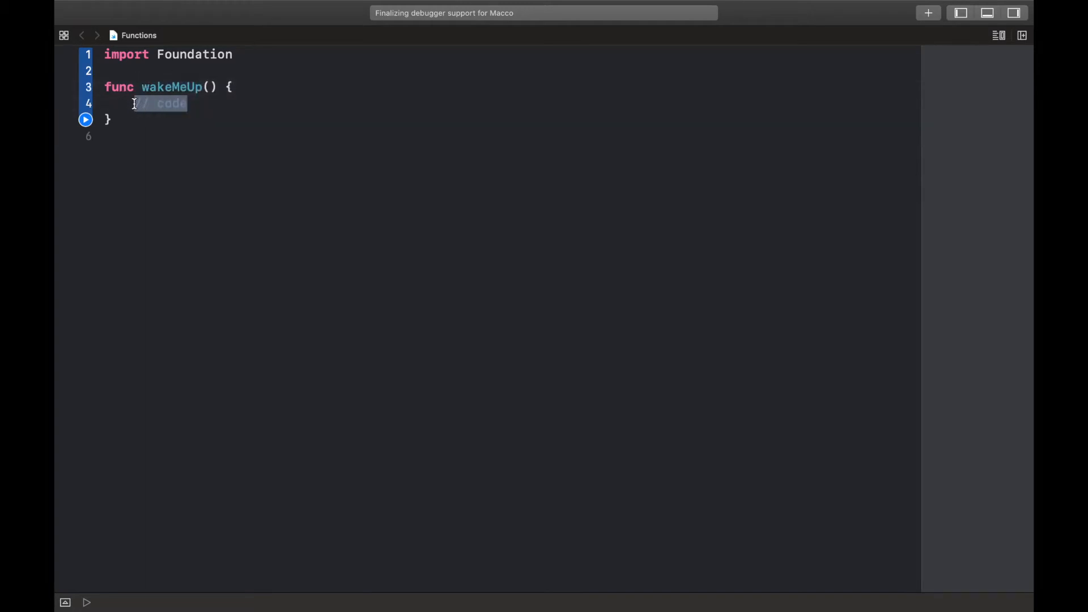
pyautogui.write('print()')
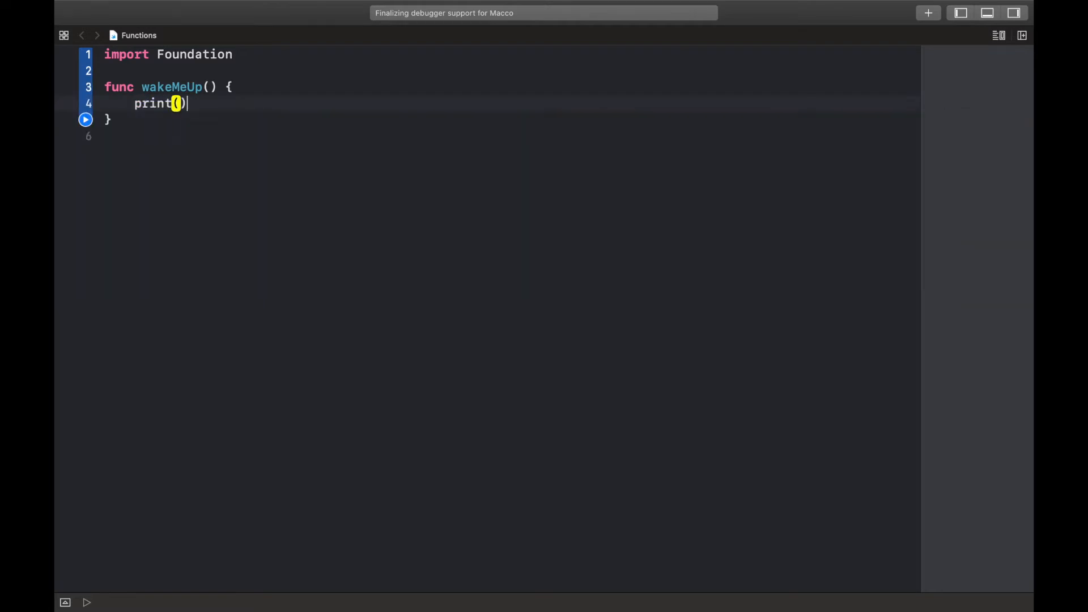
pyautogui.write('"')
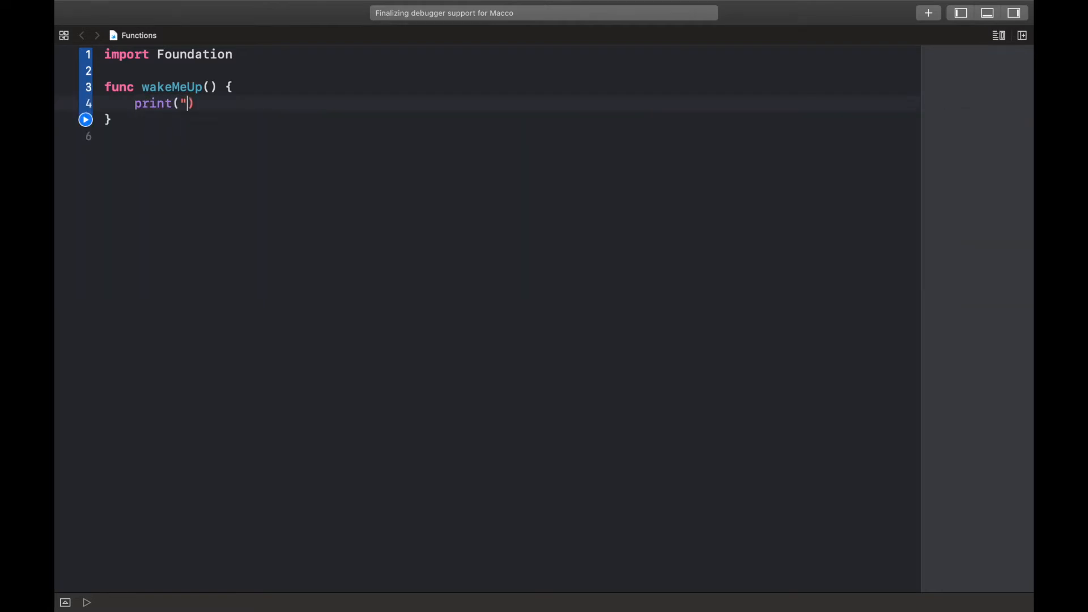
pyautogui.write('HE')
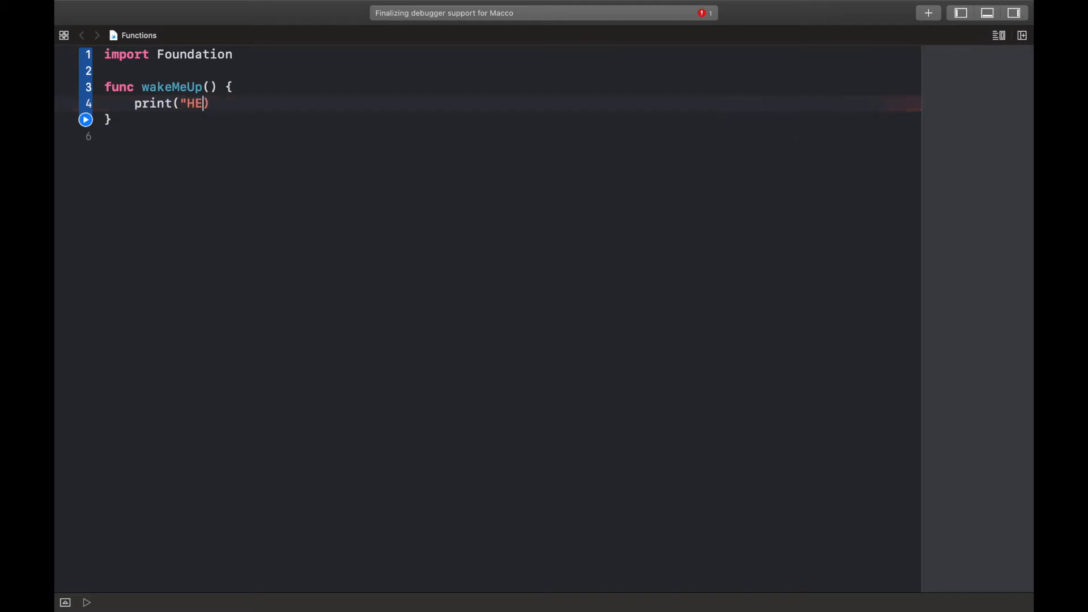
pyautogui.write('YYYY WA')
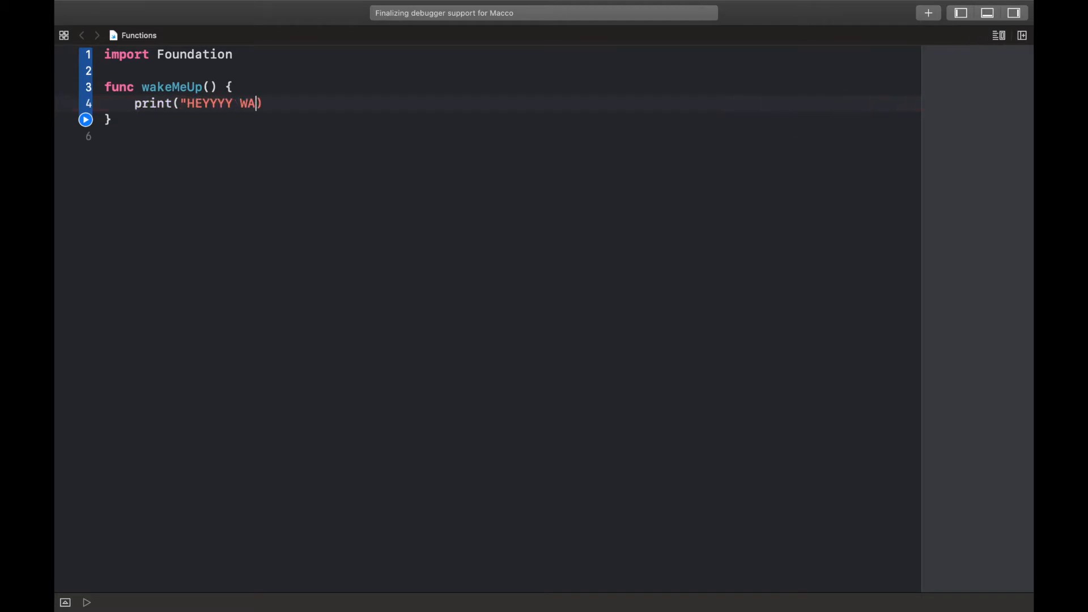
pyautogui.write('KE UP!!!')
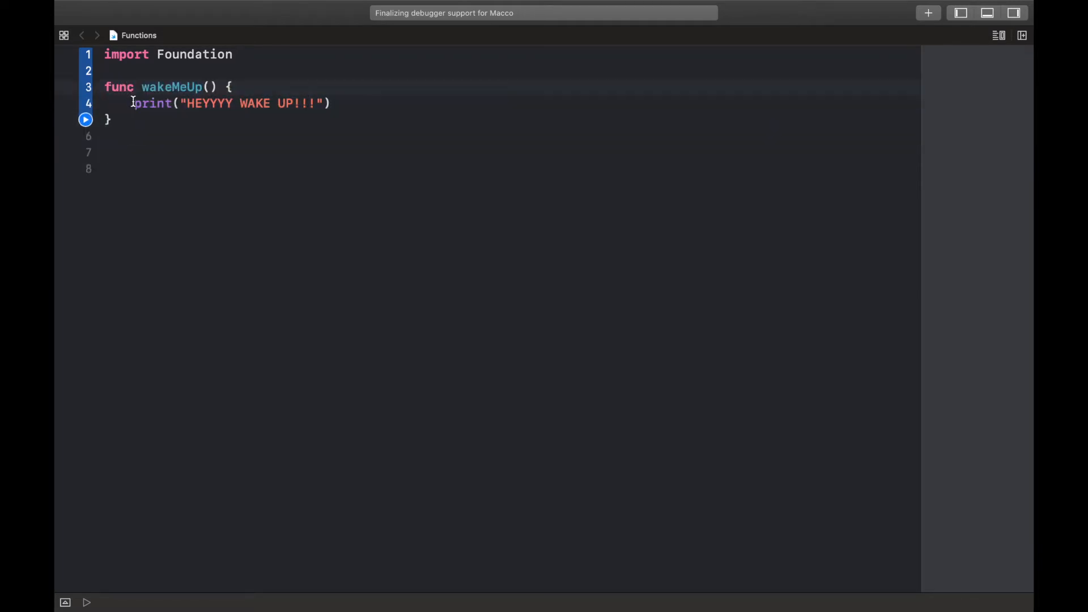
pyautogui.click(358, 103)
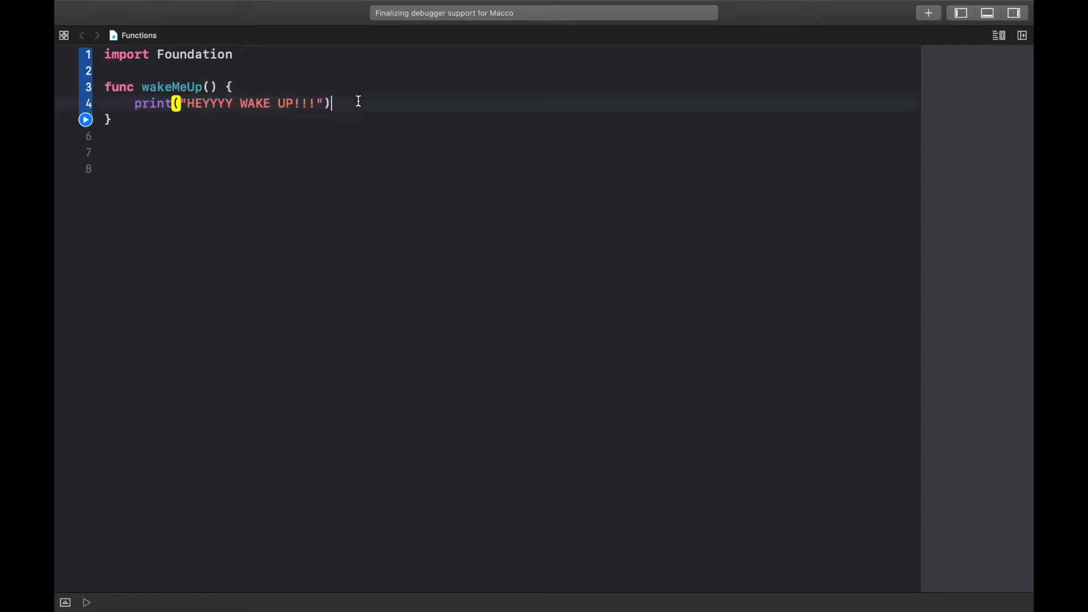
# - Write func feedMe() whose body is print("Here...Start Eating!")
pyautogui.write('fu')
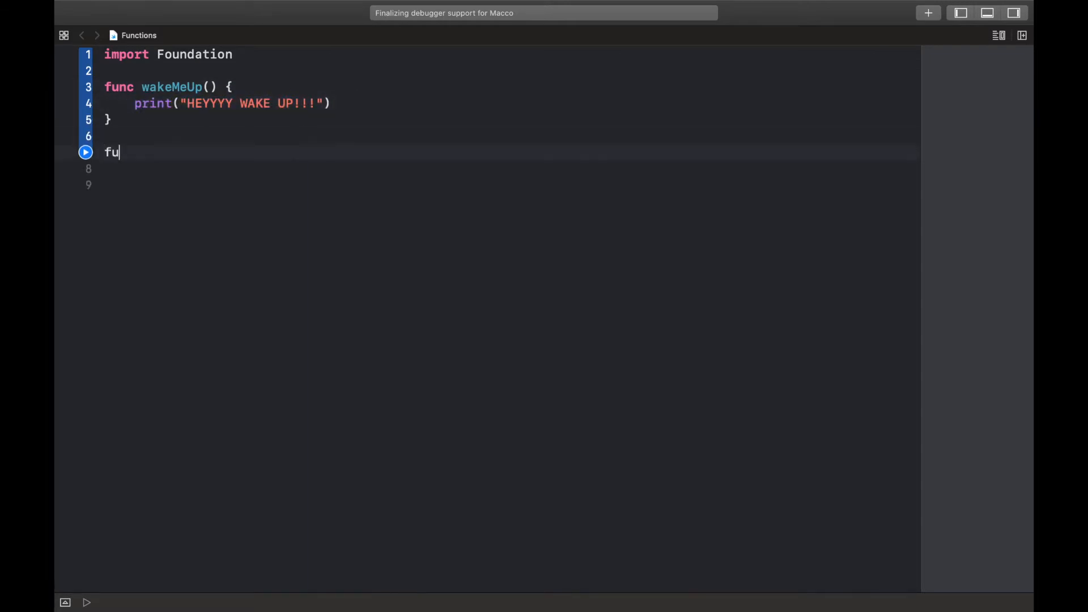
pyautogui.write('nc')
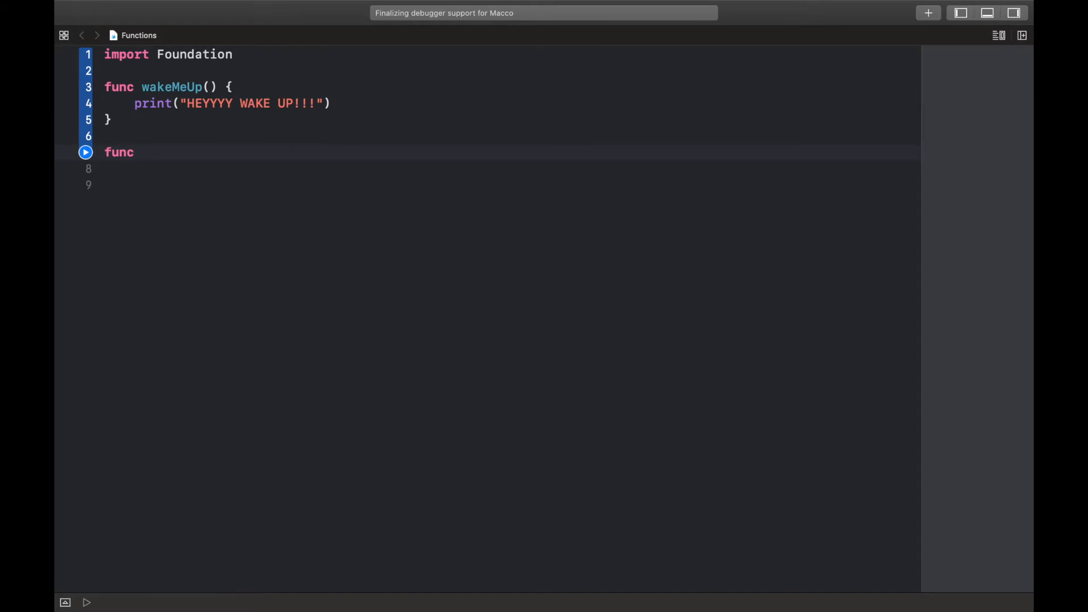
pyautogui.write('feed')
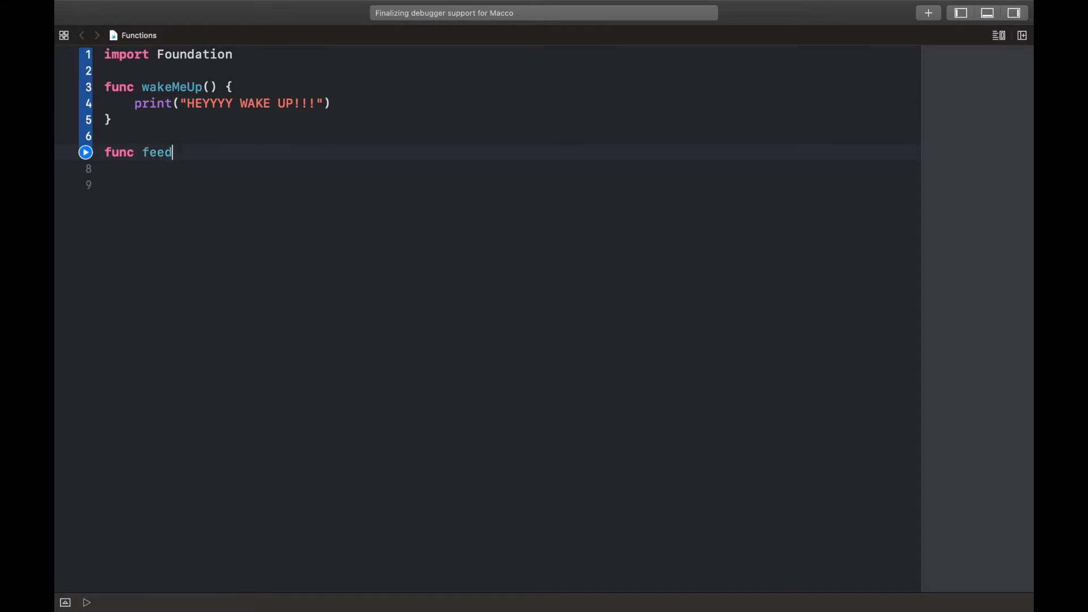
pyautogui.write('Me() {')
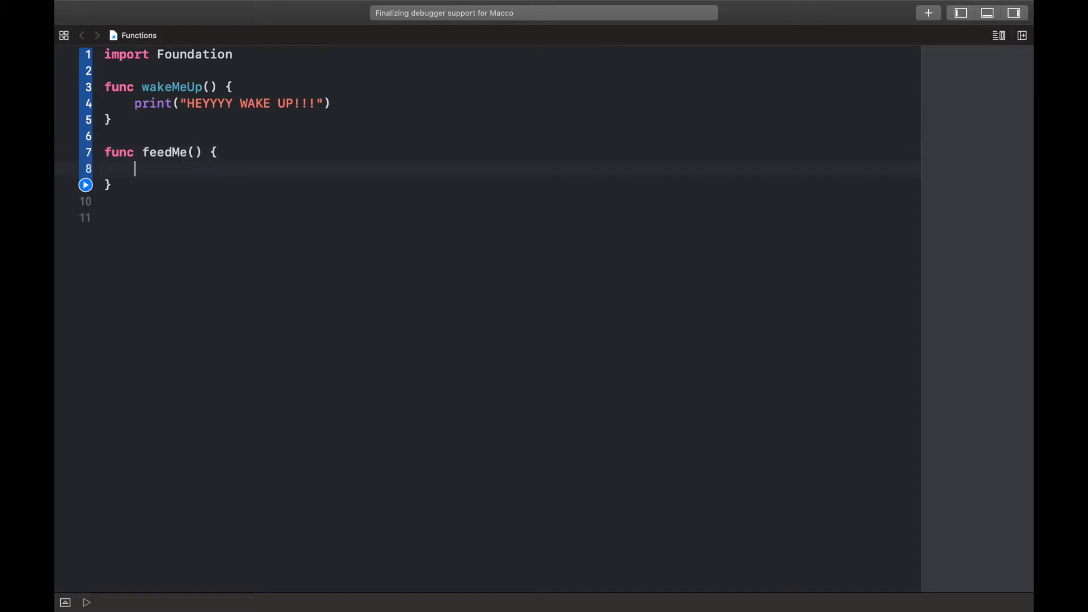
pyautogui.write('print(')
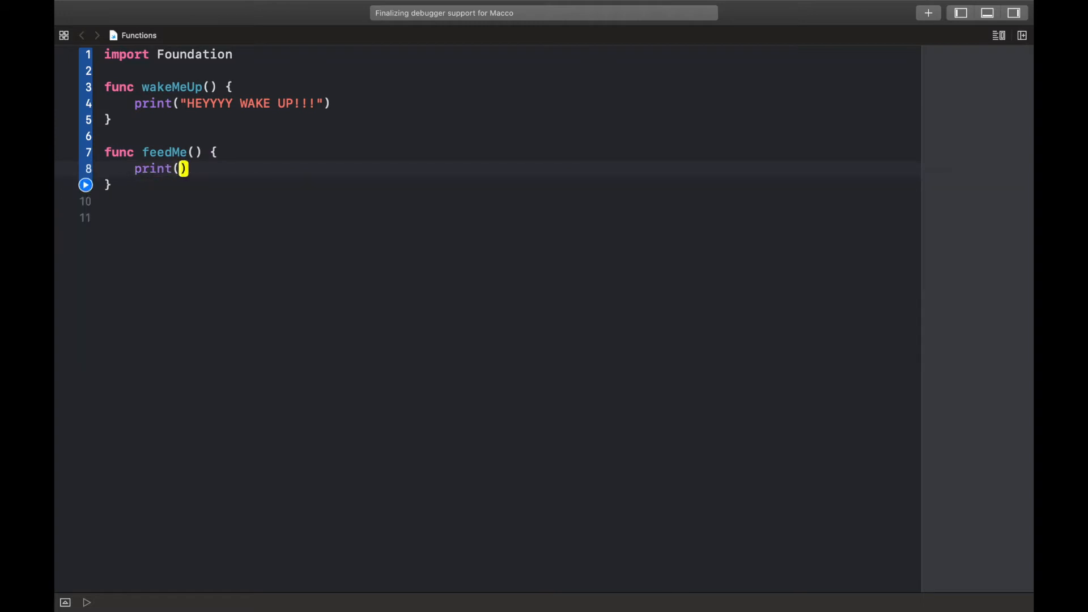
pyautogui.write('"He')
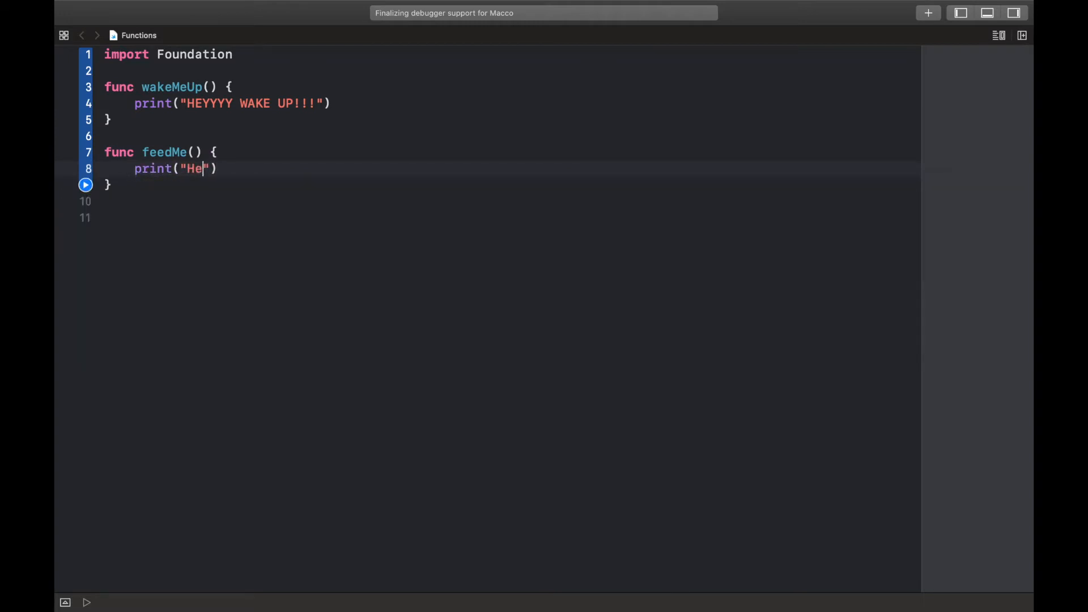
pyautogui.write('re...')
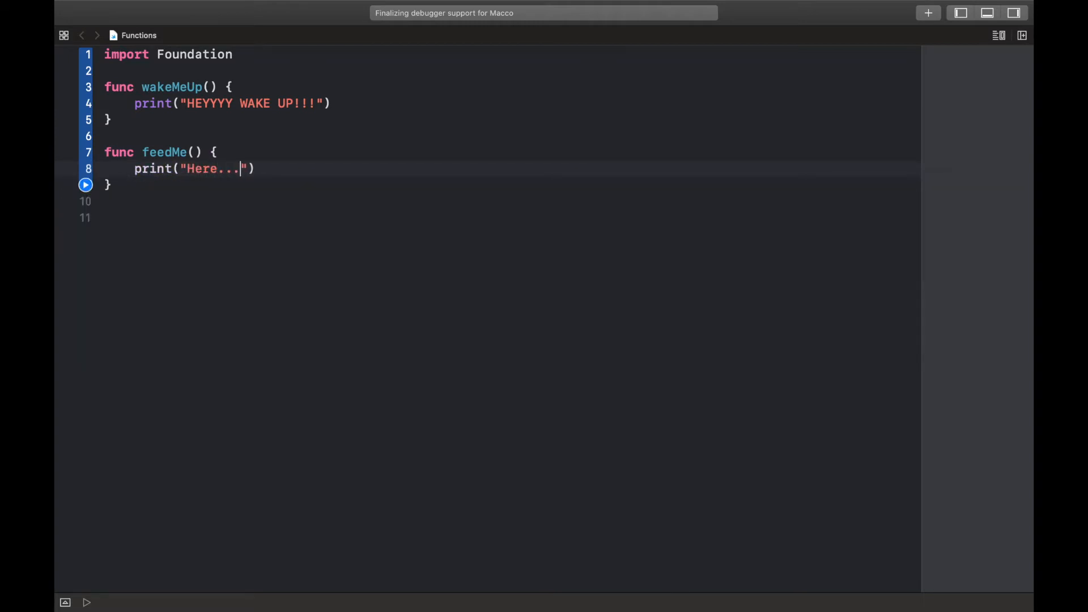
pyautogui.write('Start')
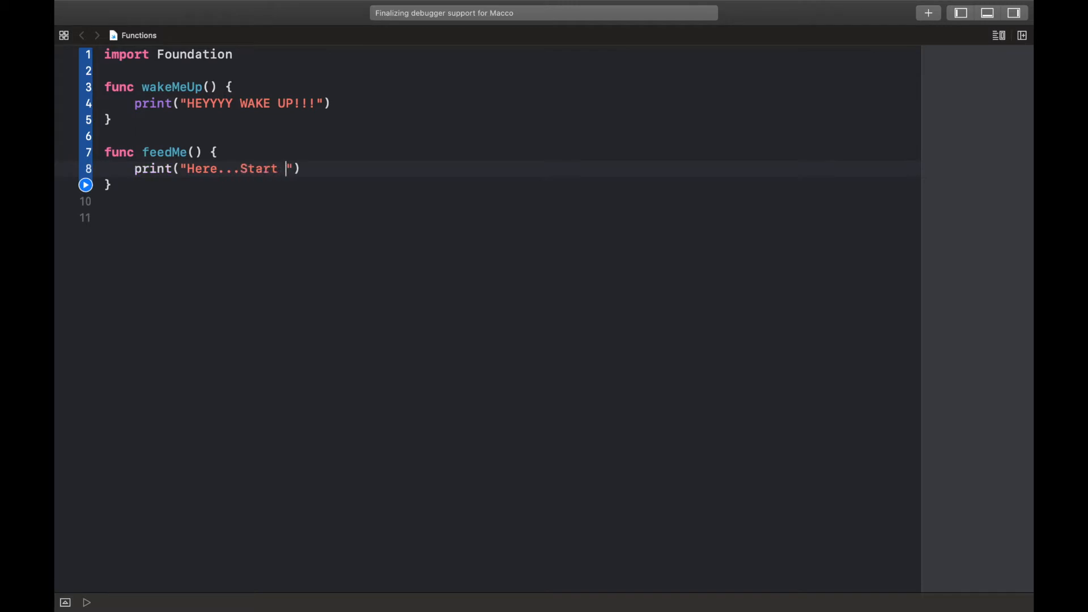
pyautogui.write('Eating')
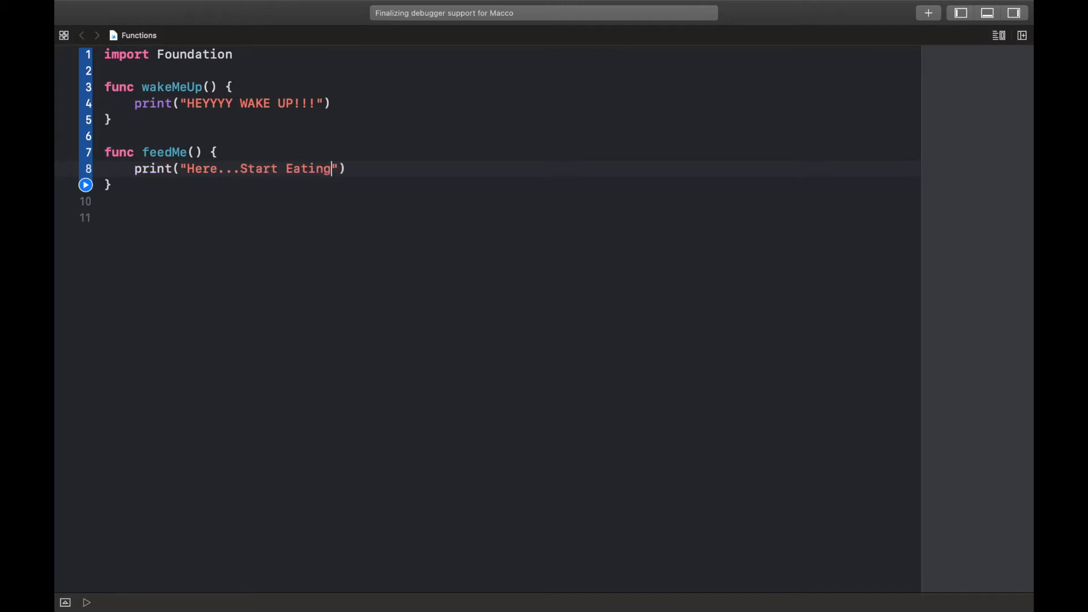
pyautogui.write('!')
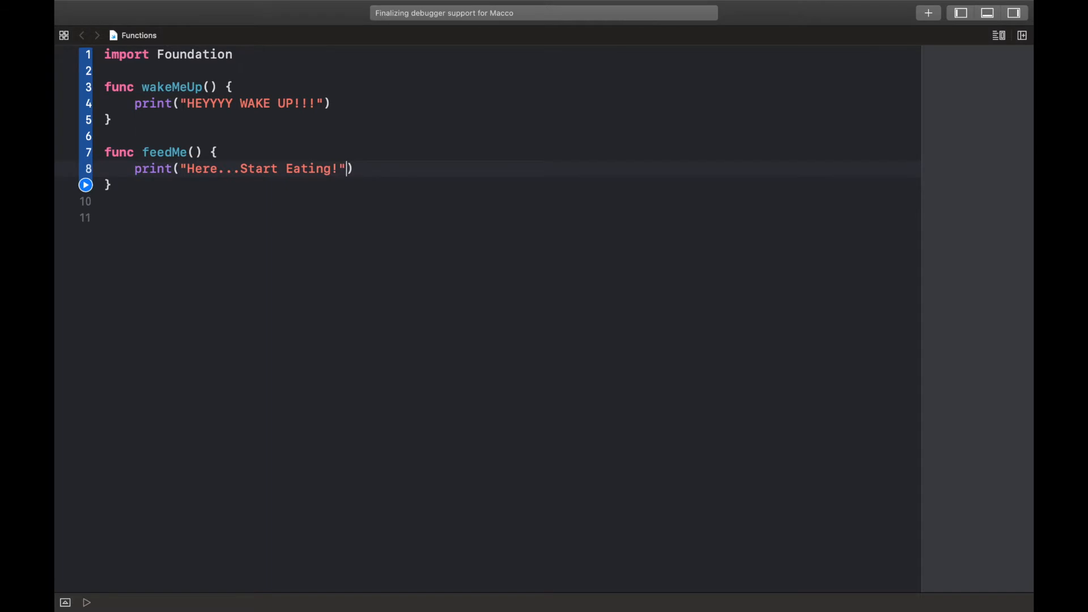
# - Check which closing brace matches the wakeMeUp function
pyautogui.click(269, 186)
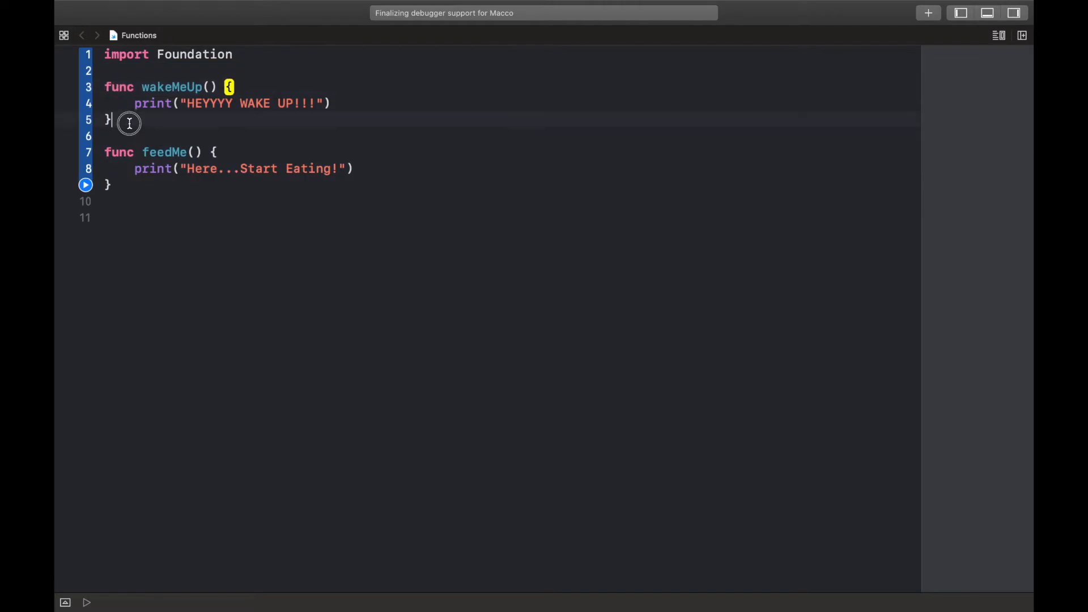
pyautogui.click(151, 87)
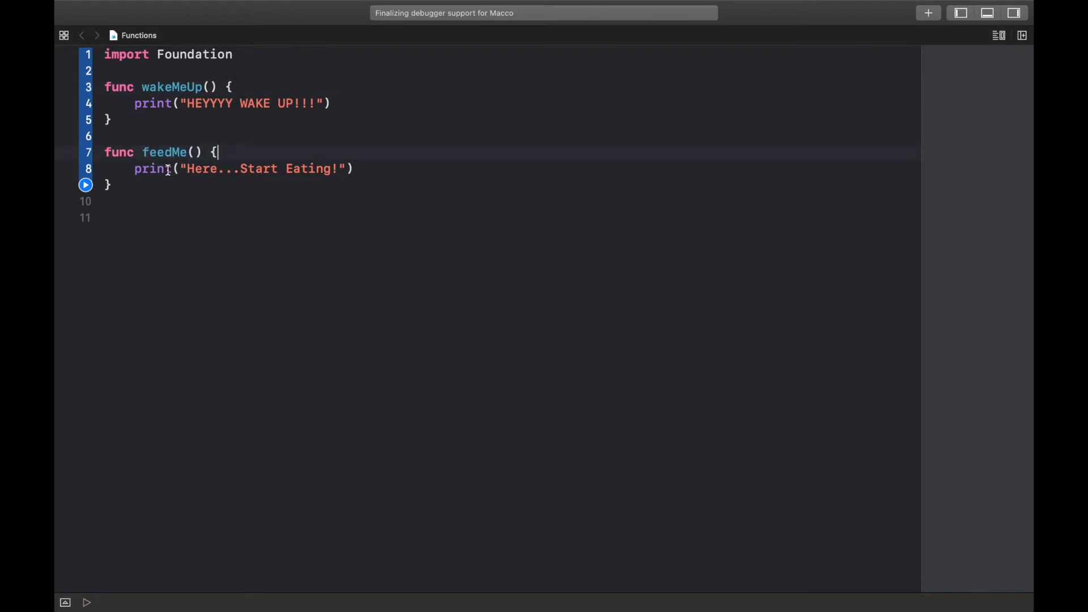
# - Run the playground with both functions defined and move to the blank line after feedMe
pyautogui.click(86, 185)
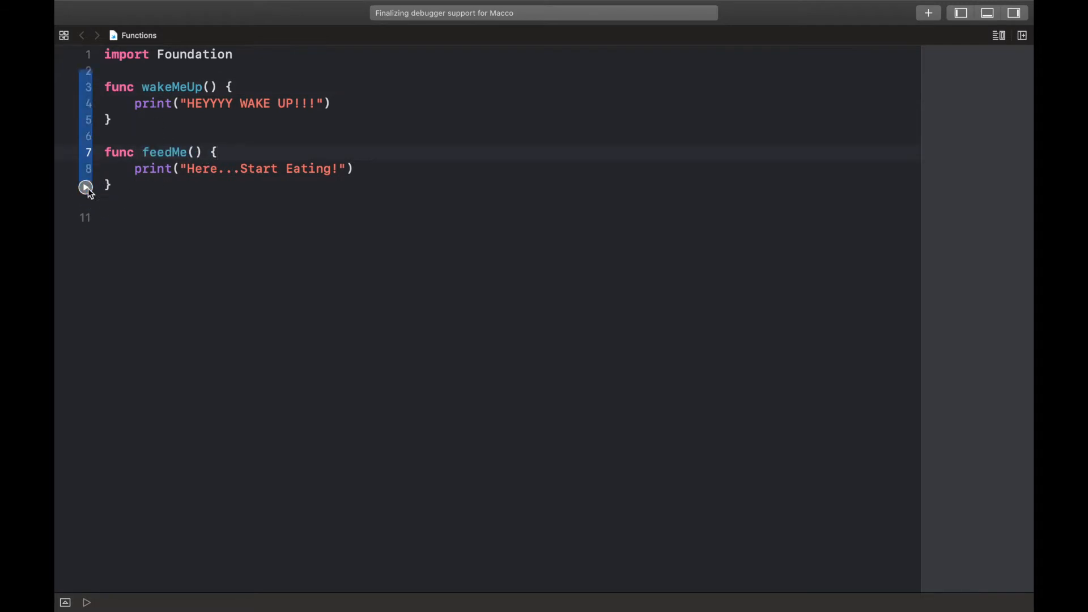
pyautogui.click(86, 603)
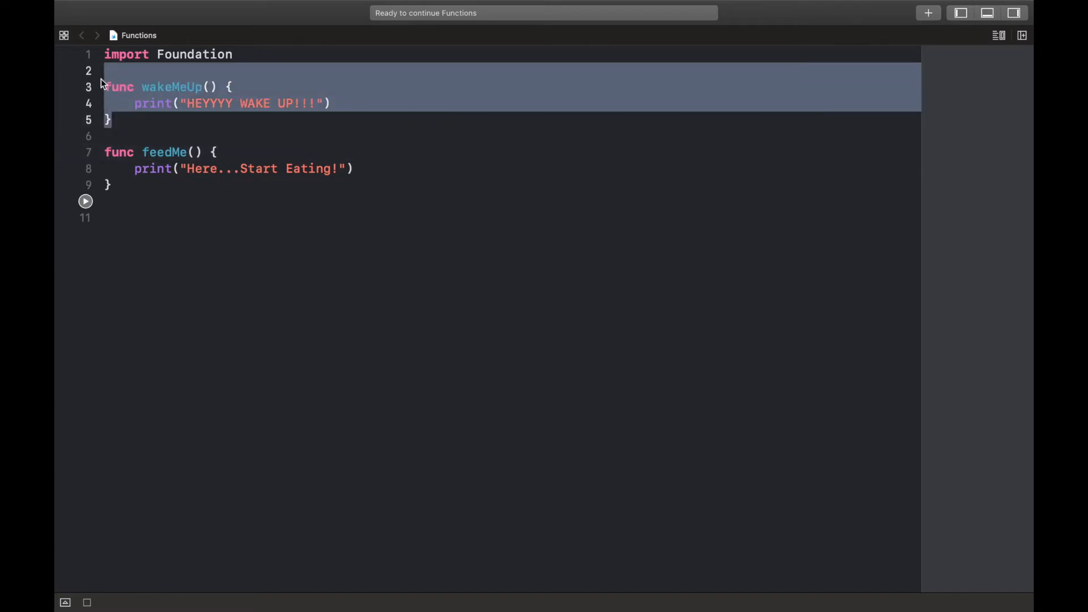
pyautogui.click(111, 152)
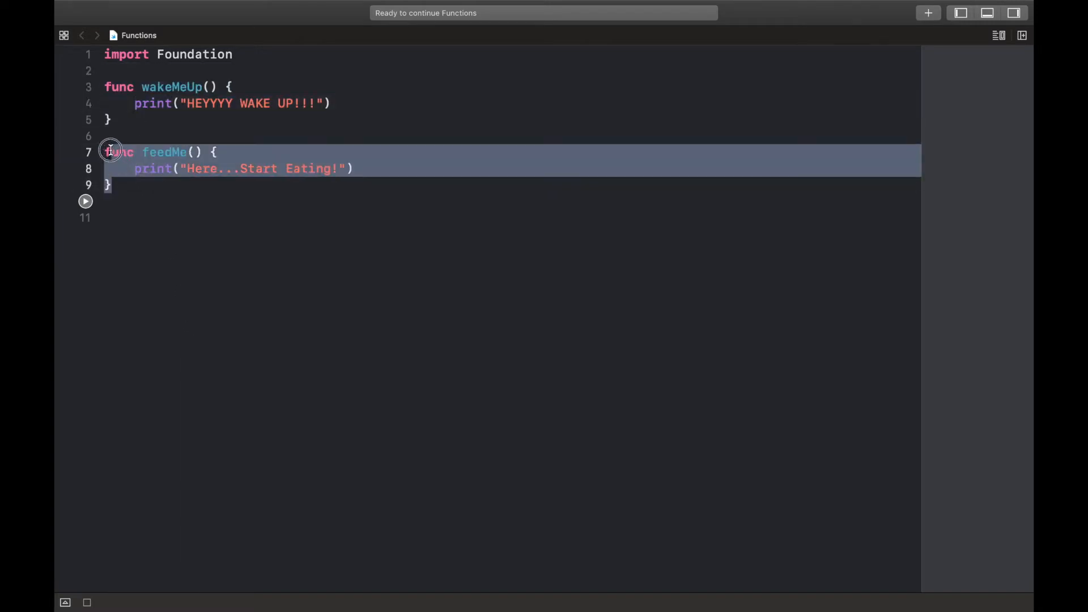
pyautogui.click(132, 211)
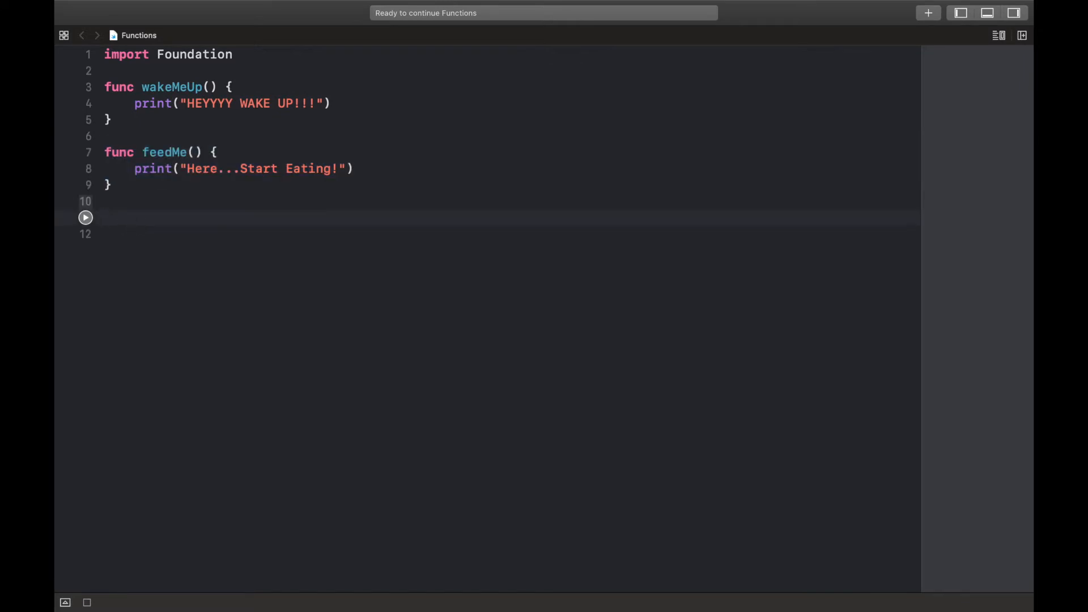
# - Call wakeMeUp() below the functions and run so HEYYYY WAKE UP!!! prints
pyautogui.write('wak')
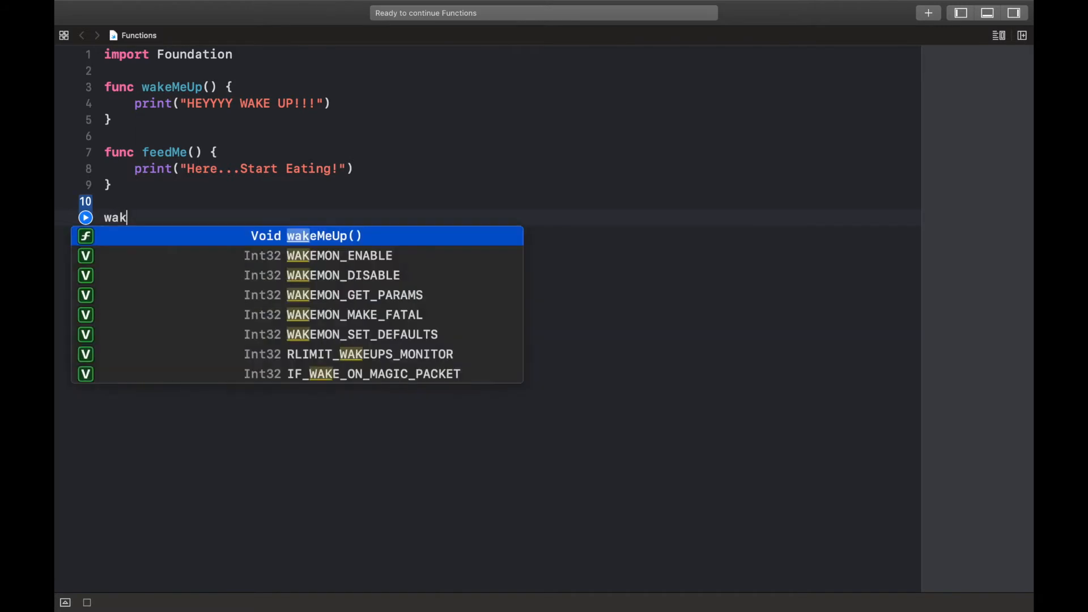
pyautogui.press('Return')
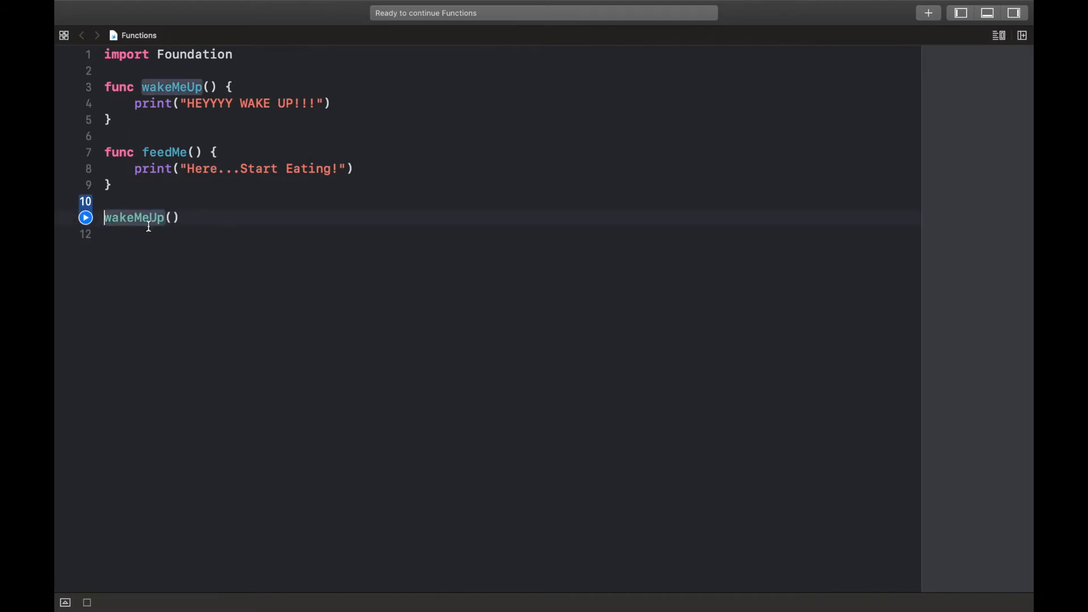
pyautogui.click(86, 217)
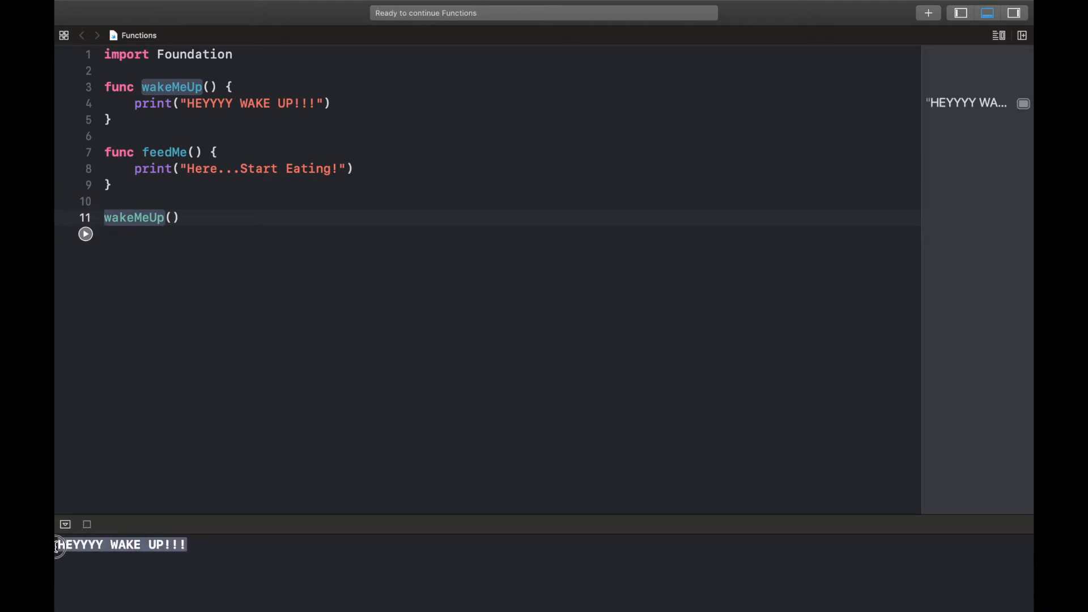
pyautogui.click(323, 235)
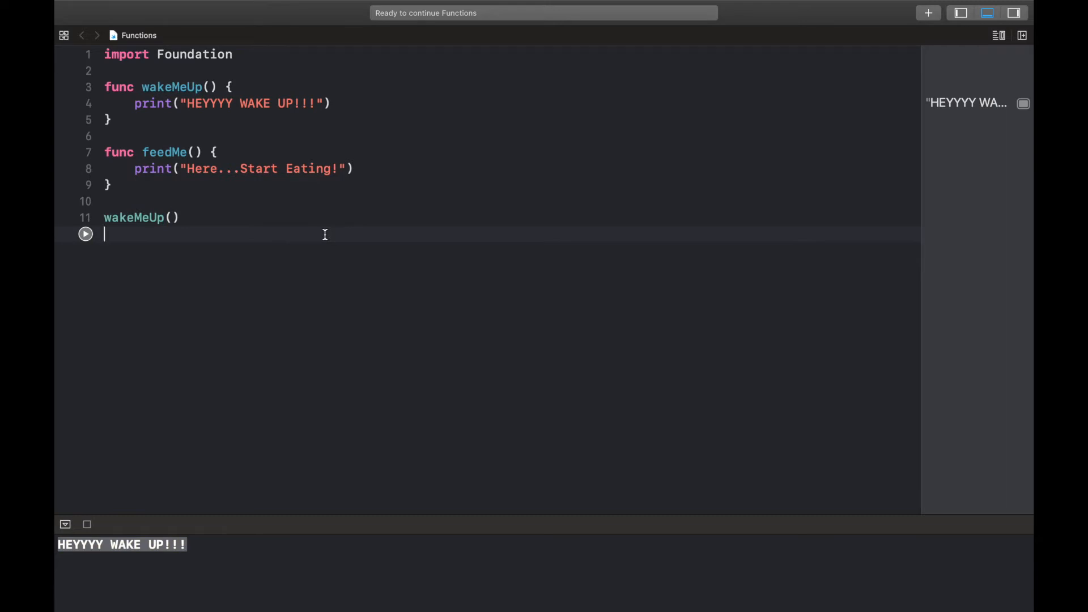
# - Add six feedMe() calls after wakeMeUp() and run so Here...Start Eating! prints six times
pyautogui.write('feedMe(')
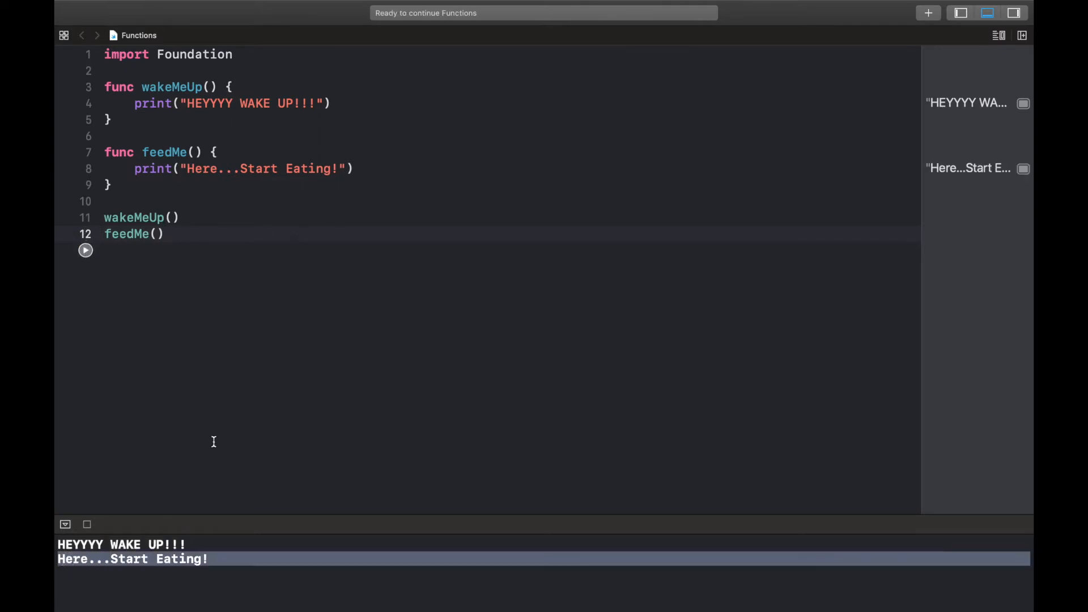
pyautogui.click(230, 251)
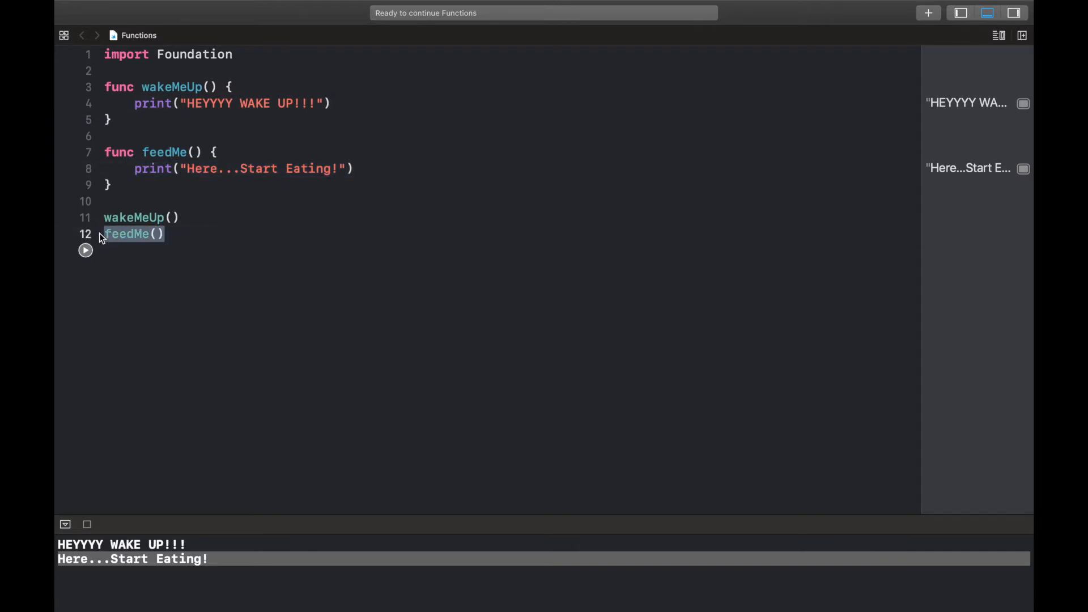
pyautogui.write('feedMe()')
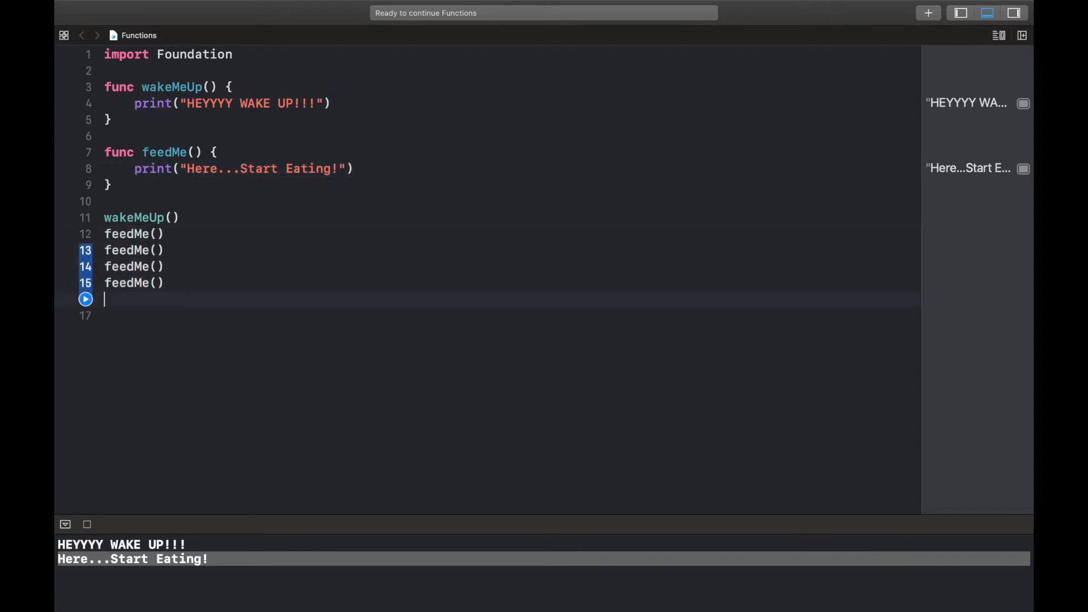
pyautogui.write('feedMe()')
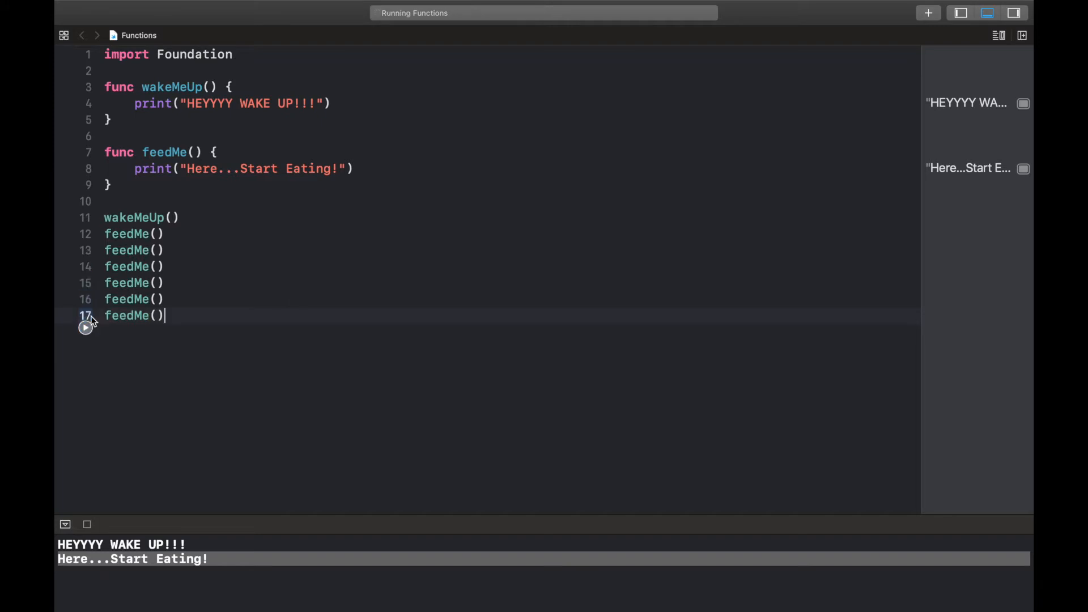
pyautogui.click(85, 327)
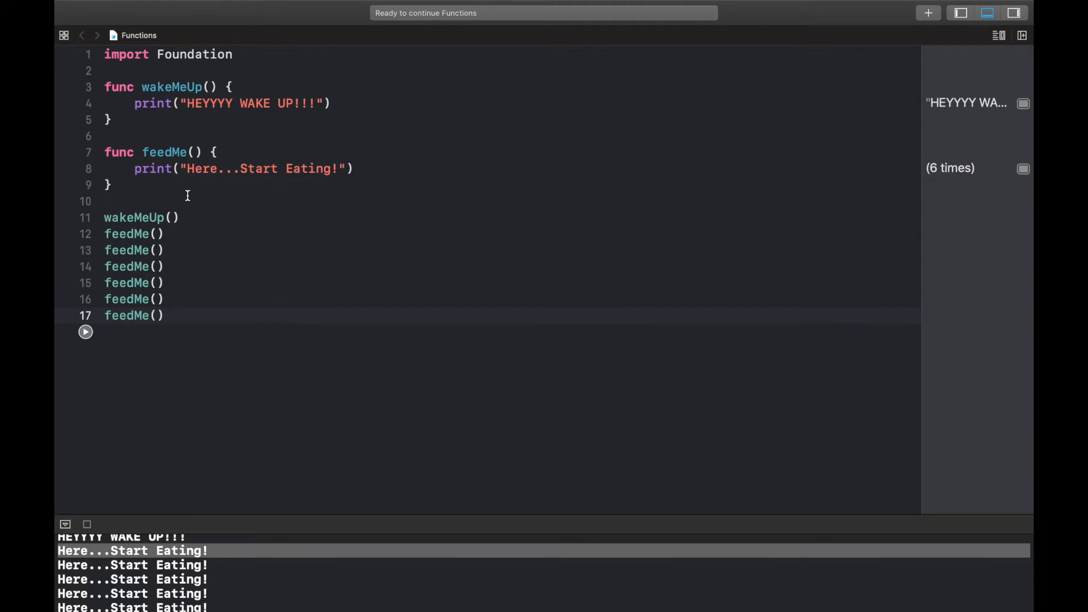
pyautogui.click(165, 315)
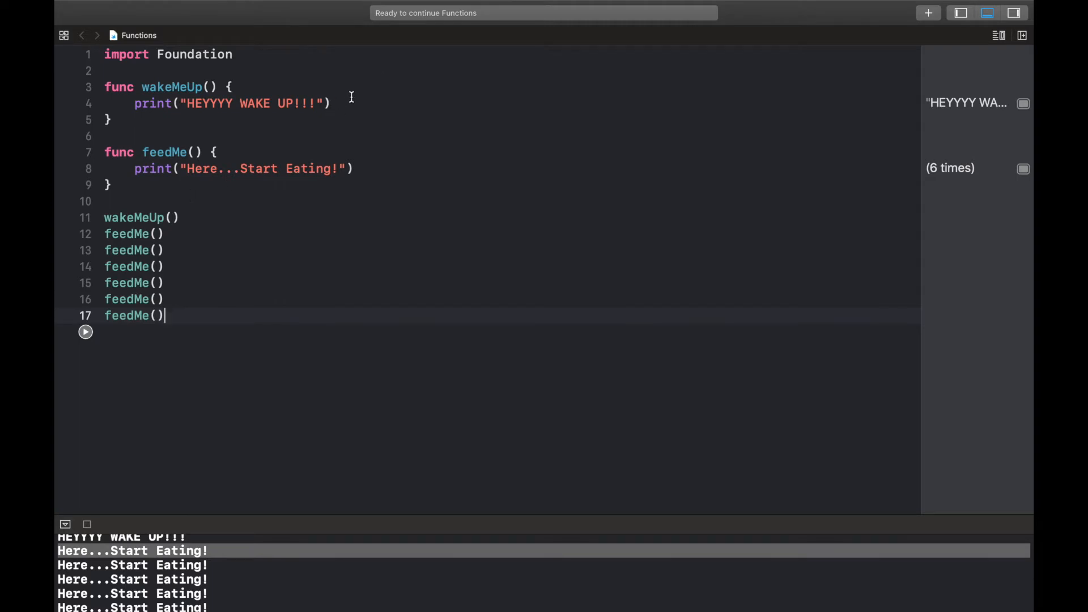
# - Highlight all six repeated feedMe calls to review them, then clear the highlight
pyautogui.doubleClick(154, 103)
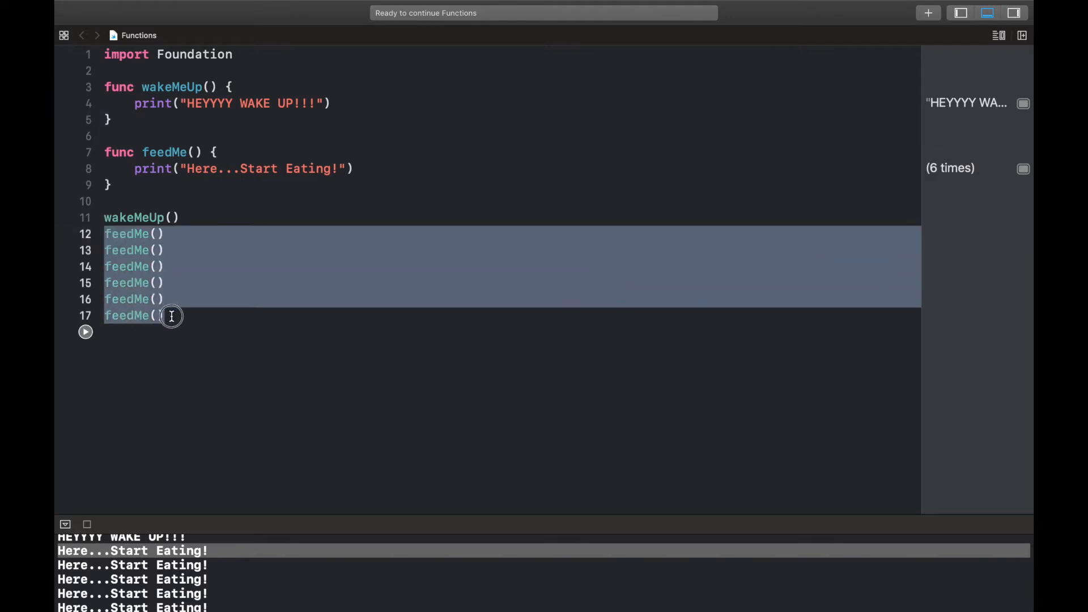
pyautogui.click(169, 315)
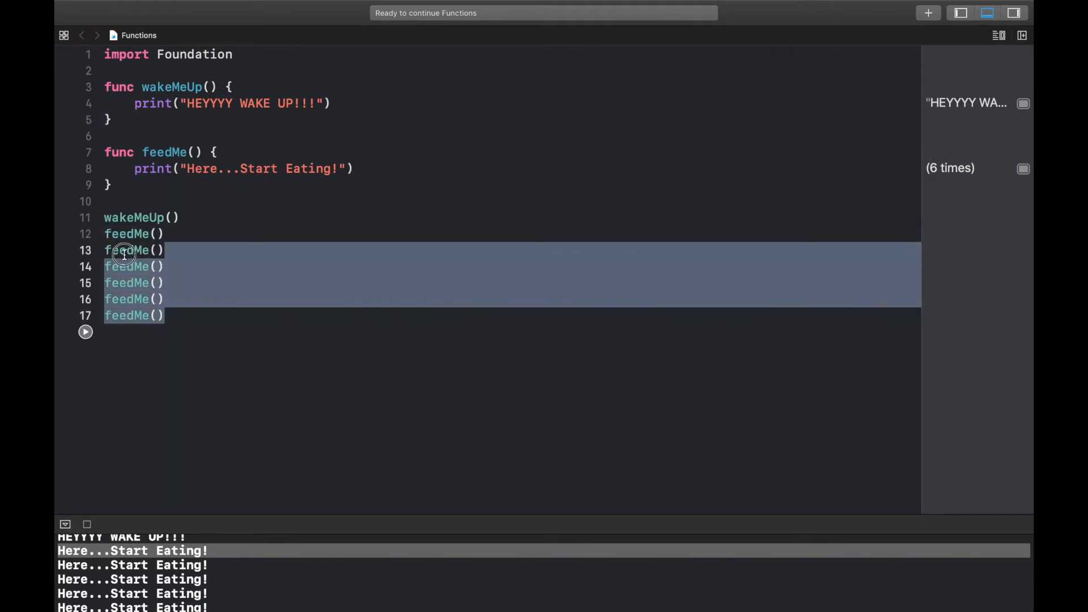
pyautogui.moveTo(124, 250); pyautogui.dragTo(117, 234)
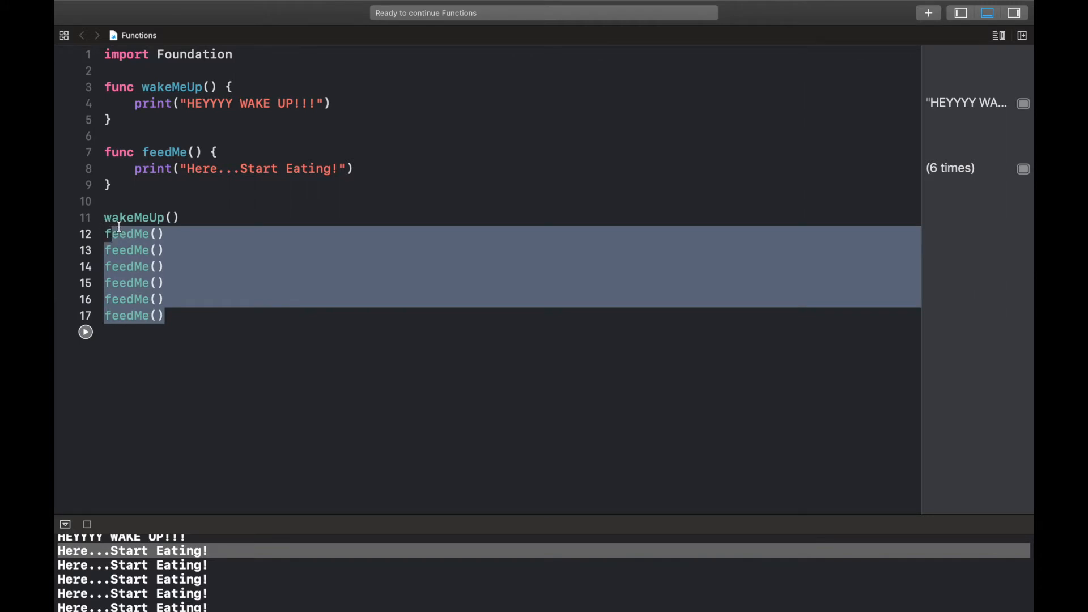
pyautogui.click(121, 234)
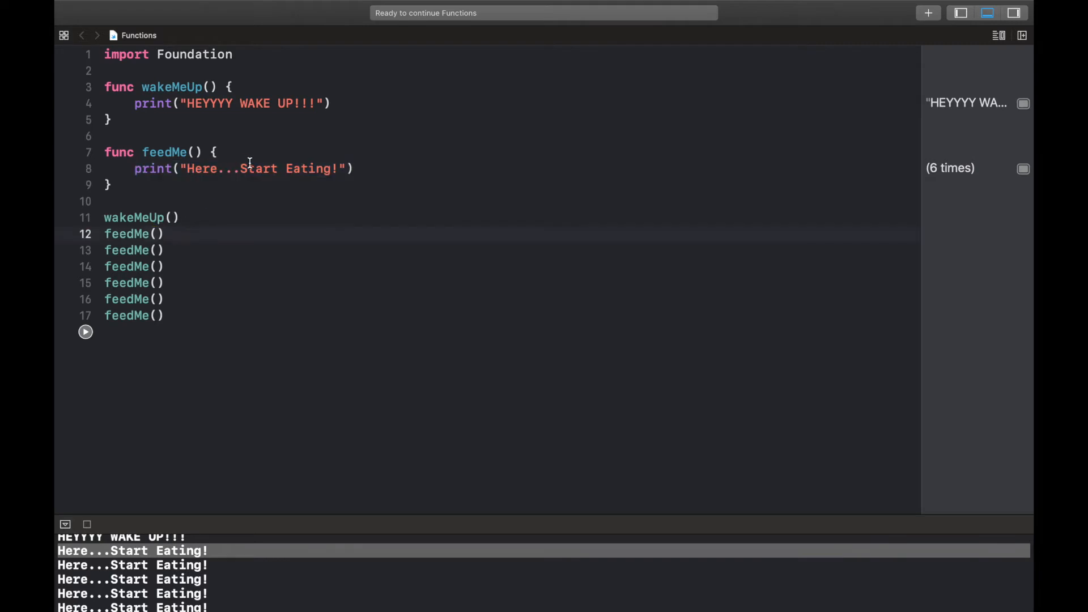
pyautogui.moveTo(331, 168)
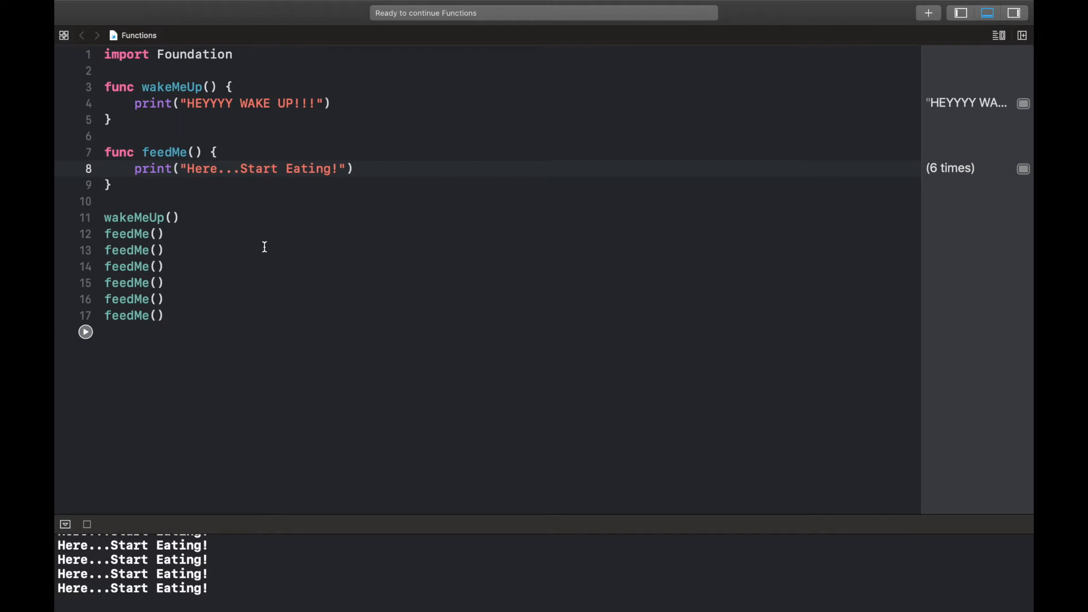
# - Write func sum() with let num1 = 10, let num2 = 20 and sum = num1 + num2
pyautogui.click(272, 169)
pyautogui.write('func sum(')
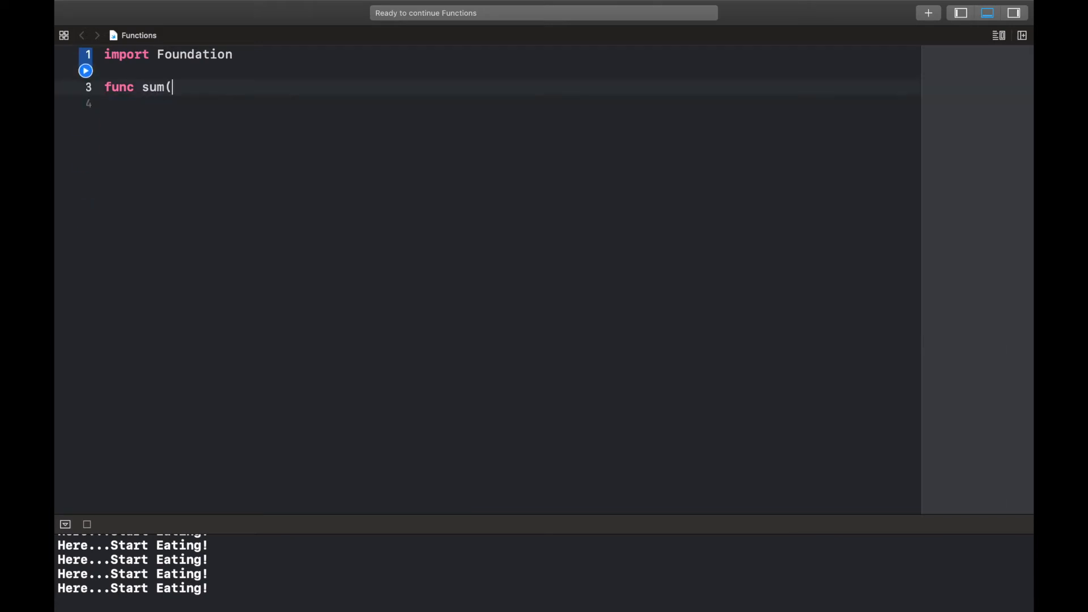
pyautogui.write(') {')
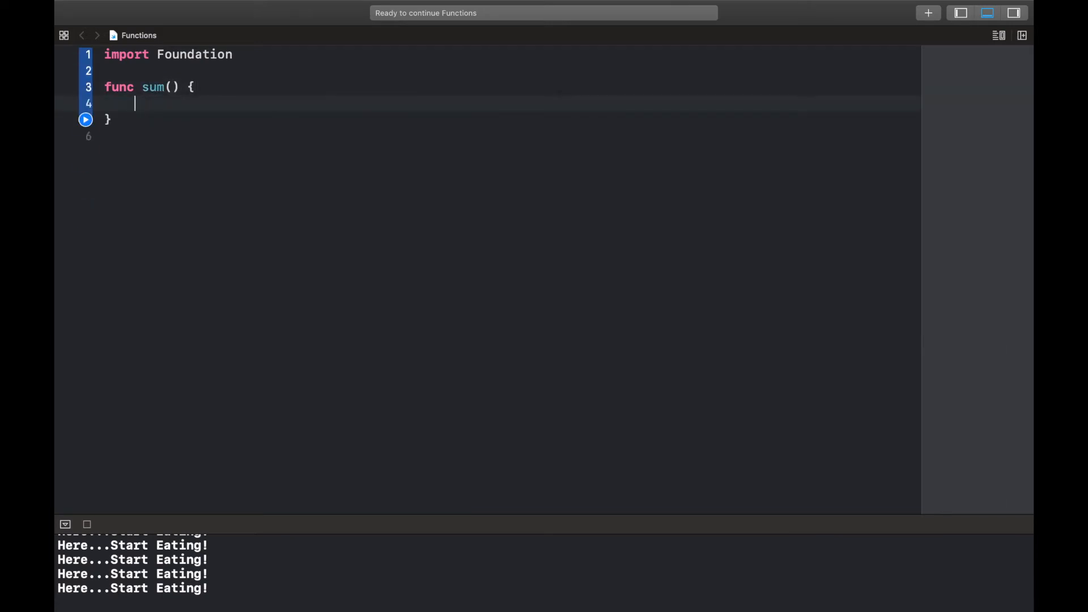
pyautogui.write('let nu')
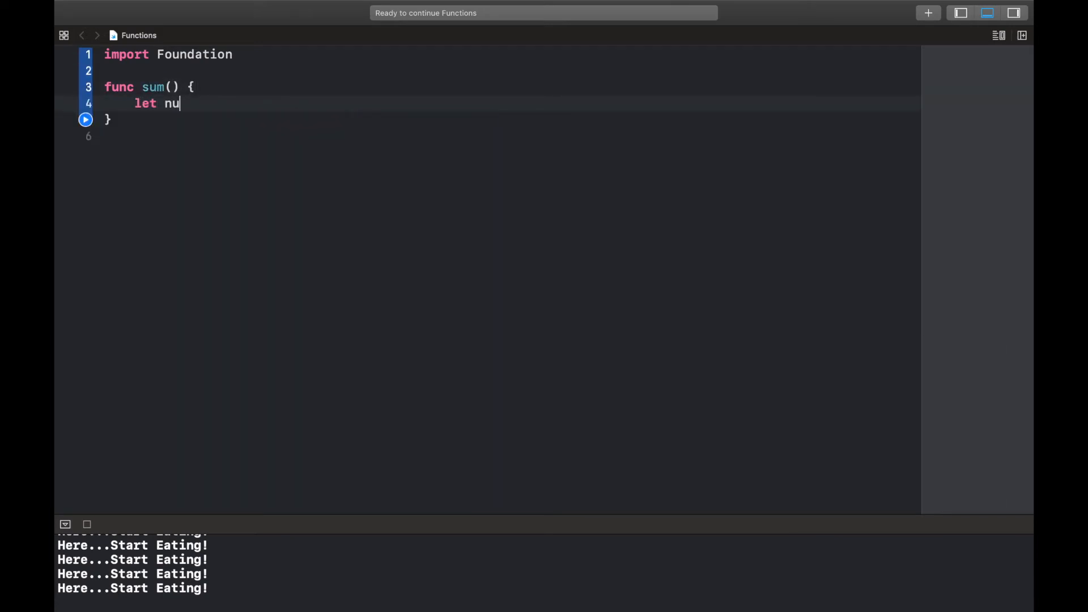
pyautogui.write('m1 =')
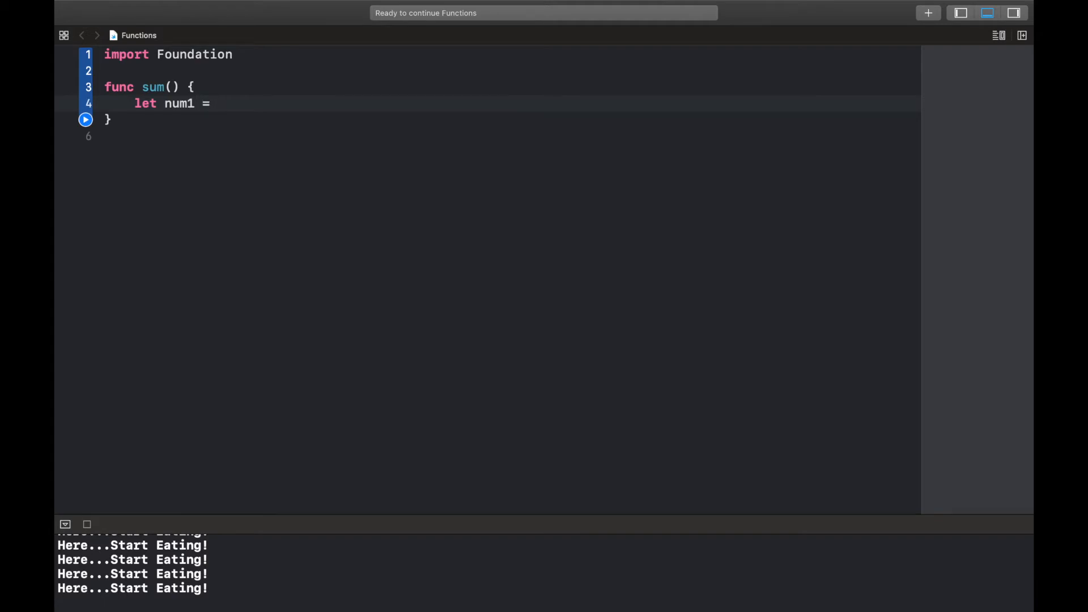
pyautogui.write('10')
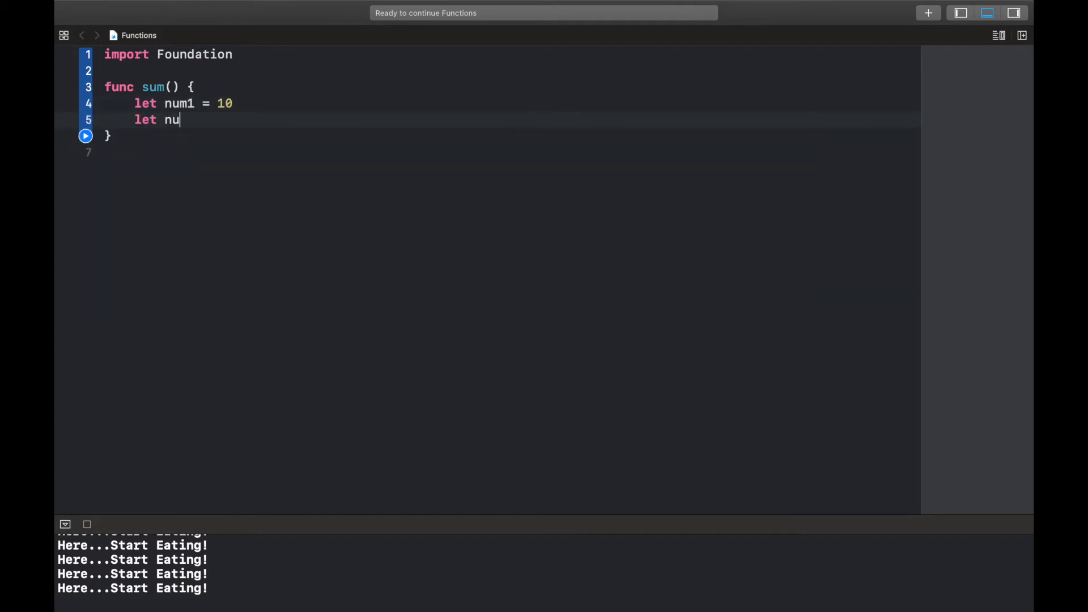
pyautogui.write('m2 = 20')
pyautogui.write('let')
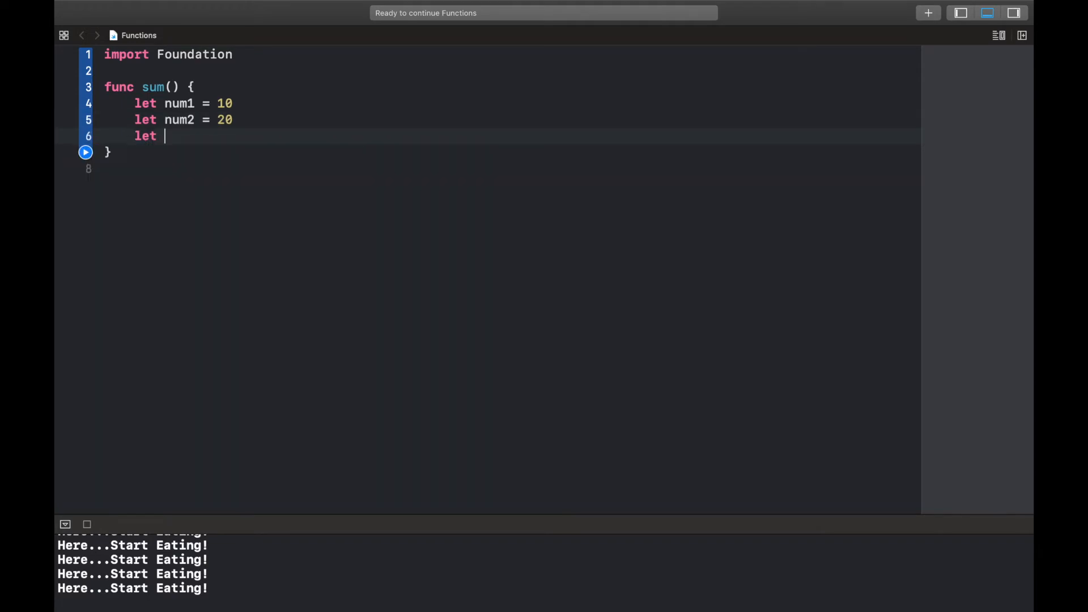
pyautogui.write('sum')
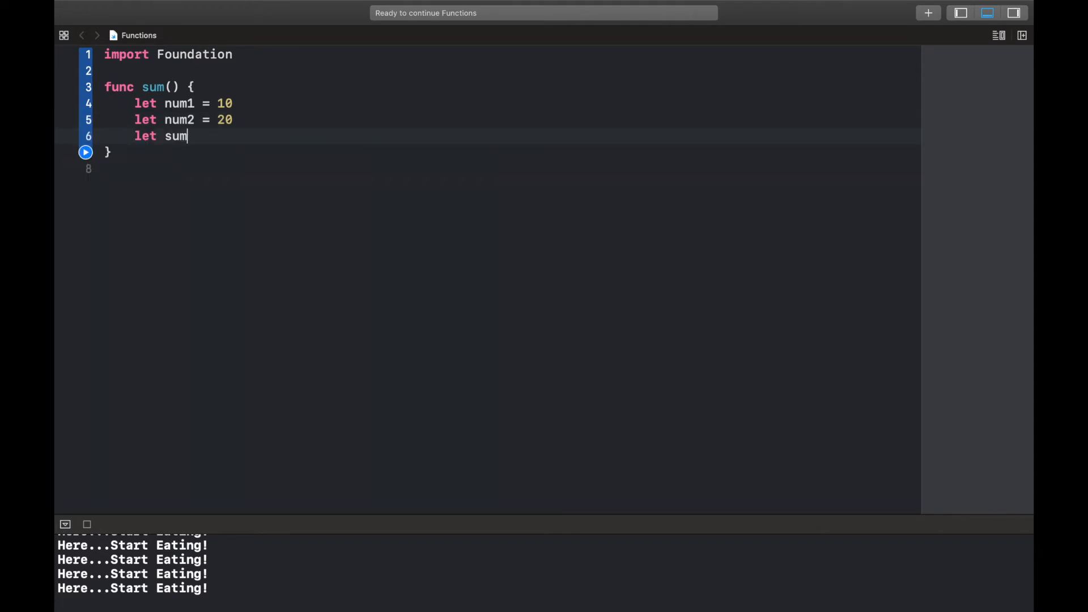
pyautogui.write('= num1 +')
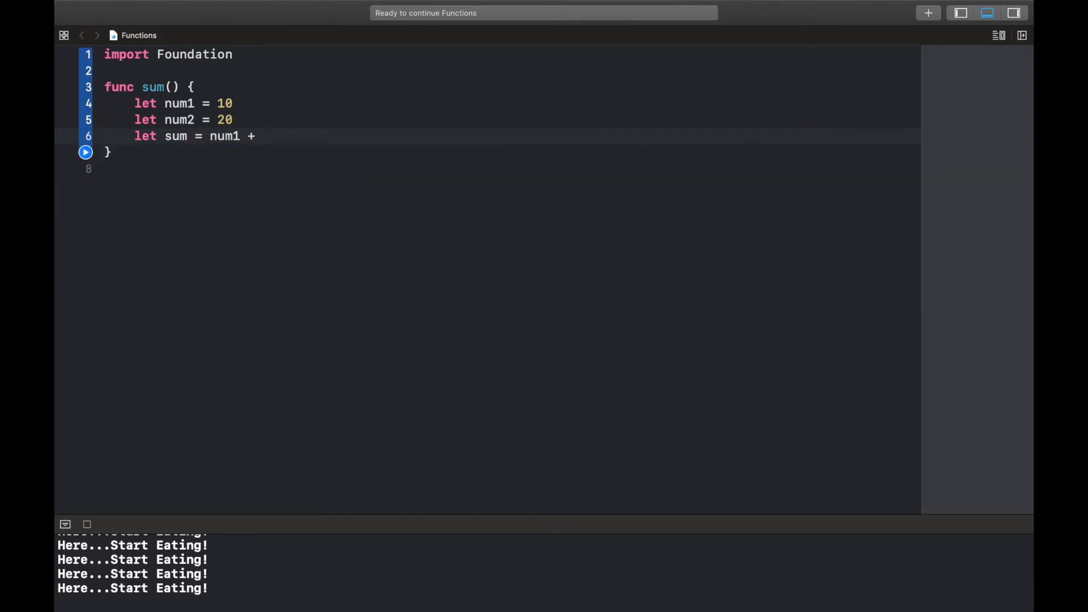
pyautogui.write('num2')
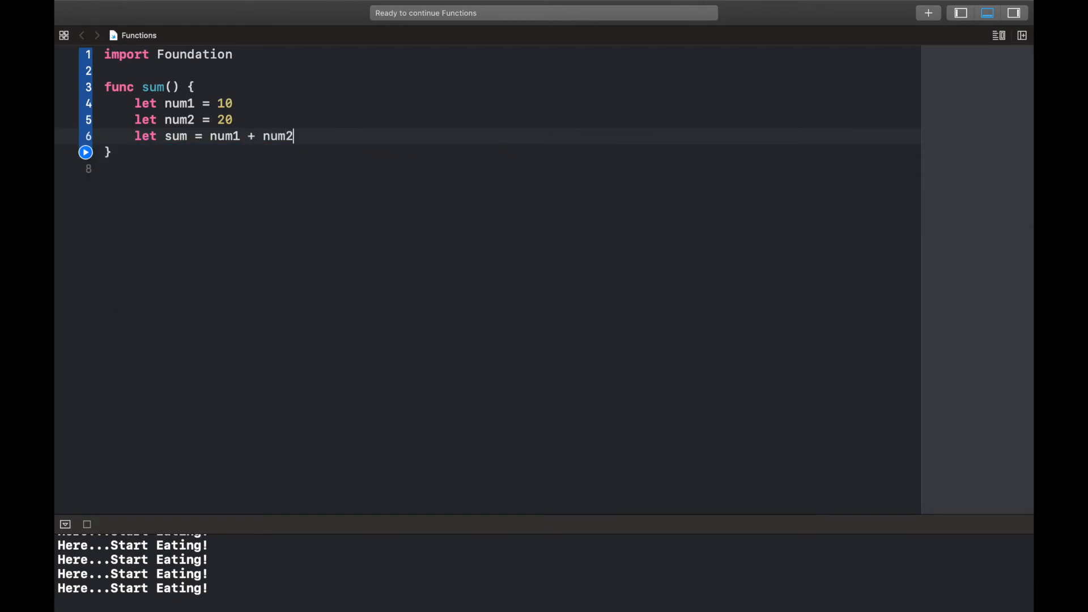
# - Add print("The addition is: \(sum)") after the sum calculation
pyautogui.write('print(')
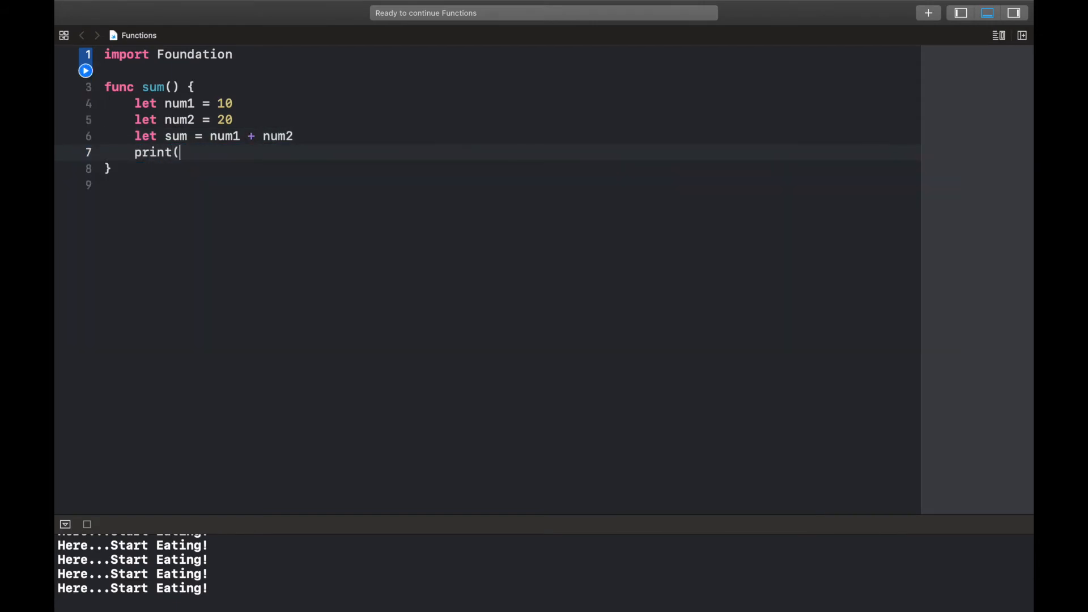
pyautogui.write('(')
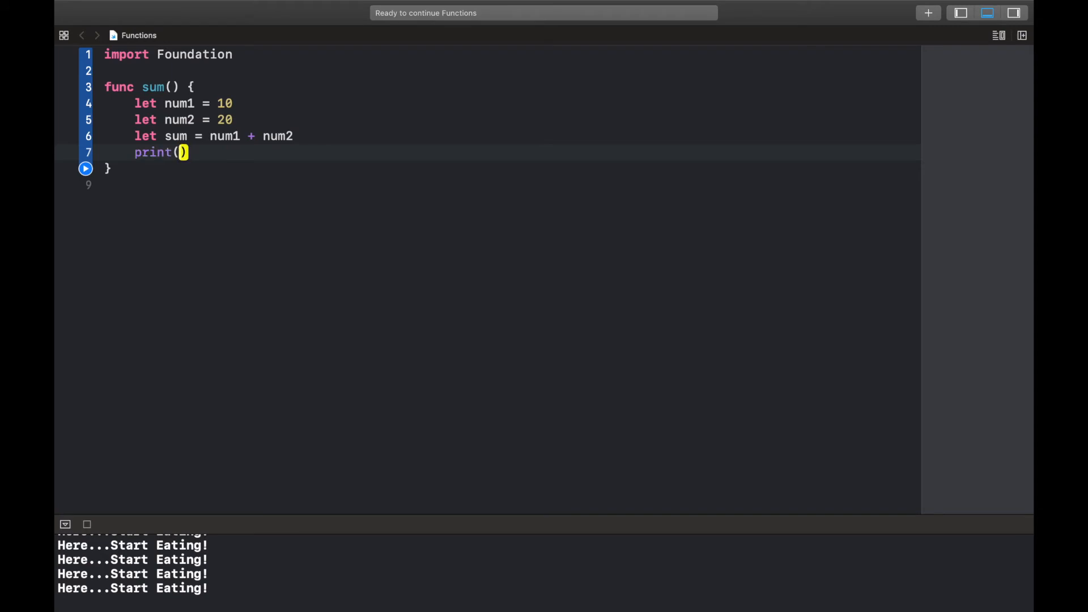
pyautogui.write('"The additi')
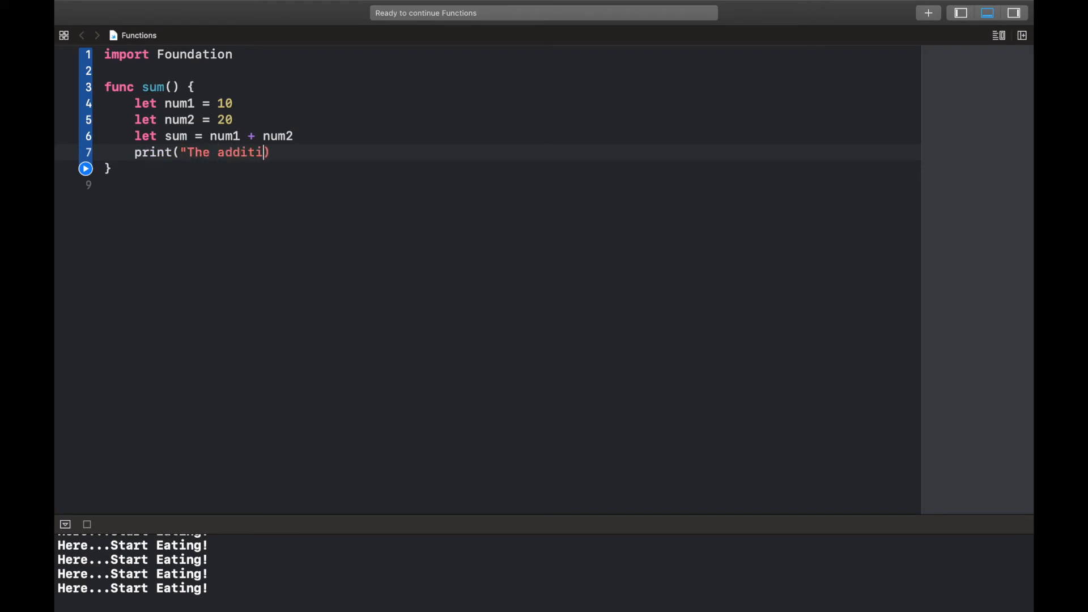
pyautogui.write('on is: n')
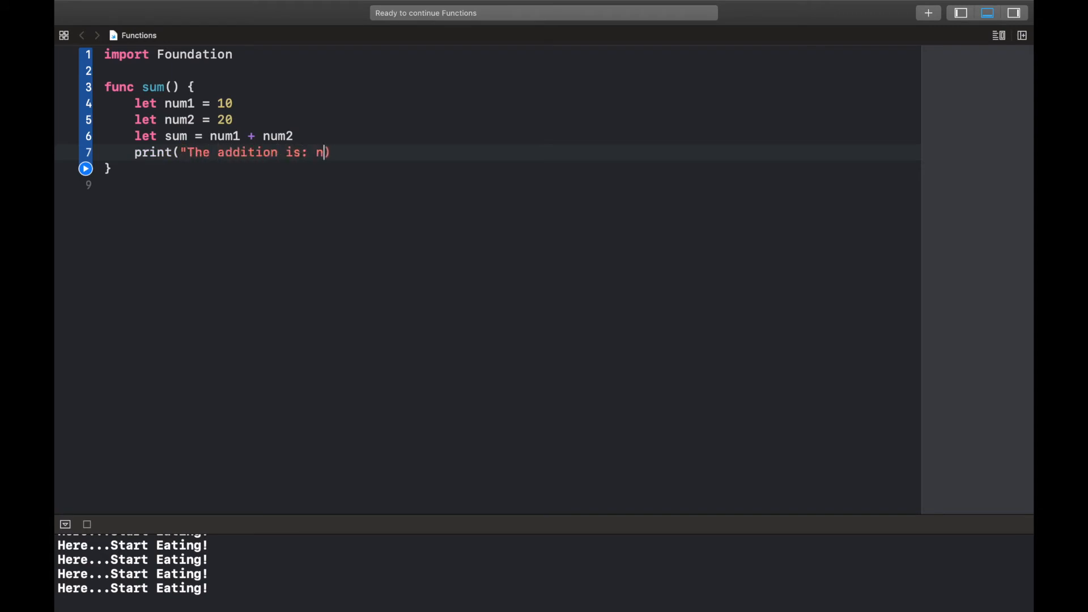
pyautogui.write('\\(')
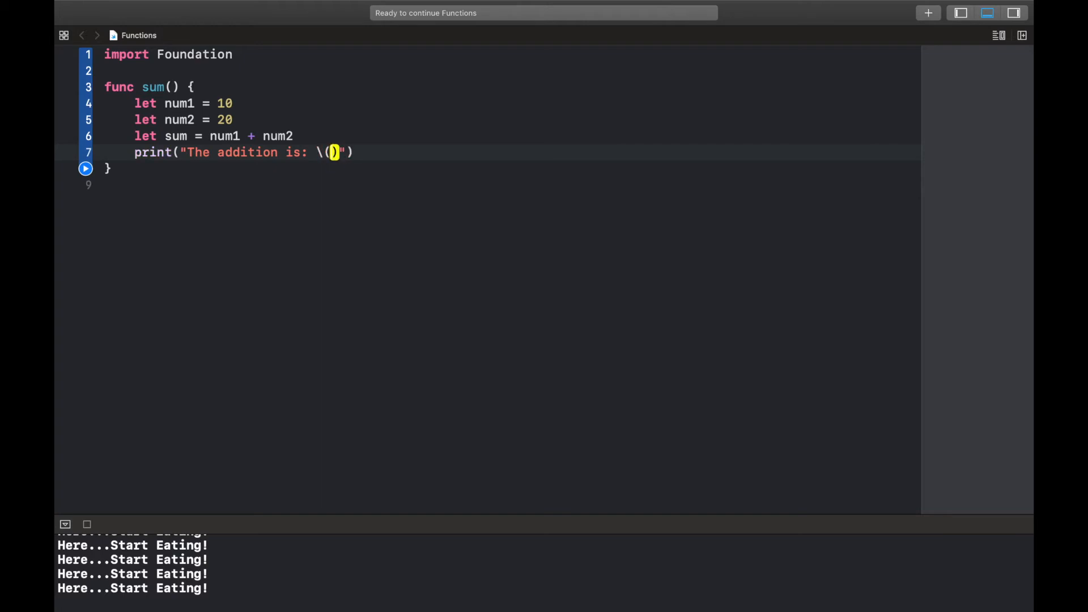
pyautogui.write('sum')
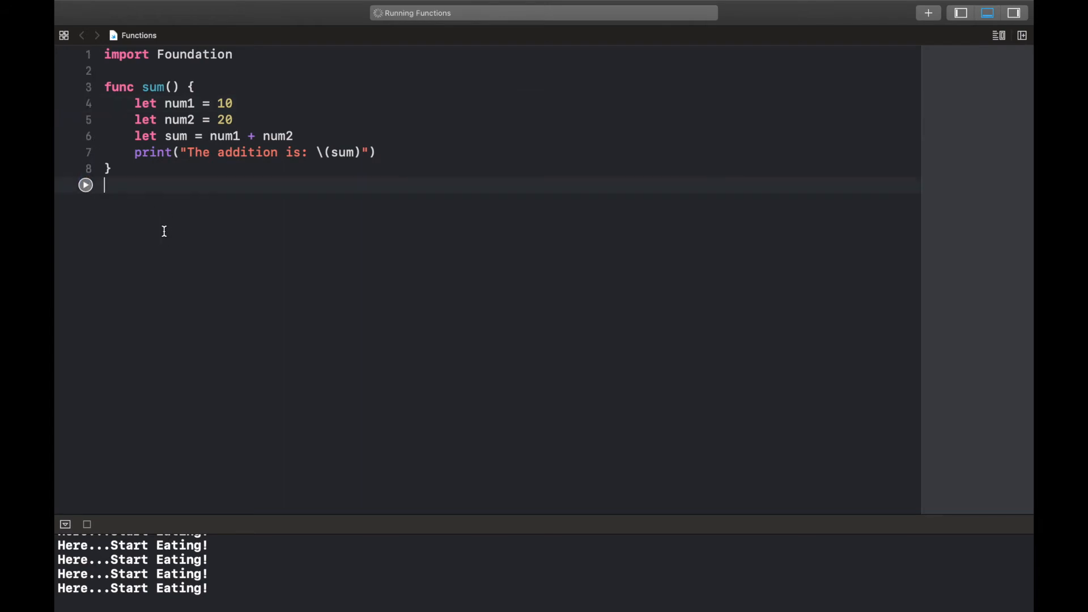
# - Call sum() after the function and run so The addition is: 30 prints
pyautogui.write('sum()')
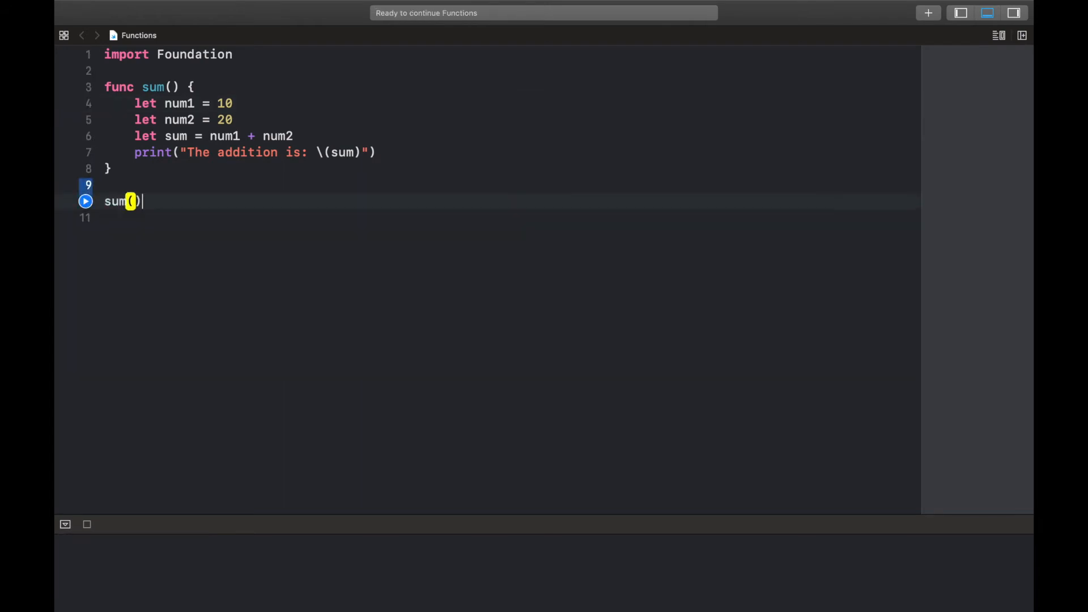
pyautogui.click(85, 202)
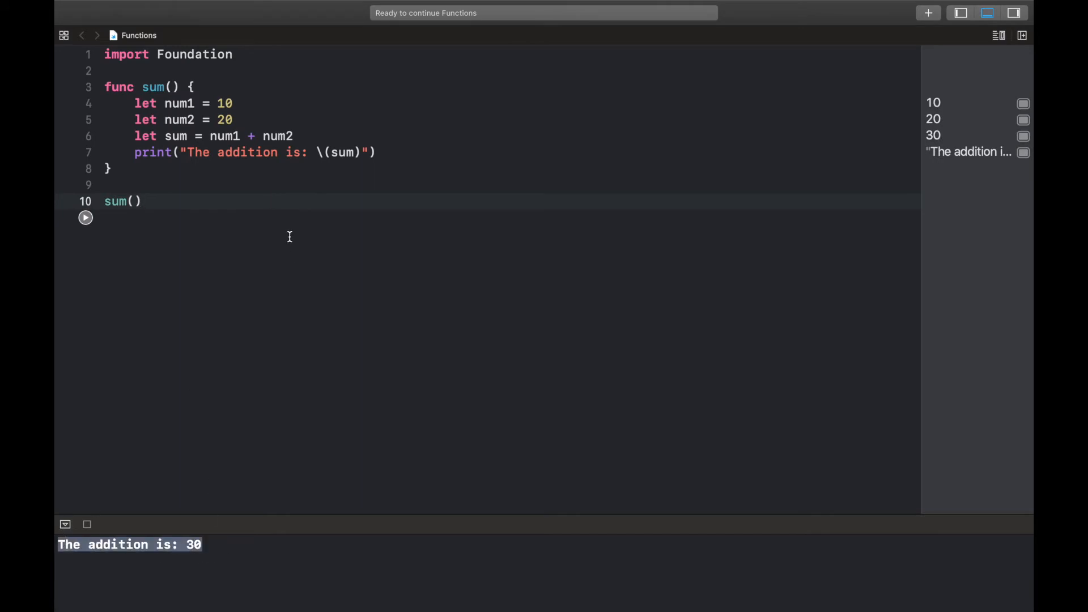
pyautogui.click(107, 183)
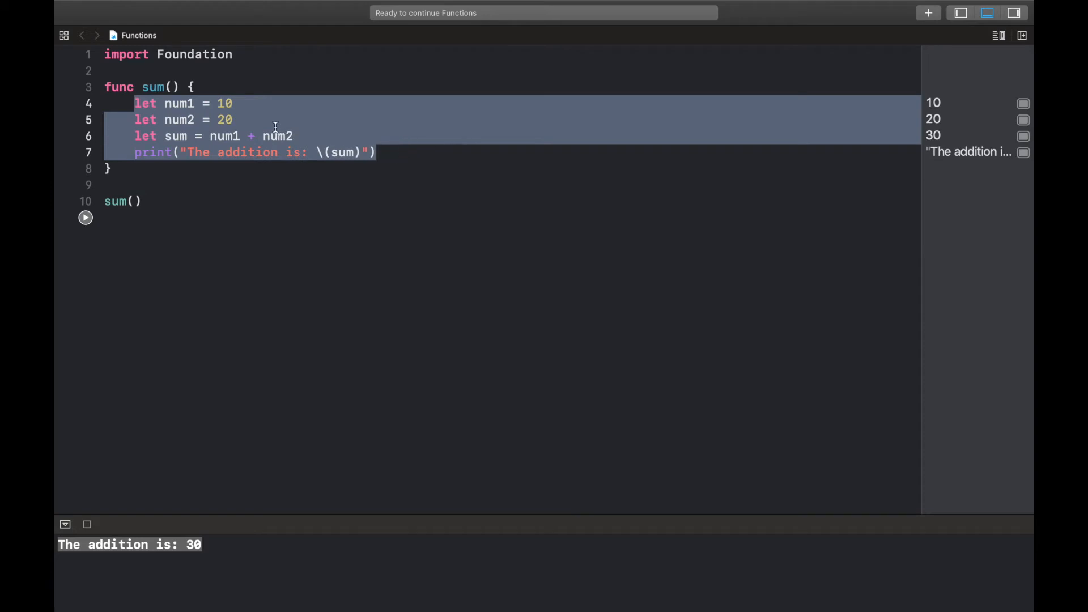
# - Highlight the two hard-coded constant declarations and get ready to add parameters to sum
pyautogui.click(274, 118)
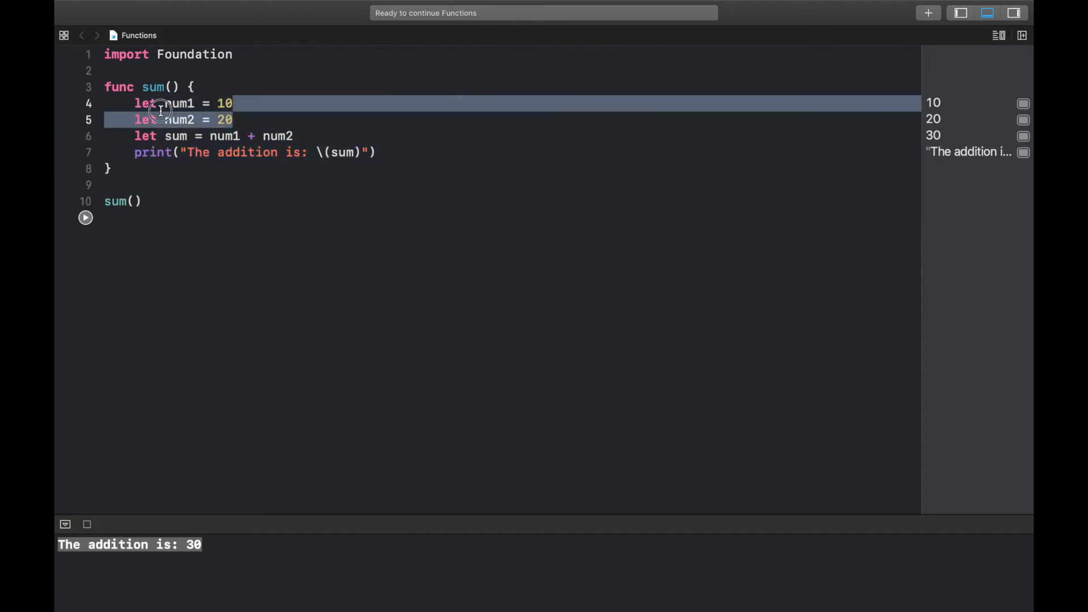
pyautogui.click(137, 102)
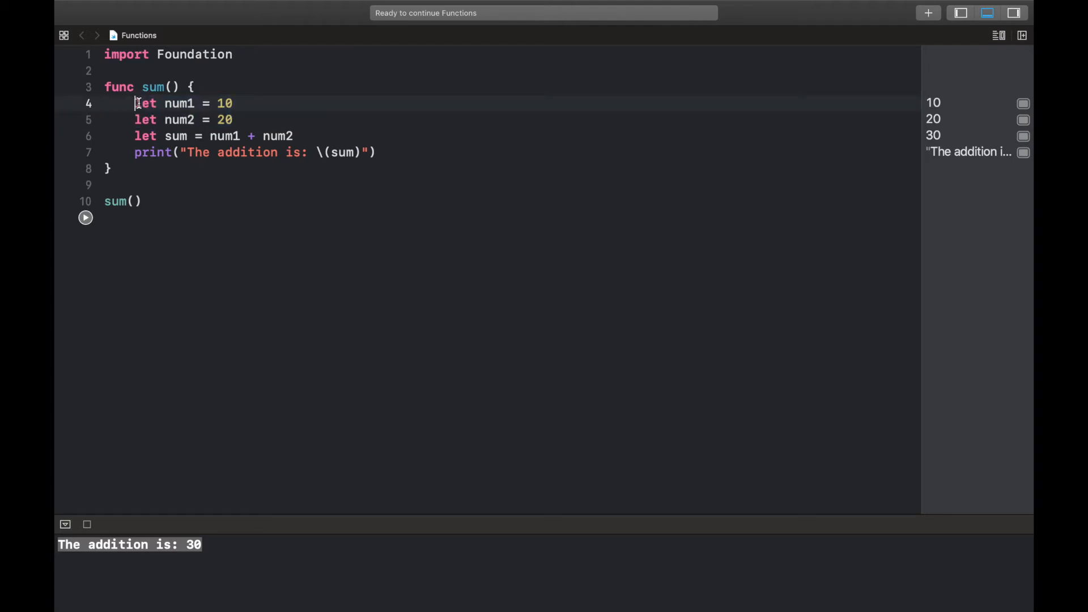
pyautogui.moveTo(176, 265)
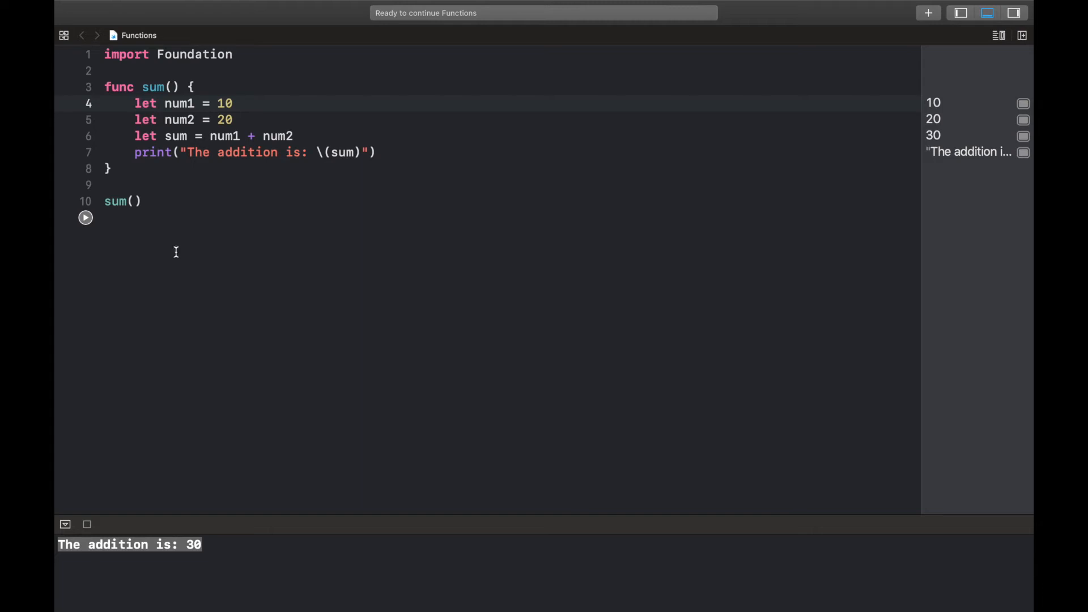
pyautogui.doubleClick(179, 103)
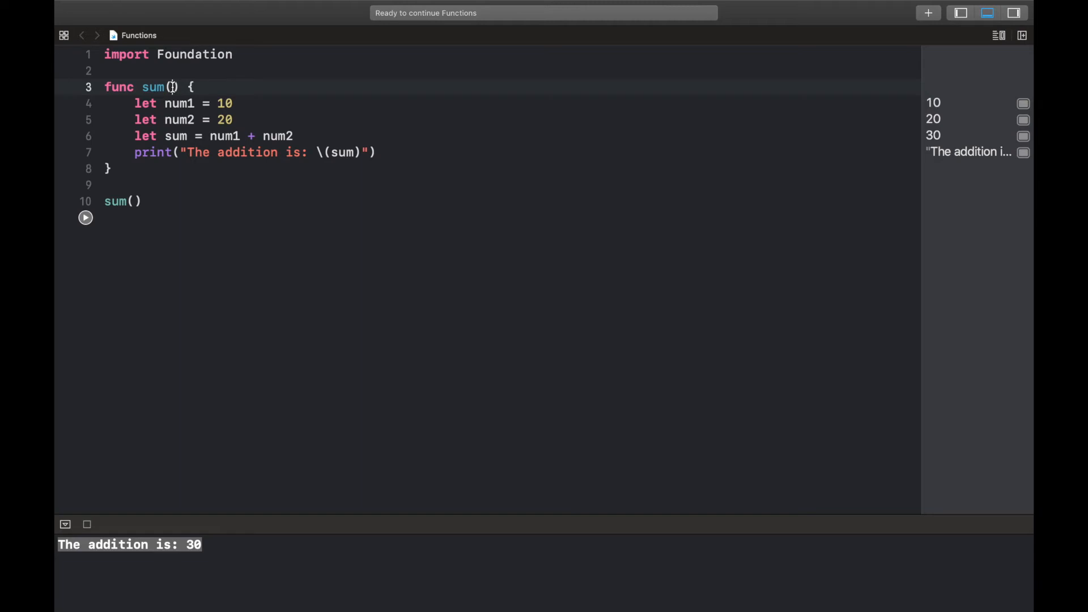
# - Change the signature to func sum(num1: Int, num2: Int) and delete the let num1/num2 constant lines
pyautogui.write('num1')
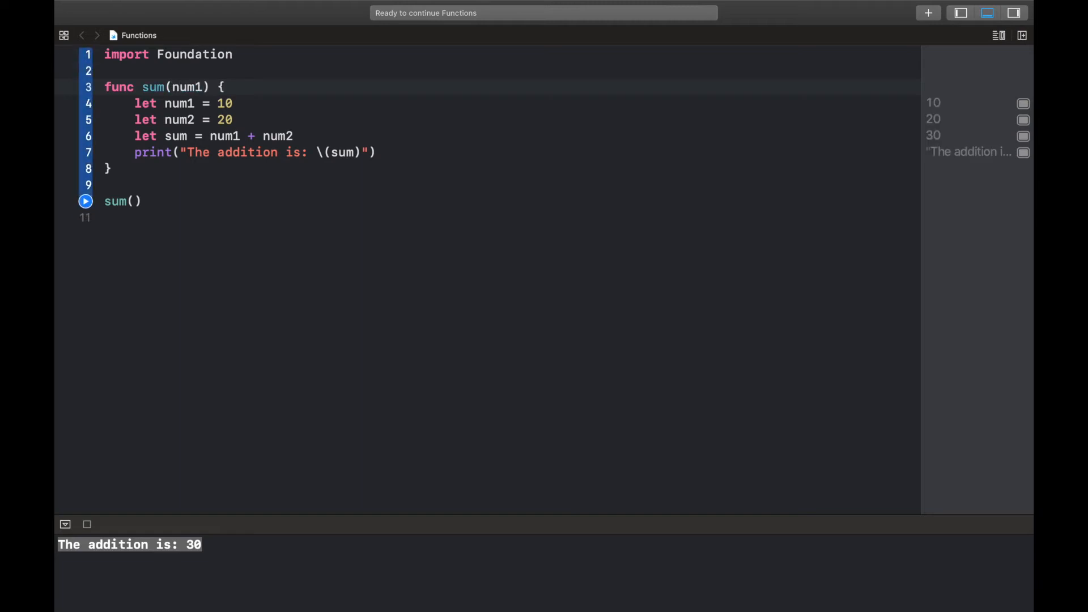
pyautogui.write(':')
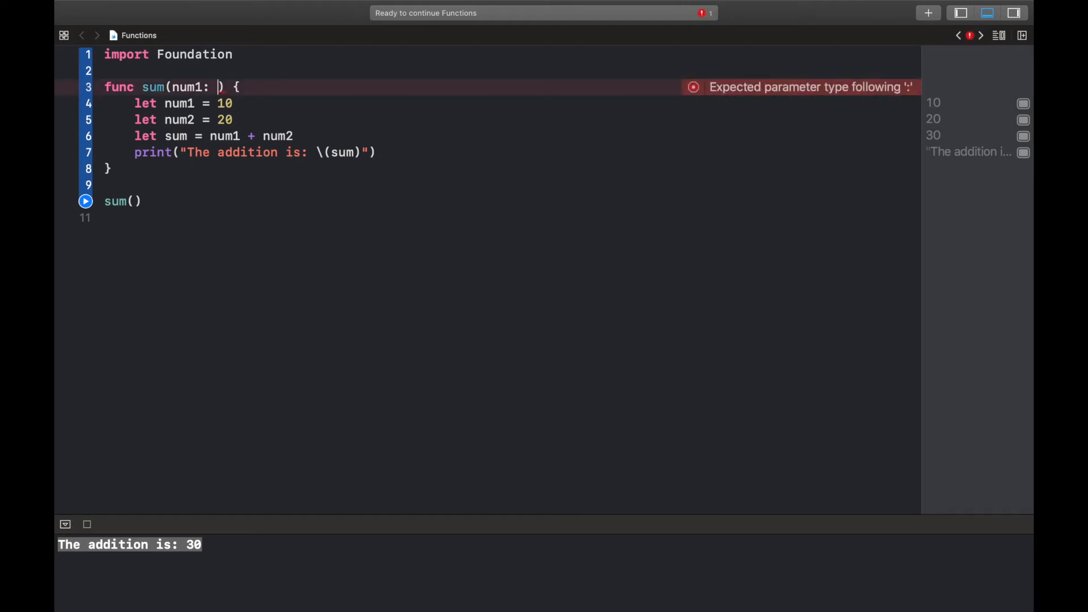
pyautogui.write('Int,')
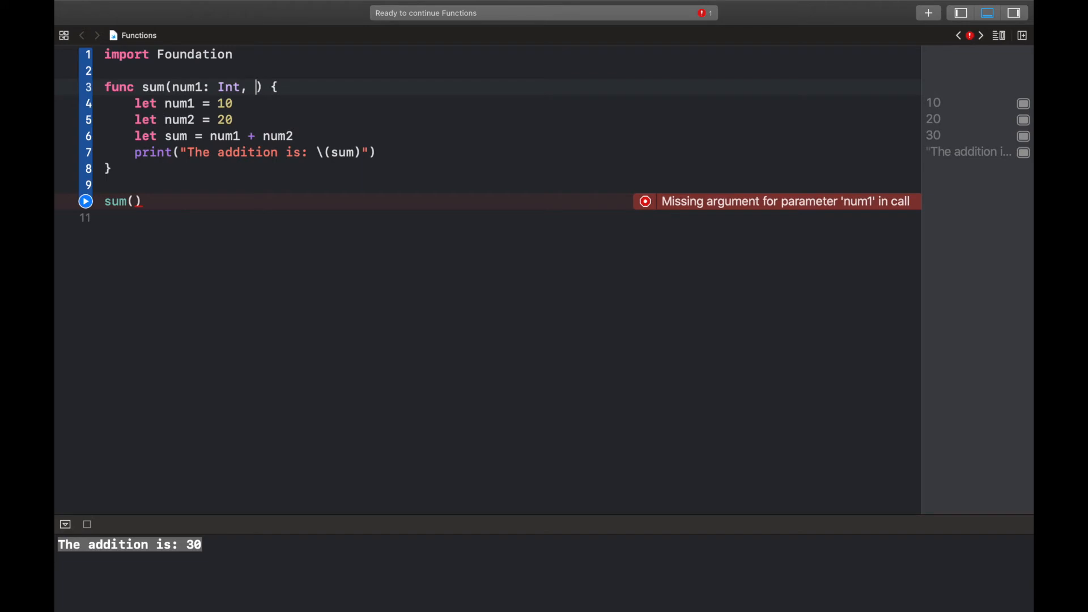
pyautogui.write('num2:')
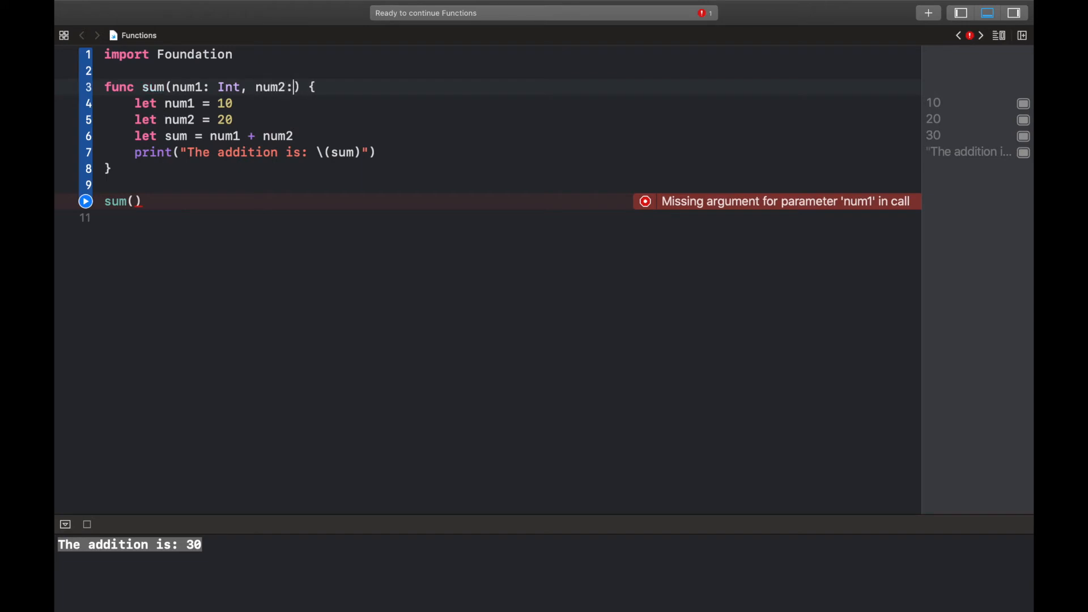
pyautogui.write('Int')
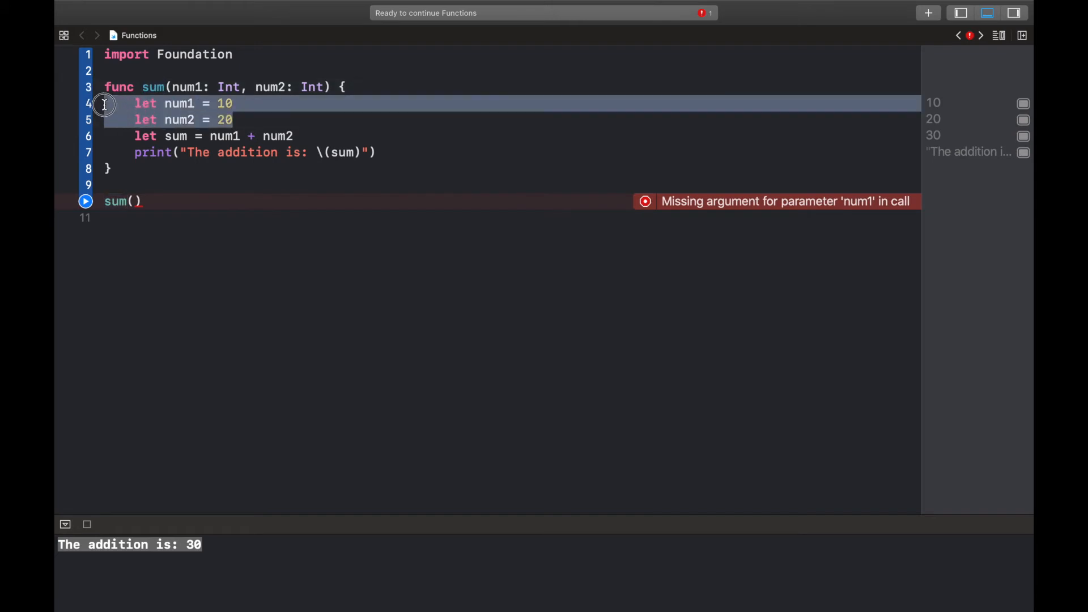
pyautogui.press('Delete')
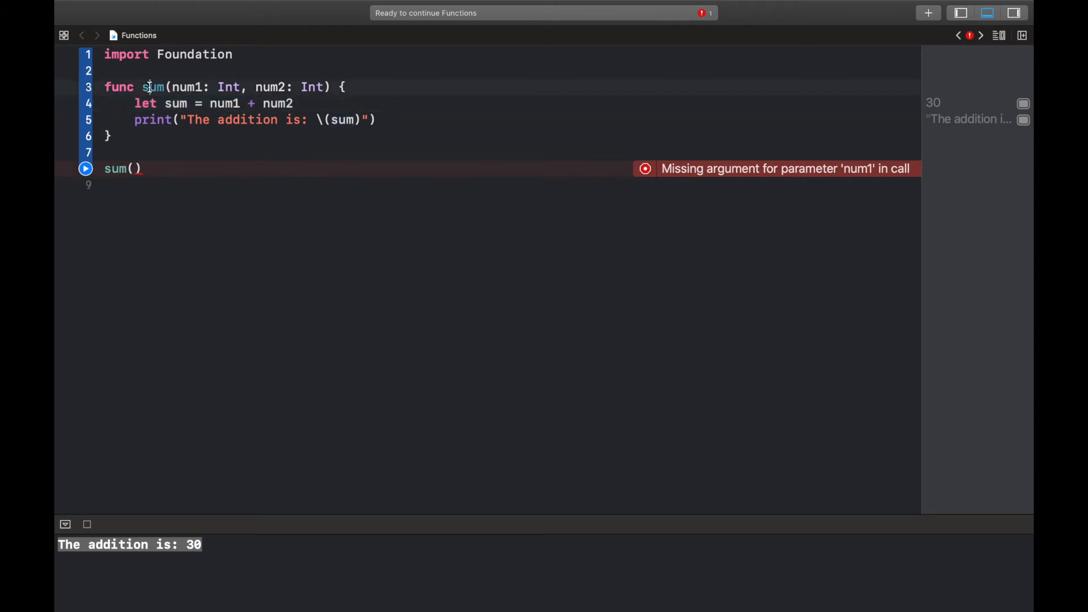
# - Point out num1 in the signature, the num1 + num2 addition and sum in the printed message
pyautogui.doubleClick(152, 86)
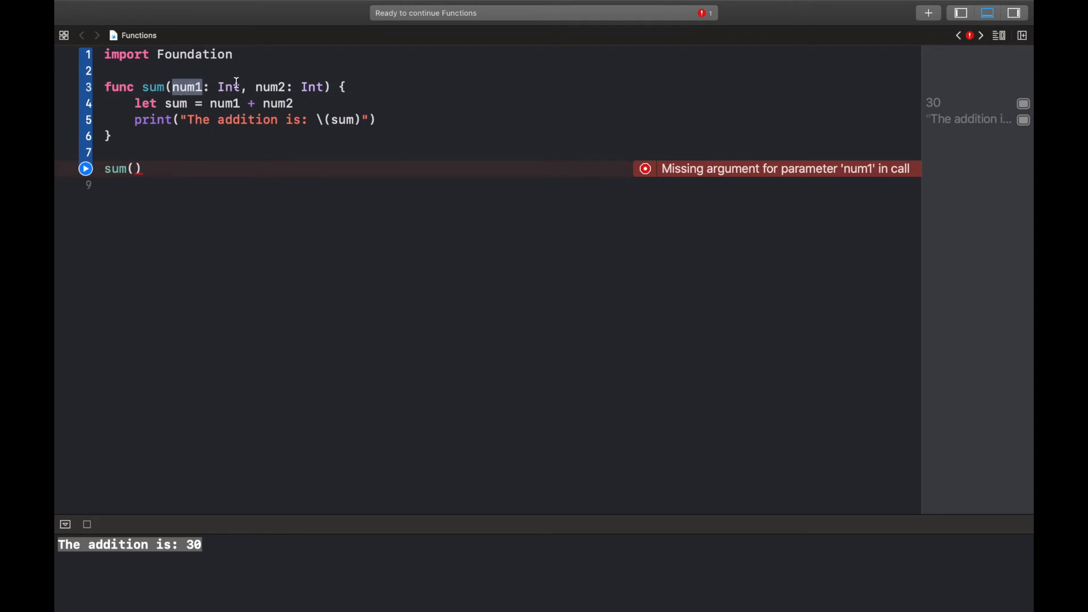
pyautogui.doubleClick(270, 87)
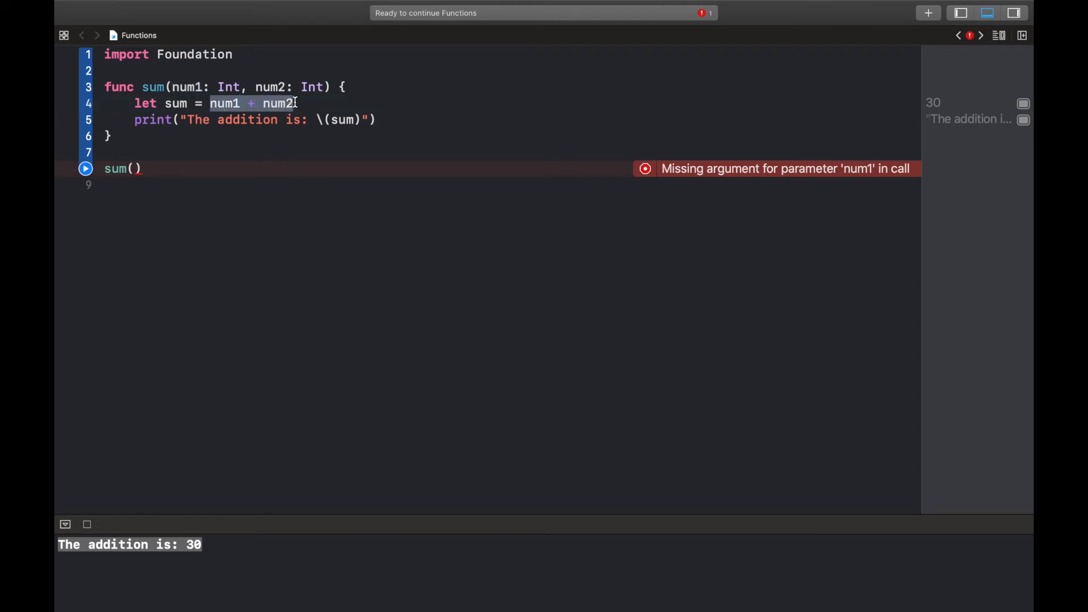
pyautogui.doubleClick(175, 103)
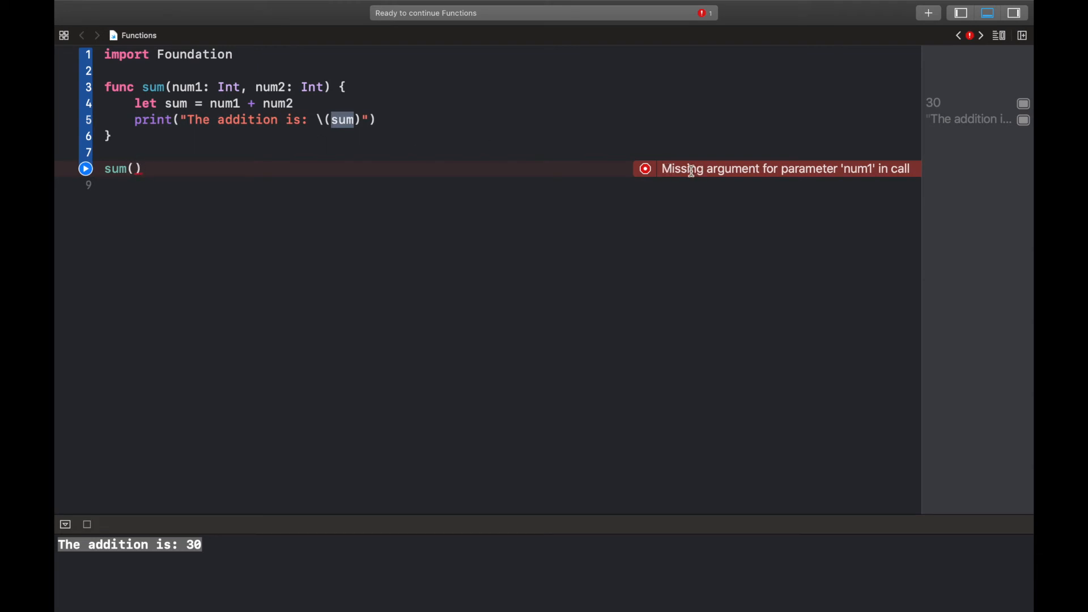
pyautogui.moveTo(819, 172)
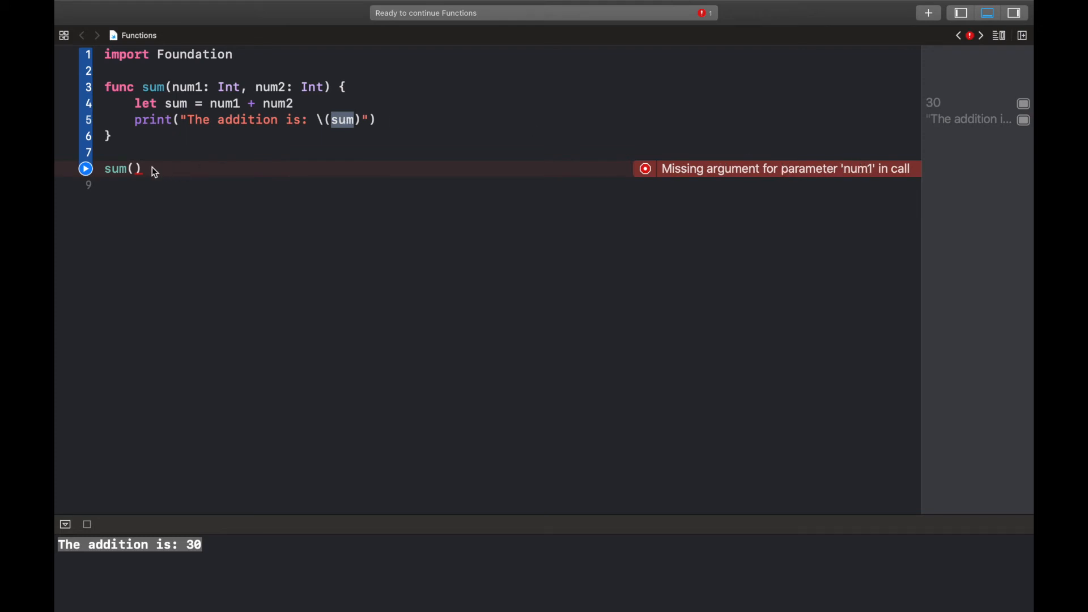
pyautogui.click(134, 169)
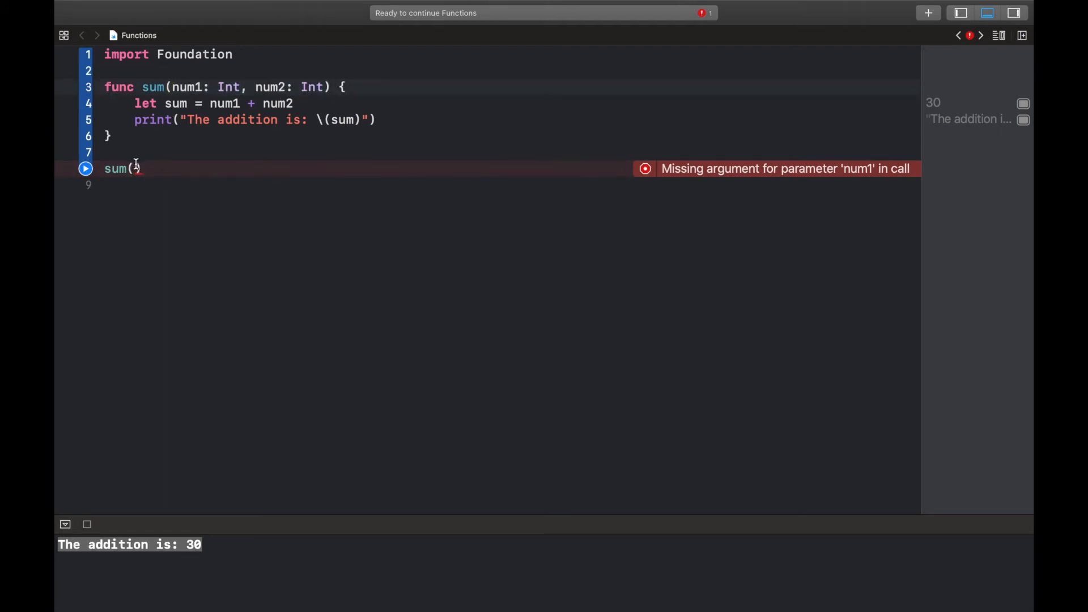
# - Make the call read sum(num1: 1, num2: 5)
pyautogui.write('num1:')
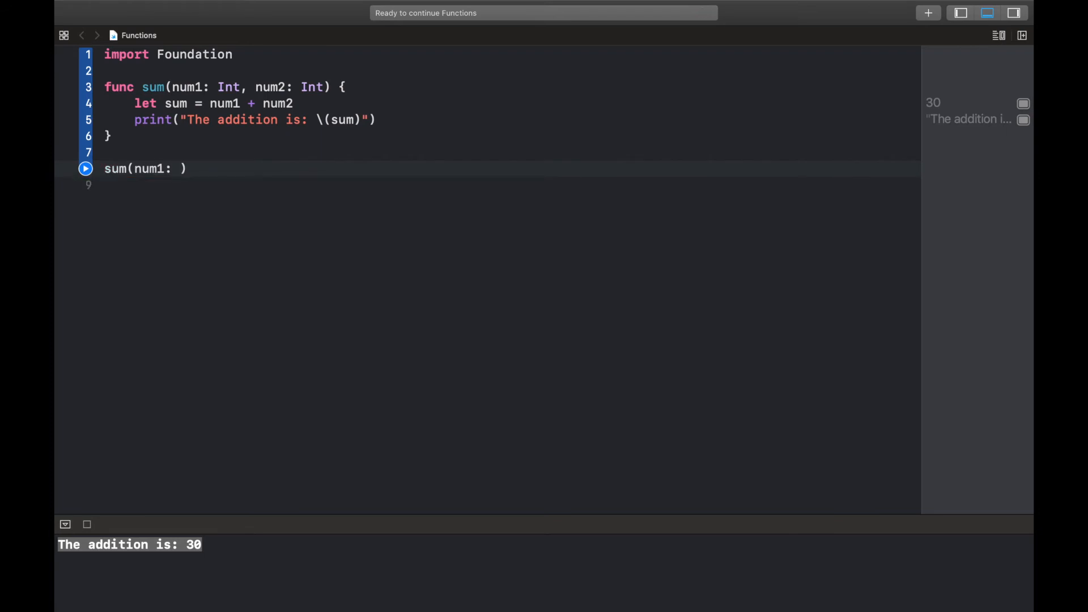
pyautogui.write('1')
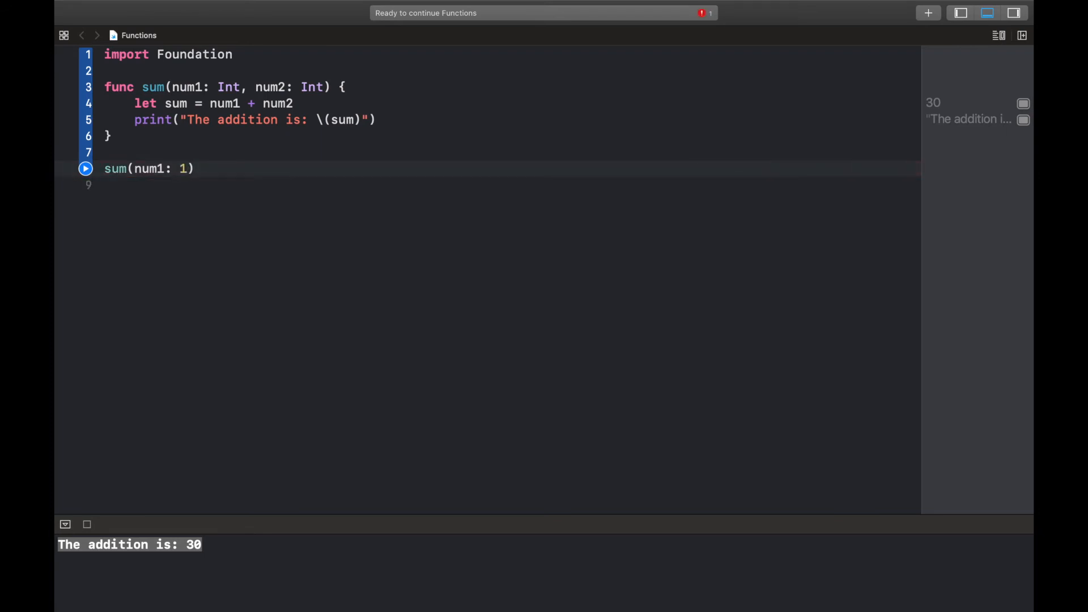
pyautogui.write(', nu')
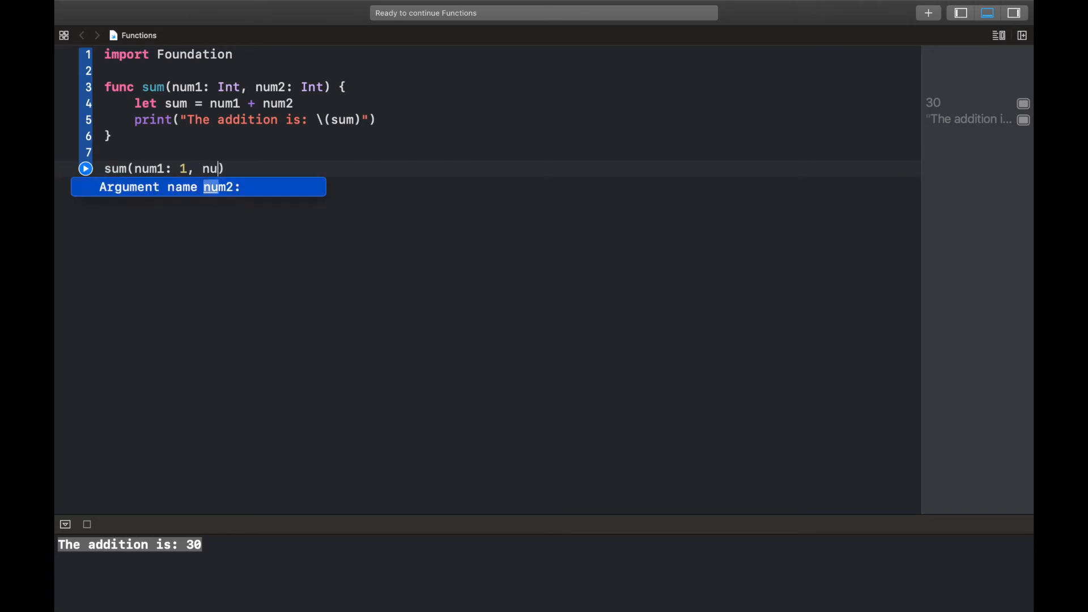
pyautogui.press('return')
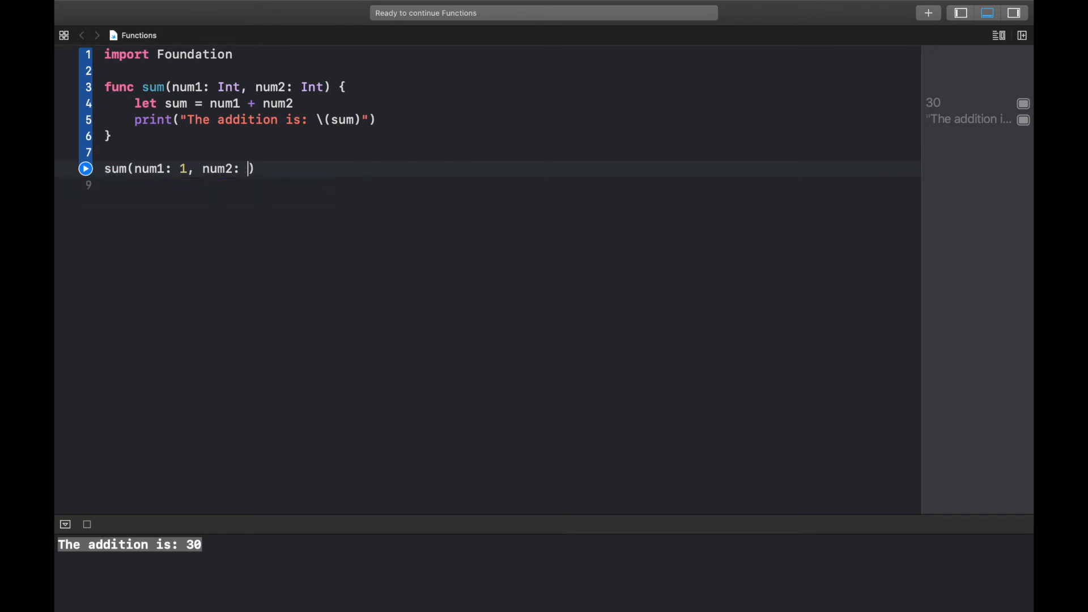
pyautogui.write('5')
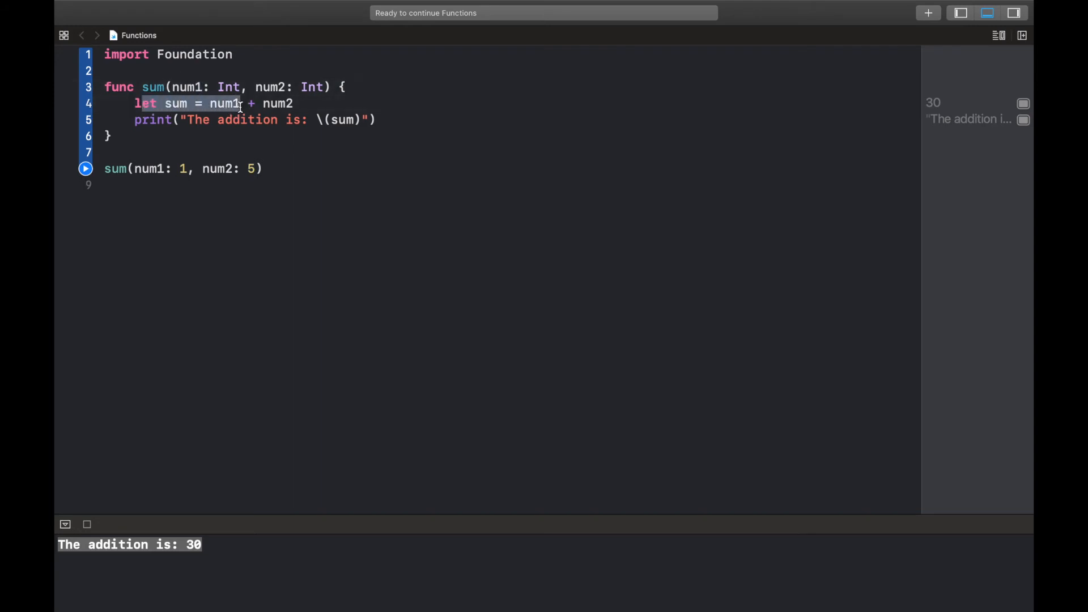
# - Add sum calls for (10,51), (81,51) and (100,5) and run so 6, 61, 132 and 105 print
pyautogui.click(86, 168)
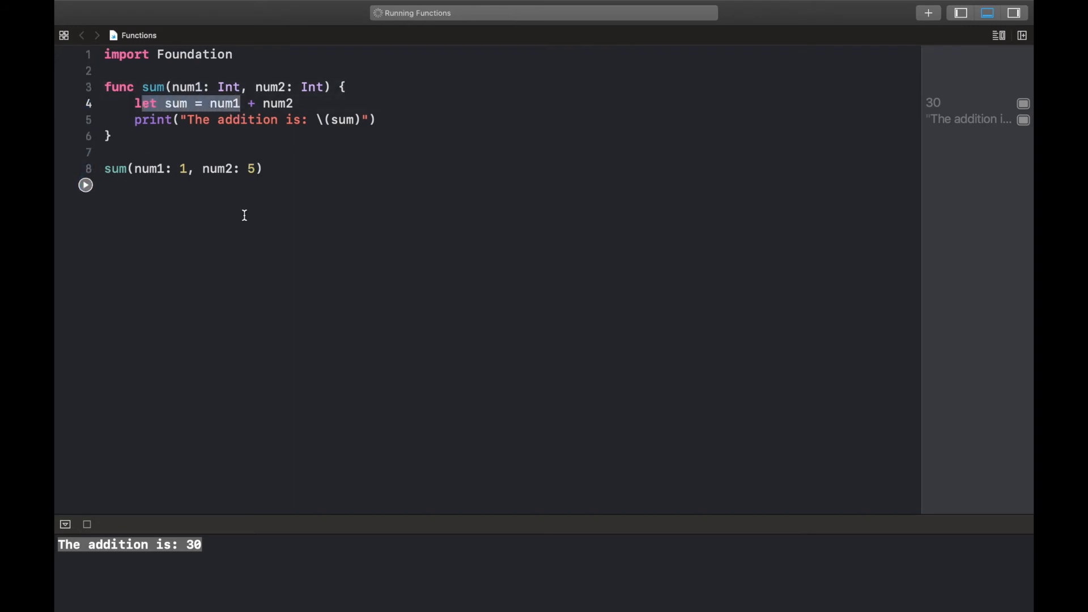
pyautogui.click(84, 185)
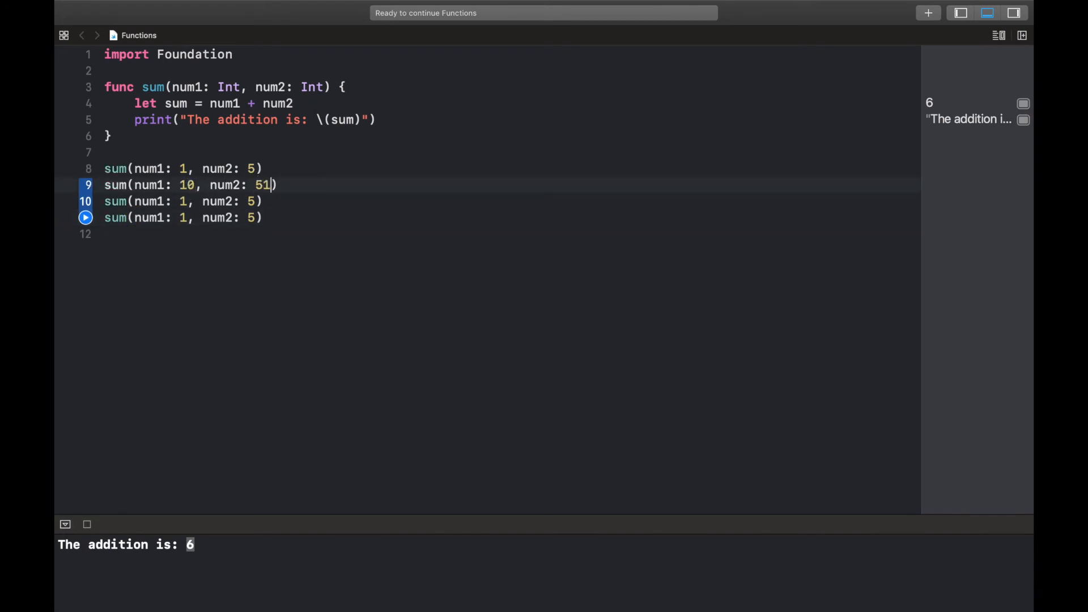
pyautogui.click(181, 201)
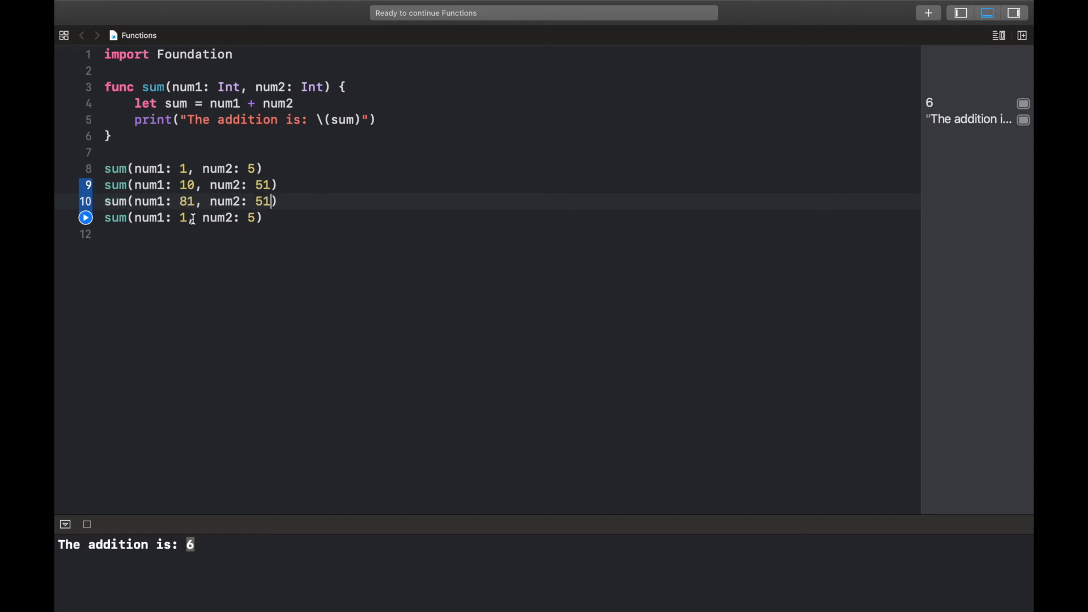
pyautogui.write('00')
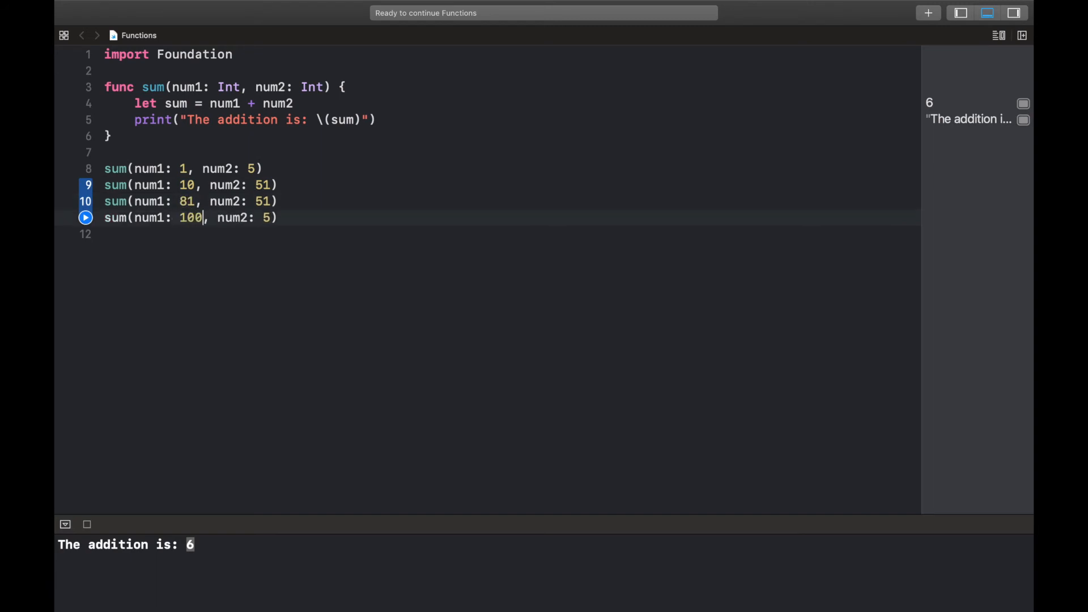
pyautogui.click(86, 217)
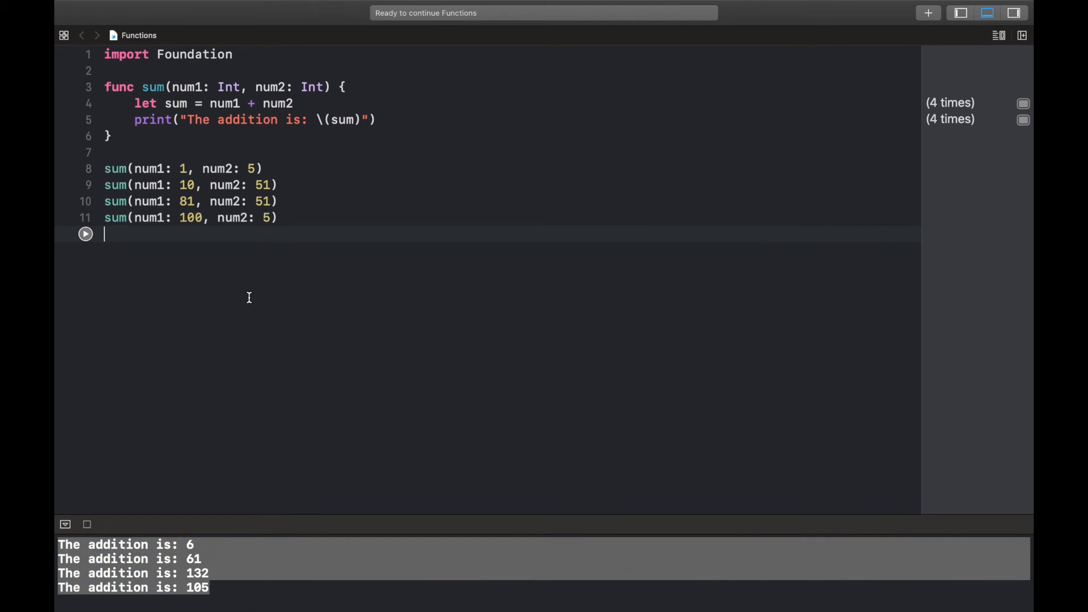
pyautogui.moveTo(275, 238)
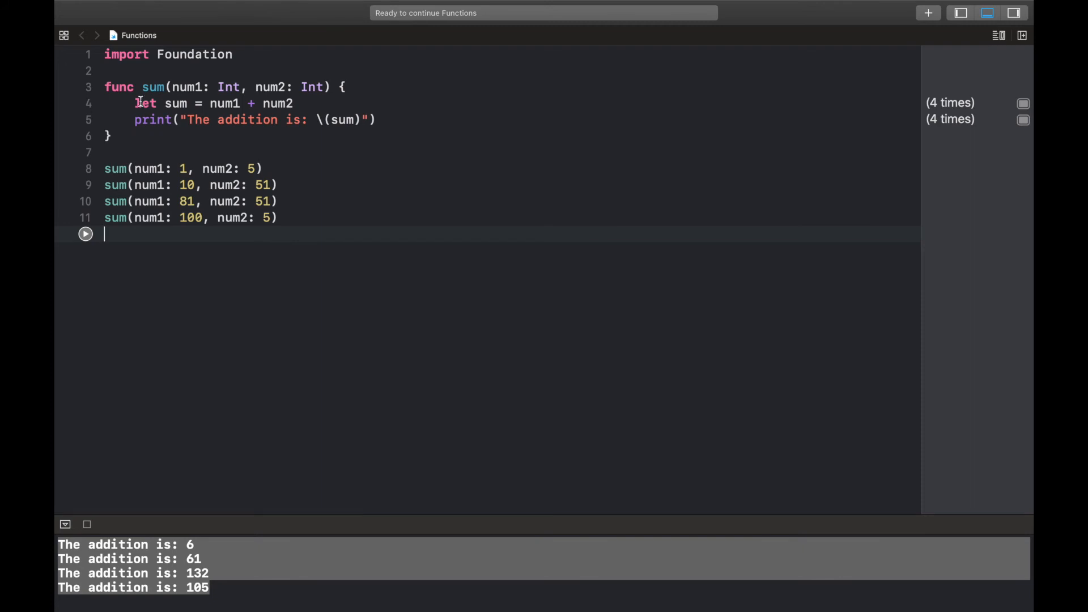
pyautogui.moveTo(134, 103); pyautogui.dragTo(376, 120)
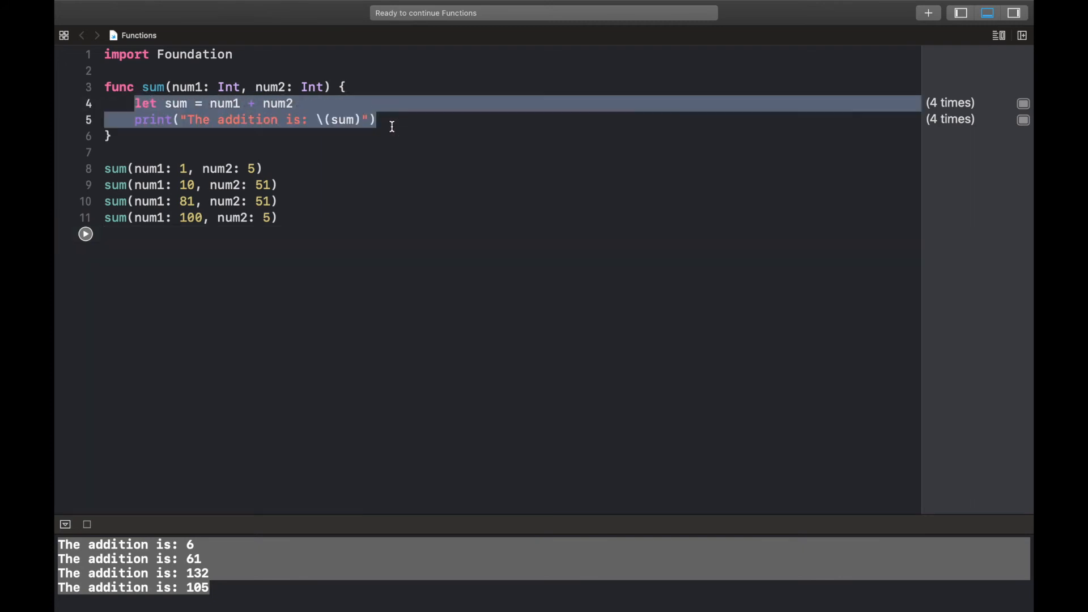
pyautogui.moveTo(104, 168); pyautogui.dragTo(278, 217)
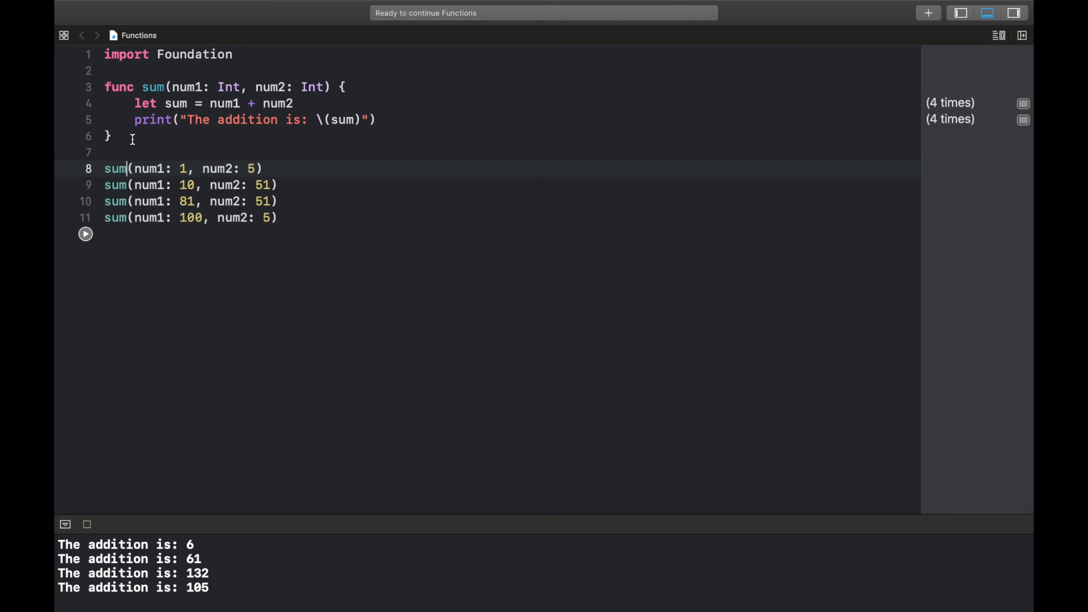
pyautogui.moveTo(332, 85)
pyautogui.write('-> Int ')
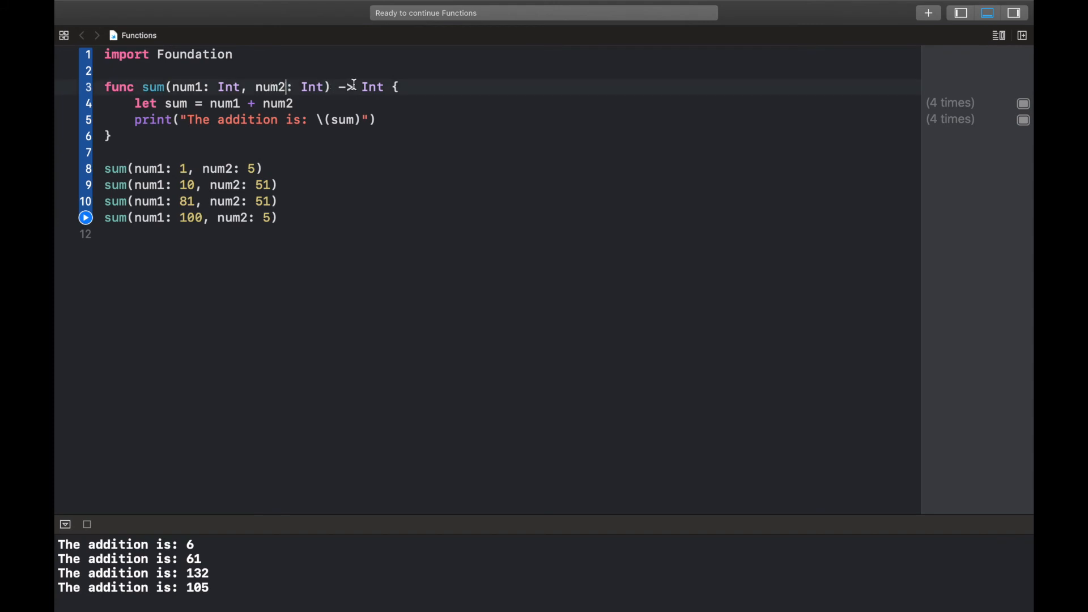
# - Declare -> Int on sum(num1:num2:) and end its body with return sum
pyautogui.click(377, 120)
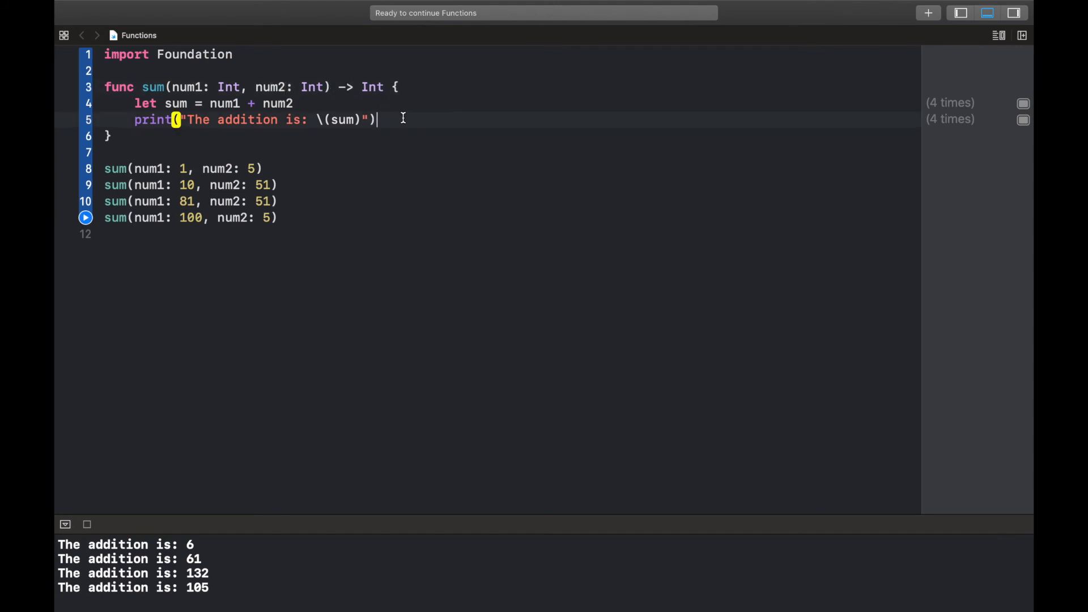
pyautogui.write('return')
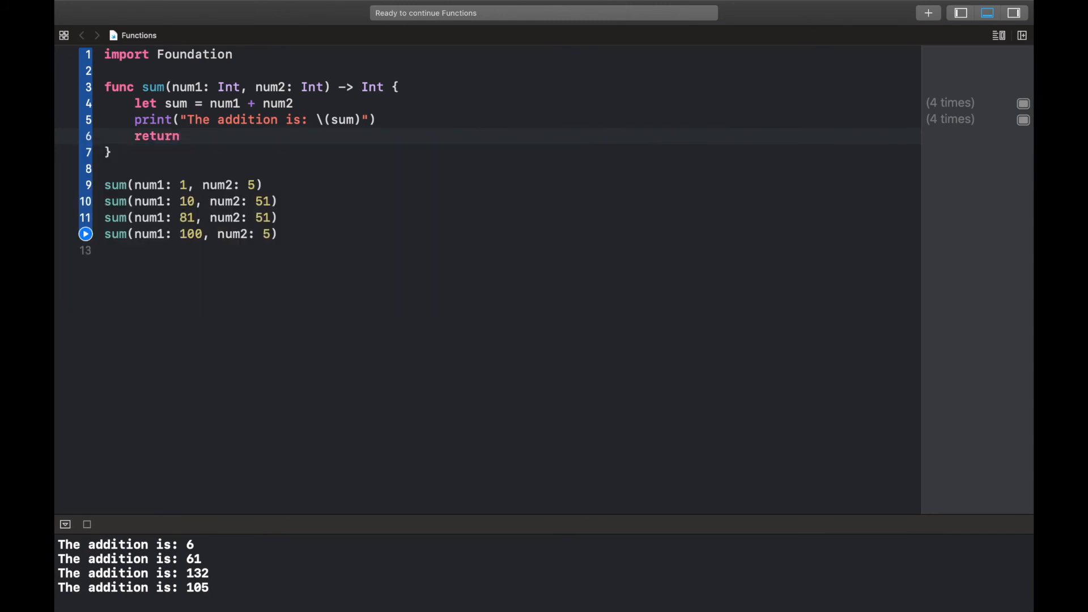
pyautogui.write('sum')
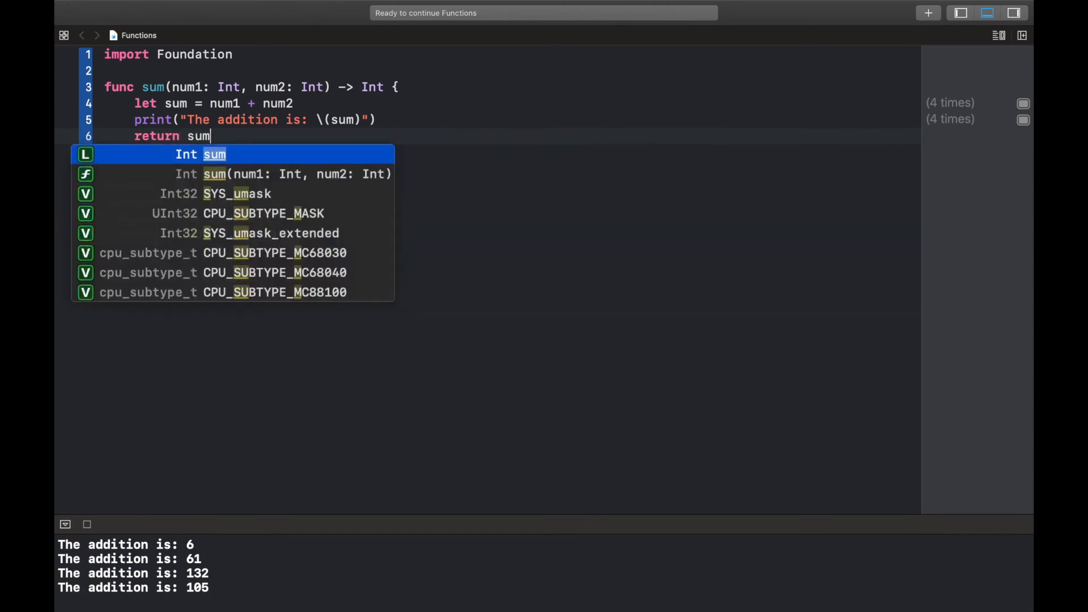
pyautogui.press('Escape')
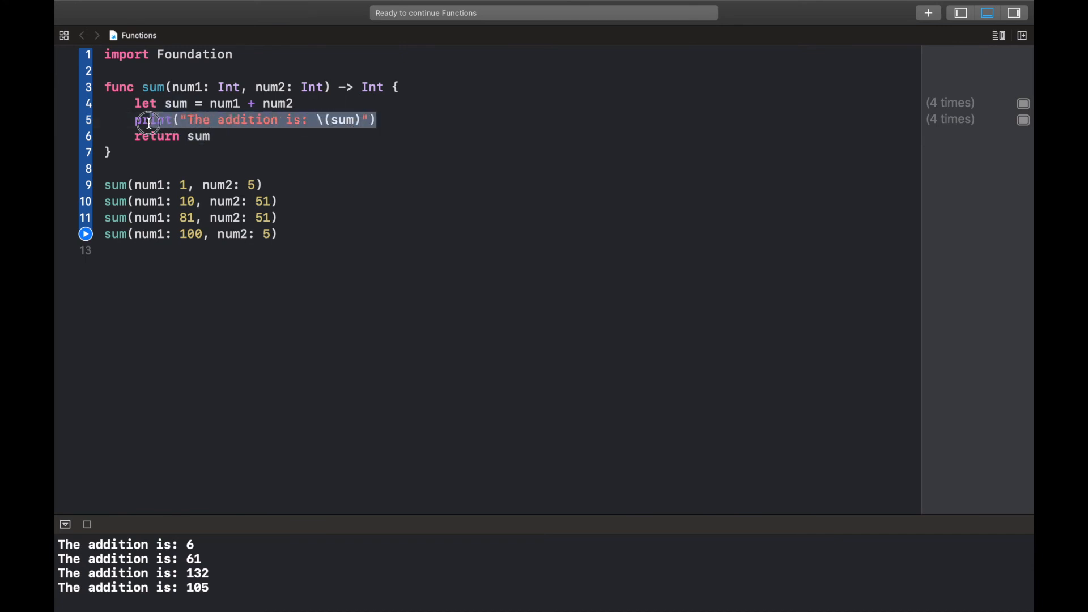
# - Store the first call in var result and pass result and 1 into the second call
pyautogui.click(185, 136)
pyautogui.write('let ')
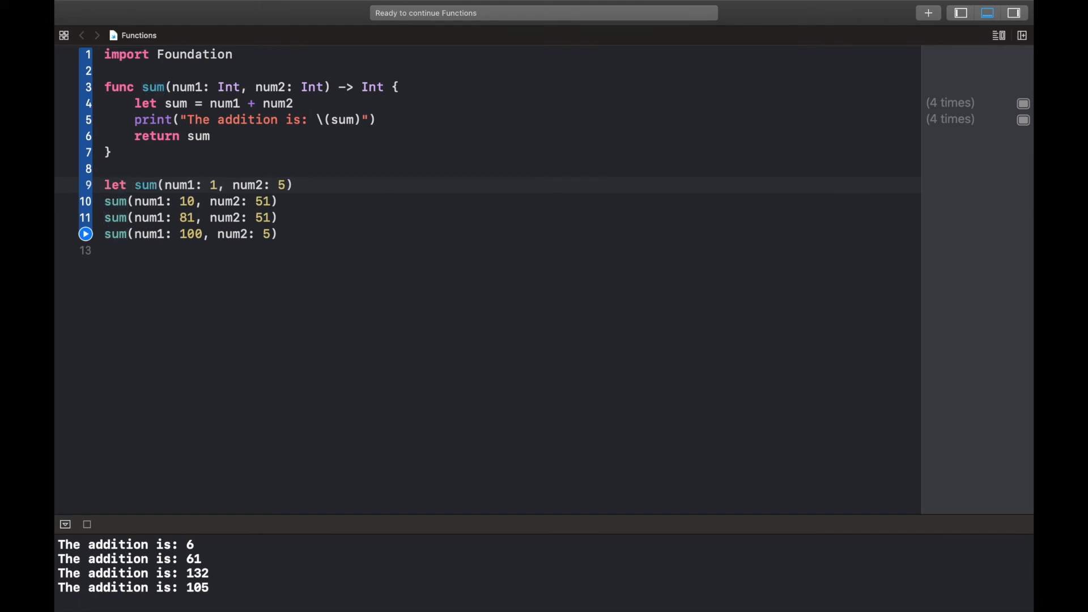
pyautogui.write('result =')
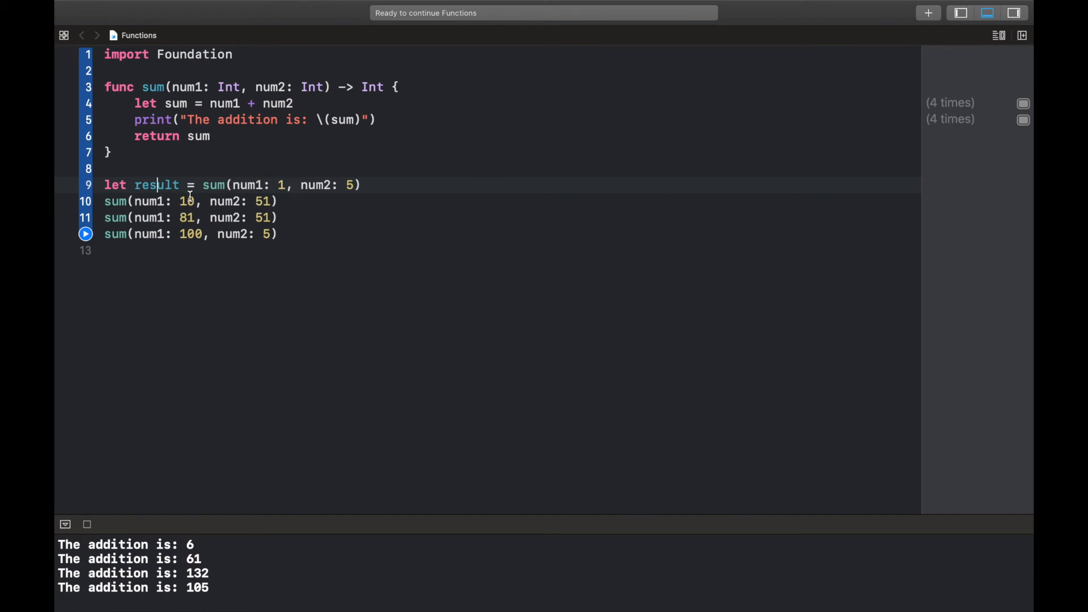
pyautogui.write('result')
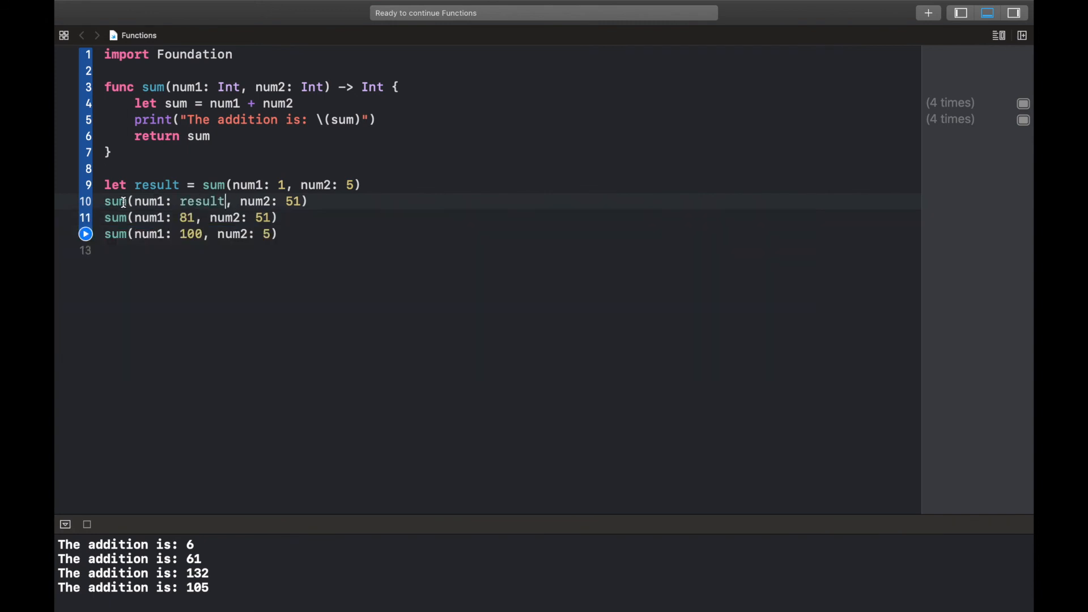
pyautogui.moveTo(181, 201)
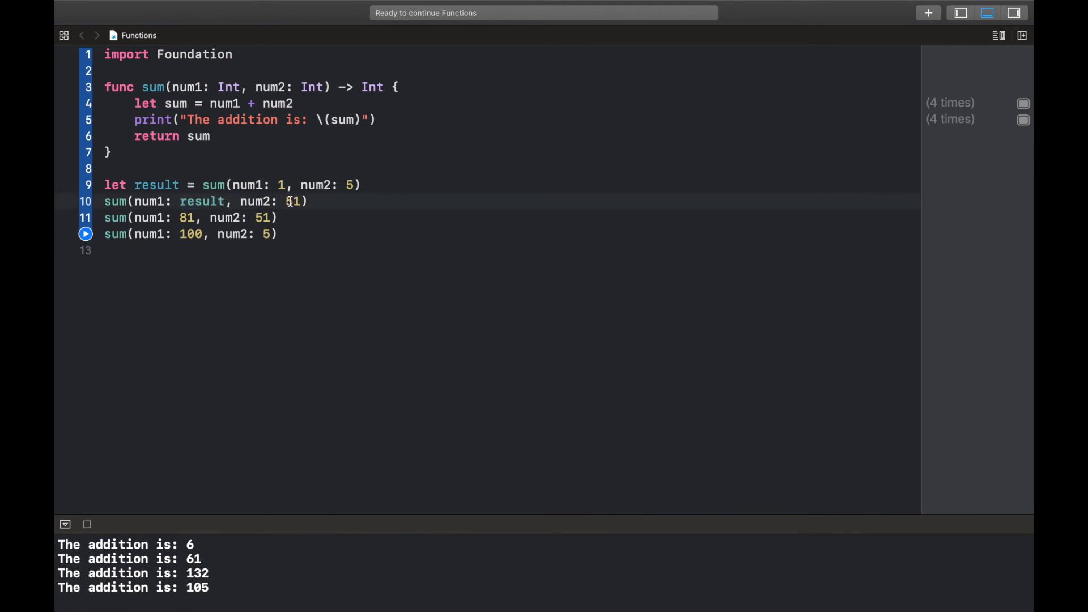
pyautogui.press('Backspace')
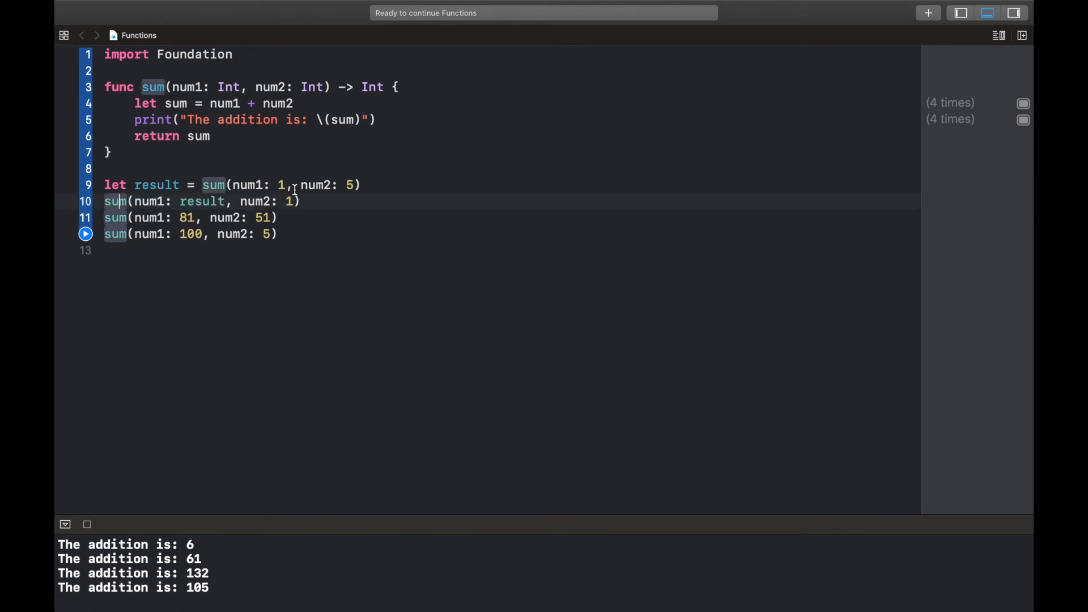
pyautogui.click(104, 185)
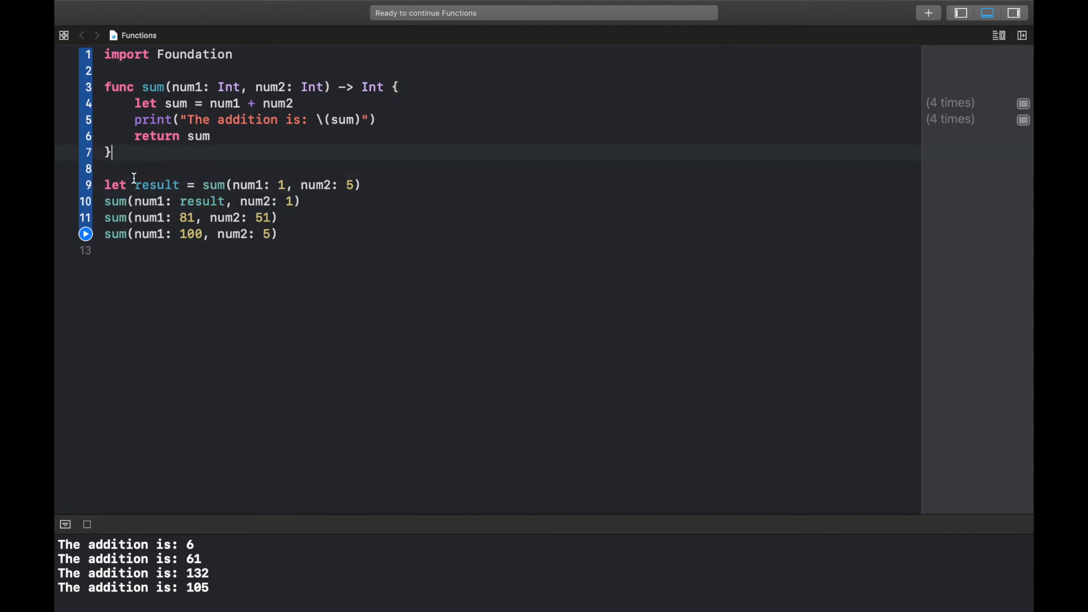
pyautogui.doubleClick(115, 185)
pyautogui.write('va')
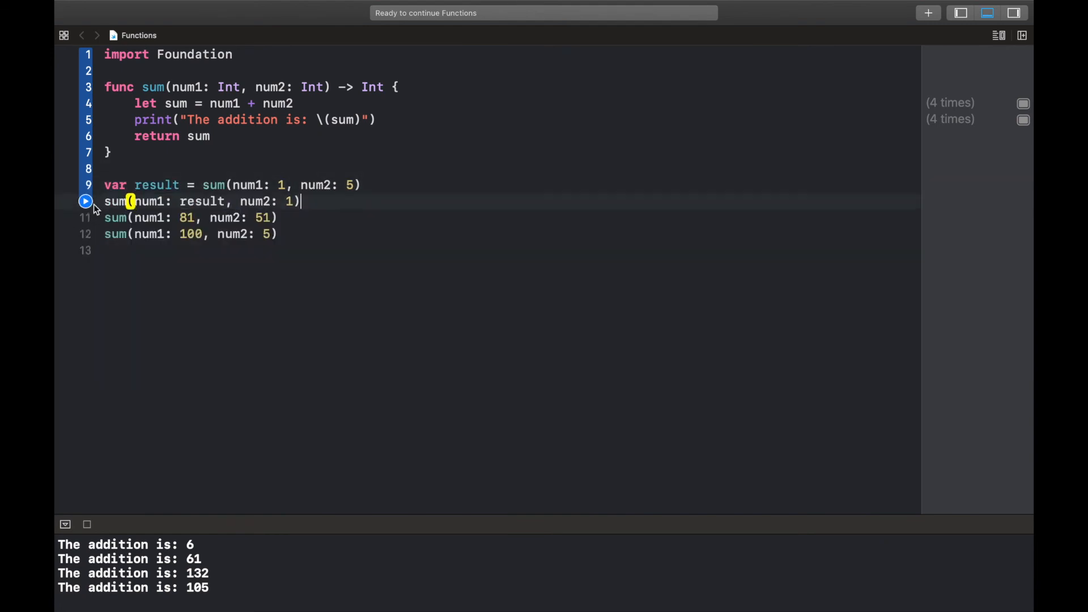
# - Write four result = sum(num1: result, num2: 1) reassignment lines
pyautogui.write('result =')
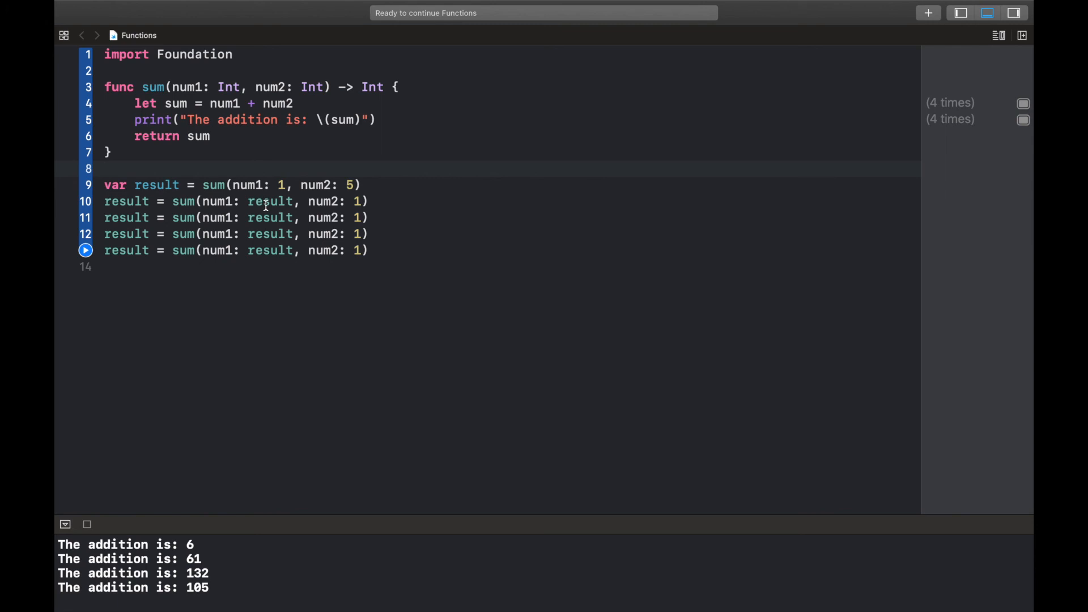
pyautogui.click(104, 168)
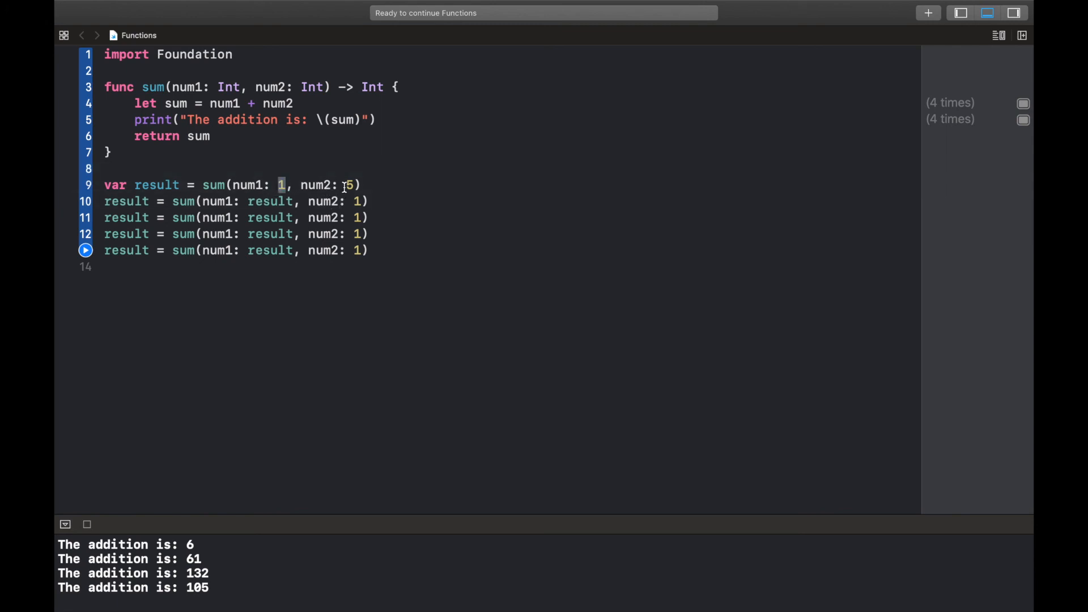
pyautogui.doubleClick(156, 185)
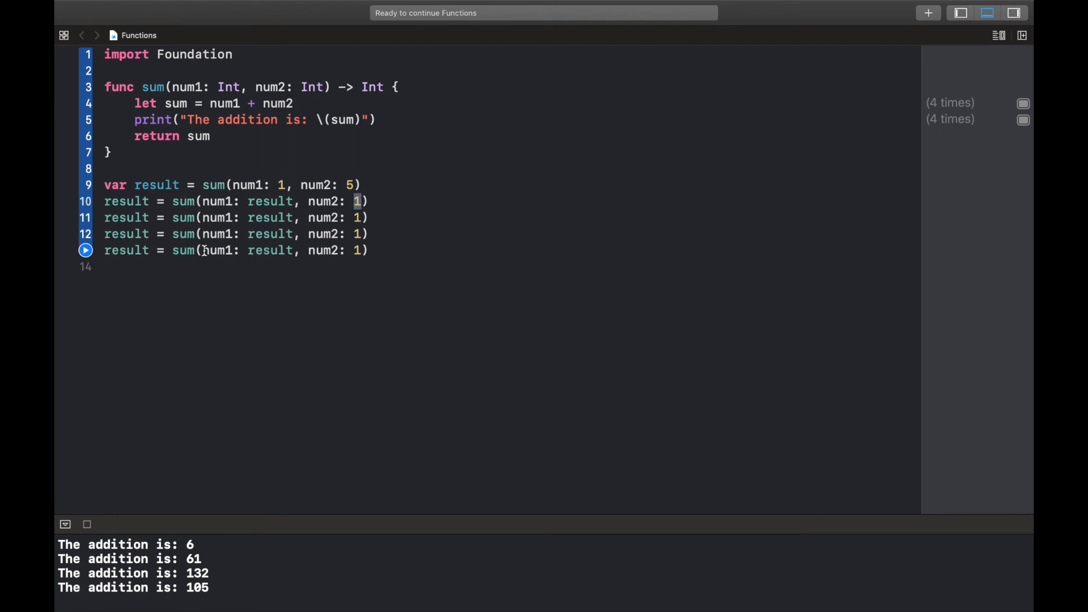
pyautogui.click(84, 250)
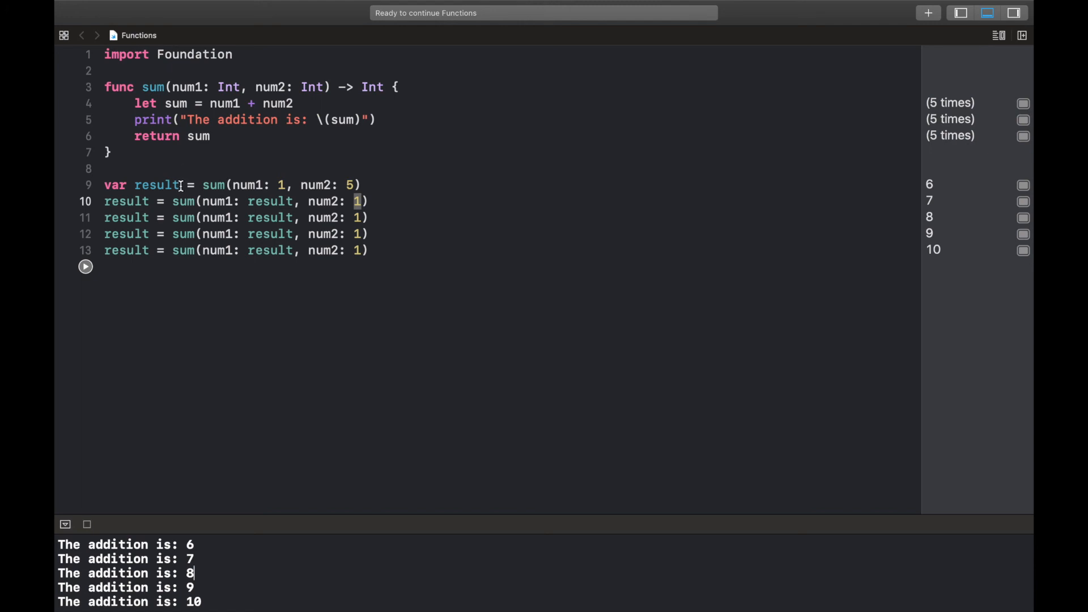
# - Change the second reassignment's num2 from 1 to 2 after seeing 6 through 10 print
pyautogui.doubleClick(156, 184)
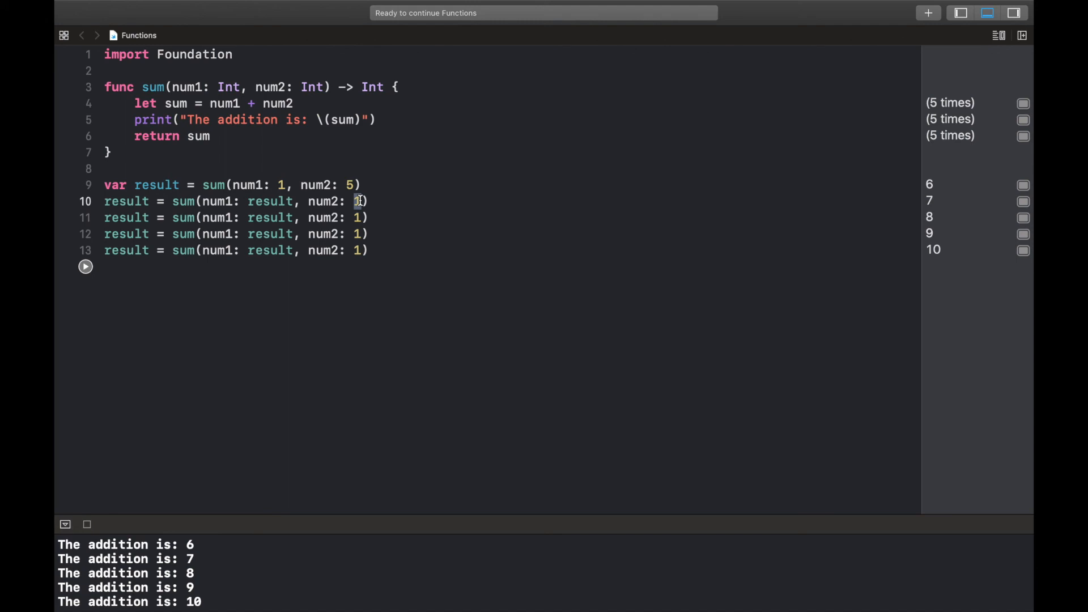
pyautogui.write('2')
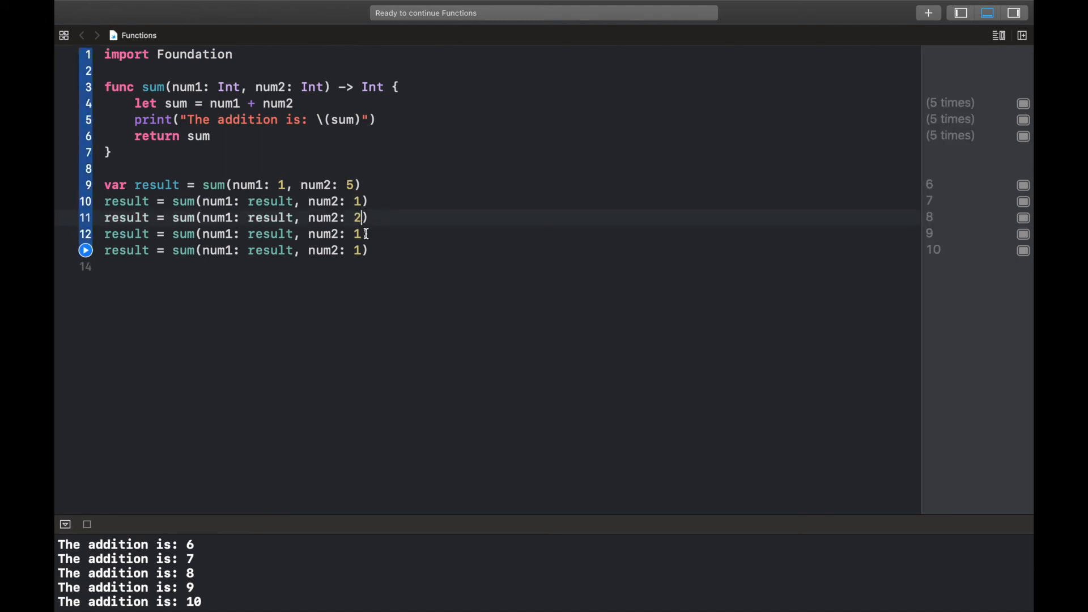